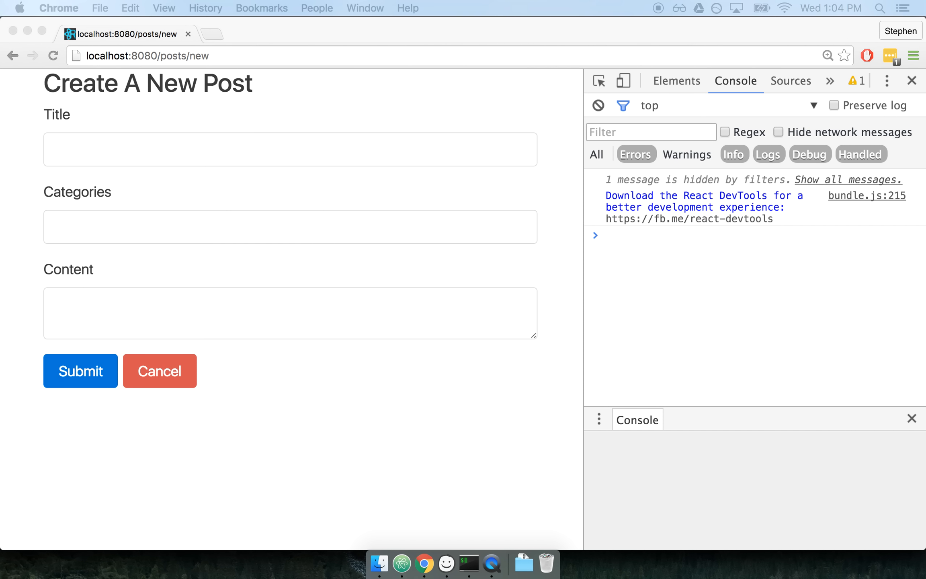
pyautogui.moveTo(297, 224)
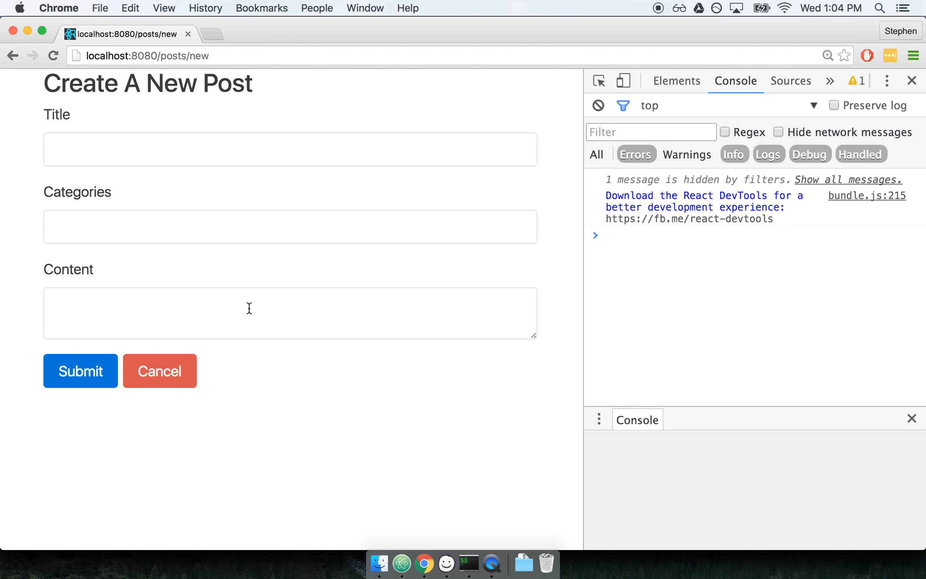
pyautogui.moveTo(200, 406)
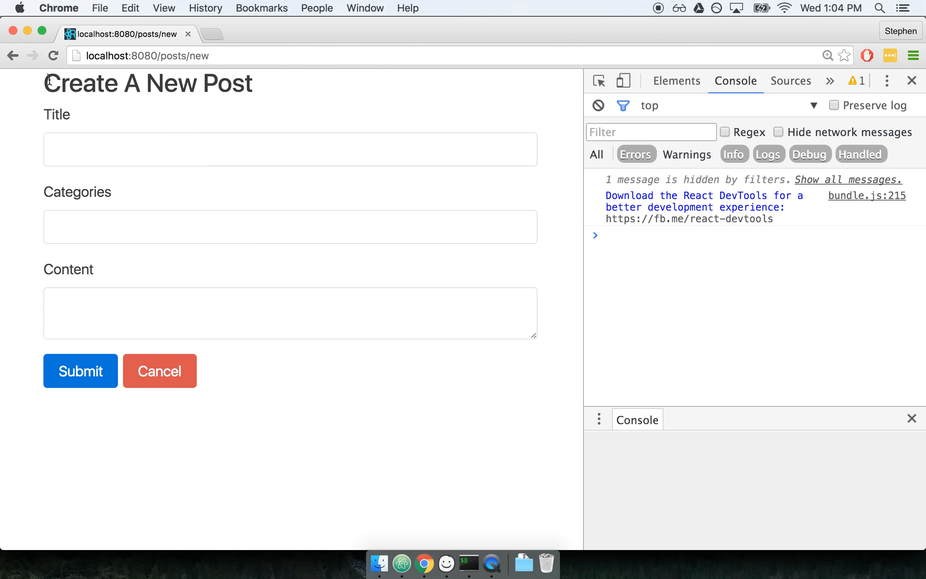
pyautogui.moveTo(106, 137)
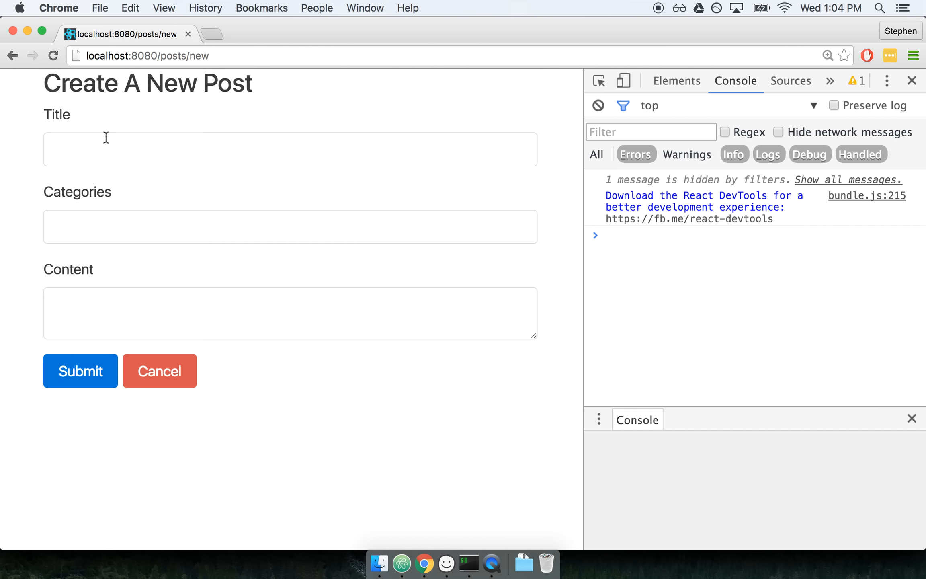
# Fill the form with Blog Post, Post and Lorem Ipsum, submit it, and dismiss the Post Submitted alert
pyautogui.write('Blog Post')
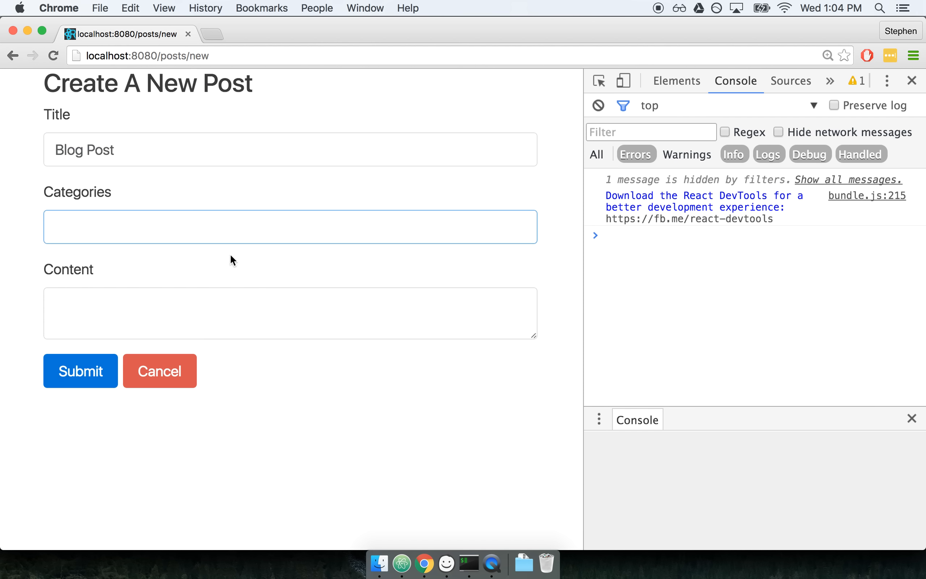
pyautogui.write('Lorem Ipsum')
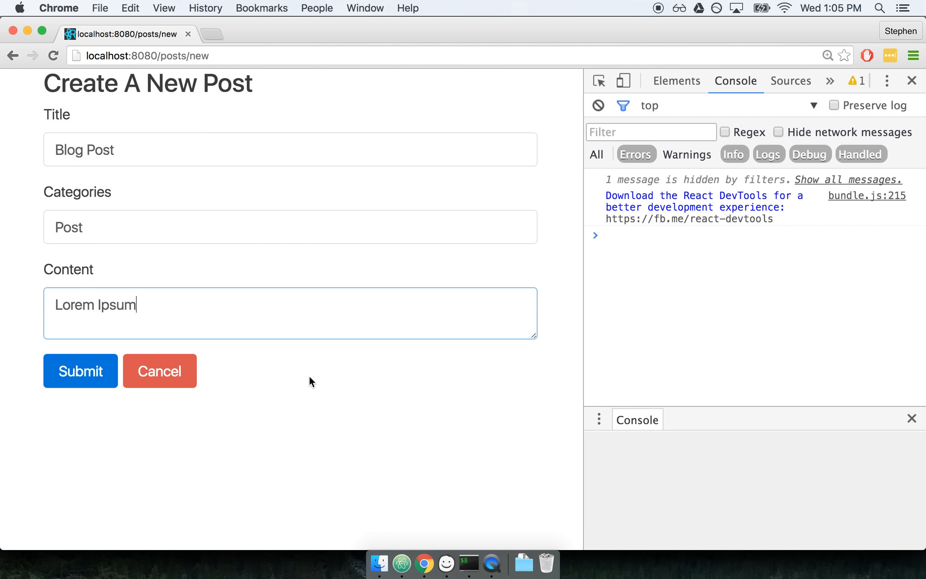
pyautogui.click(80, 371)
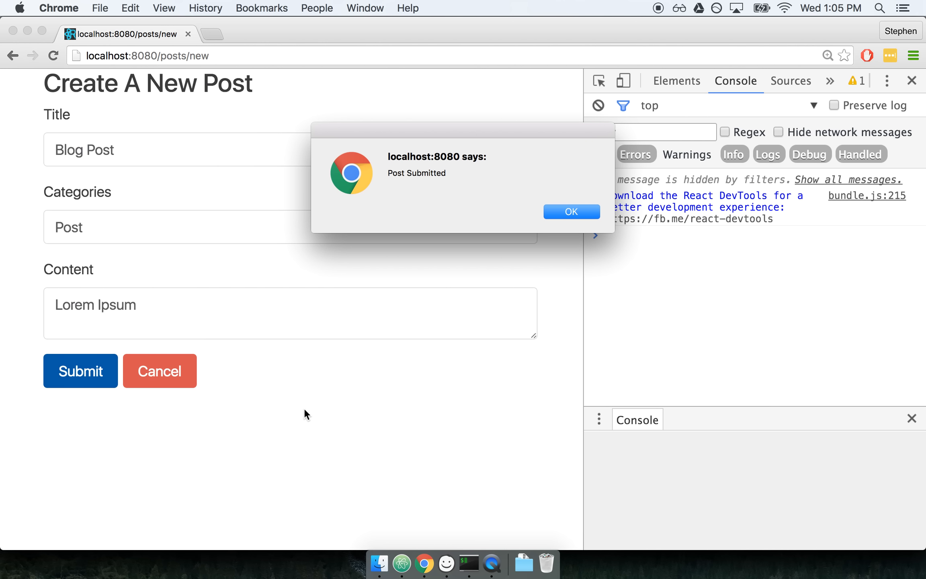
pyautogui.moveTo(362, 175)
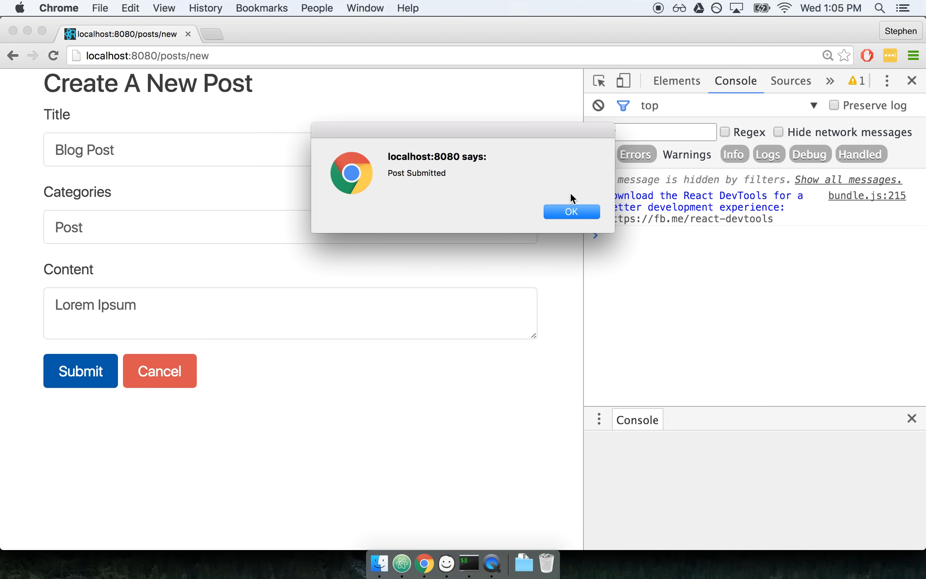
pyautogui.click(571, 211)
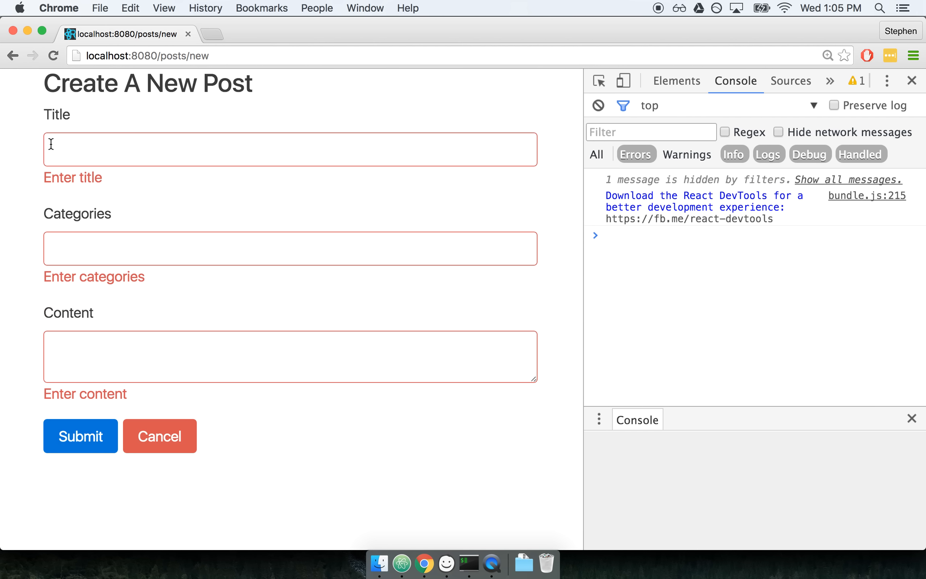
pyautogui.moveTo(75, 273)
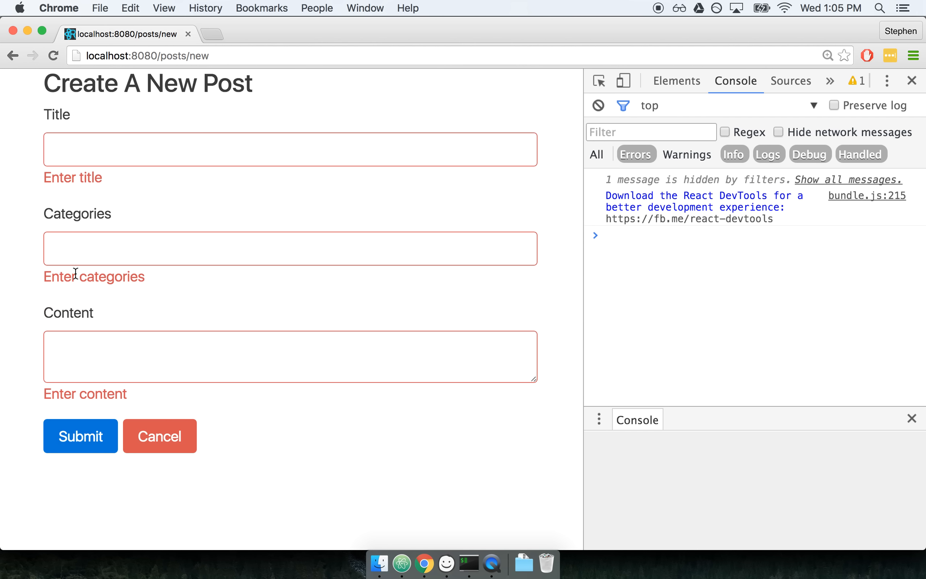
pyautogui.moveTo(114, 412)
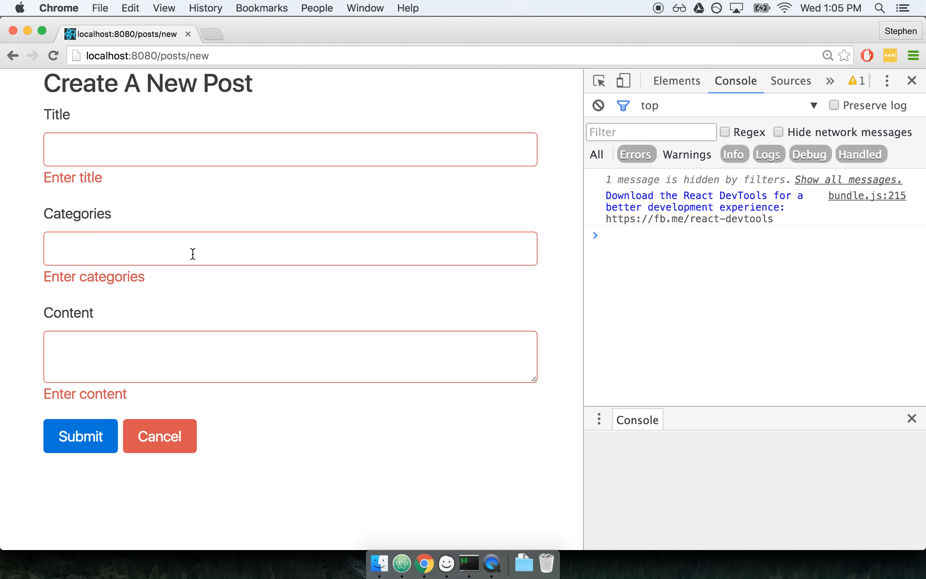
pyautogui.moveTo(251, 255)
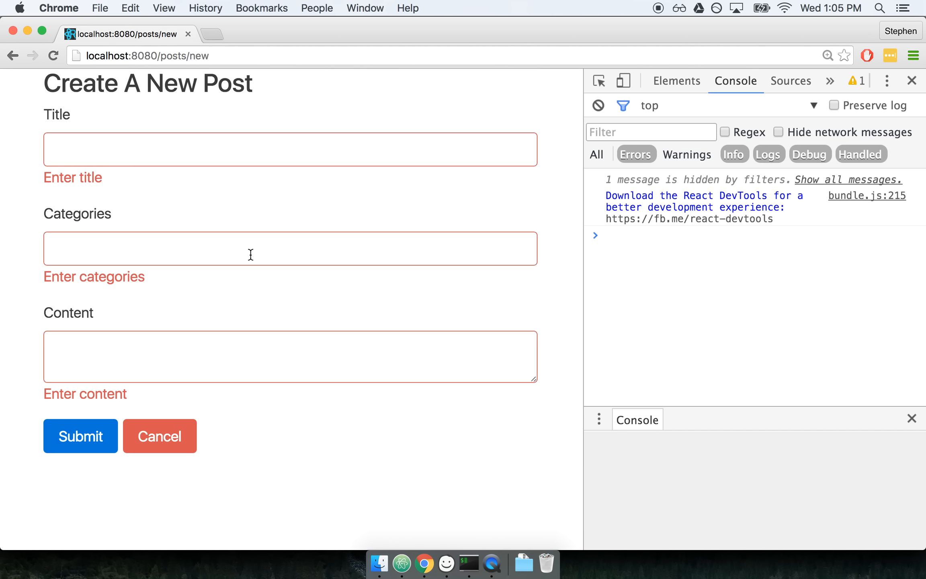
pyautogui.moveTo(401, 563)
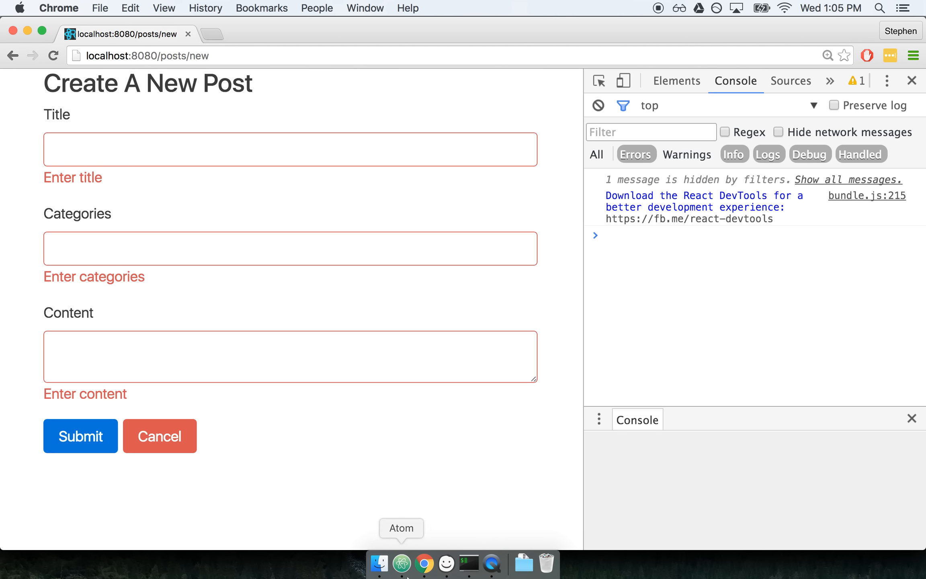
pyautogui.moveTo(406, 571)
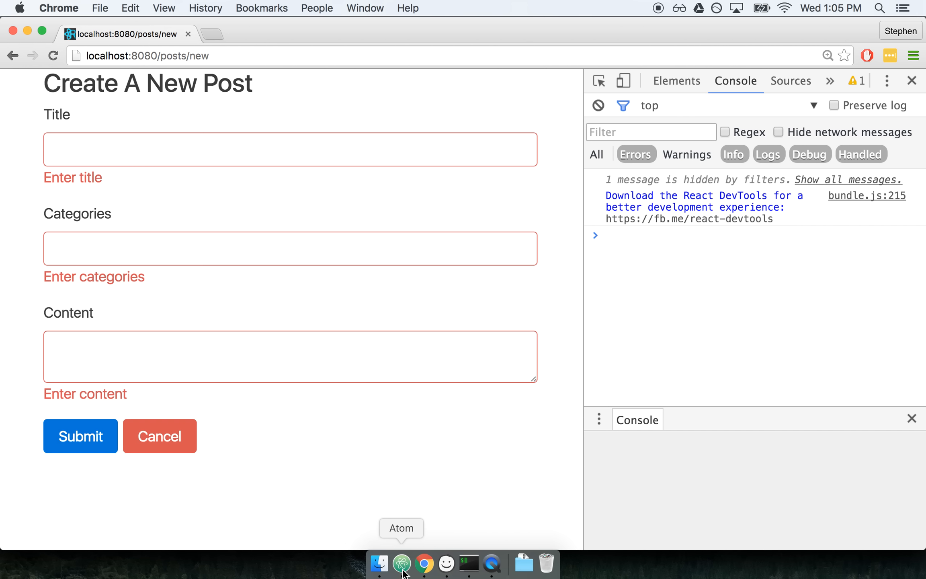
# Switch to Atom and review the title form group's invalid check and title.error help text in posts_new.js
pyautogui.click(401, 564)
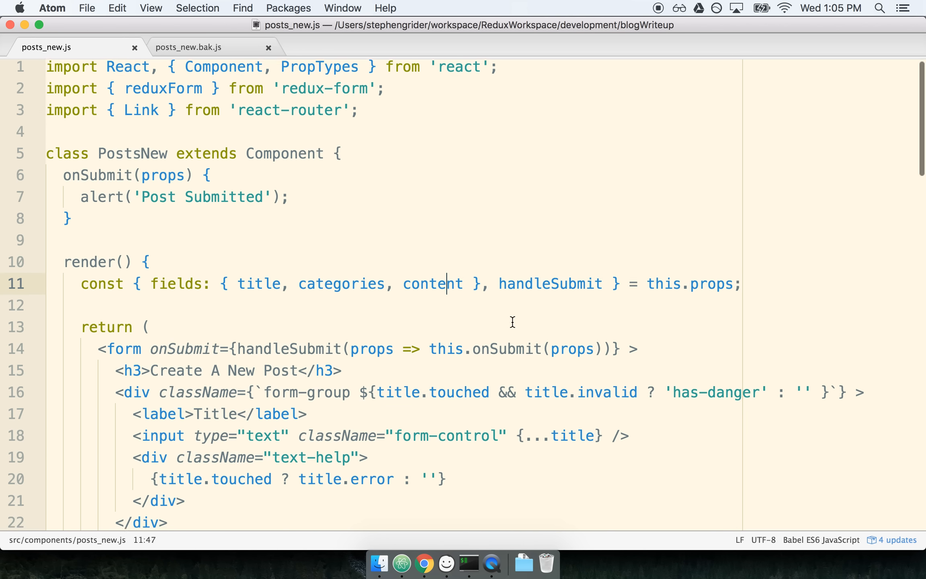
pyautogui.scroll(-3)
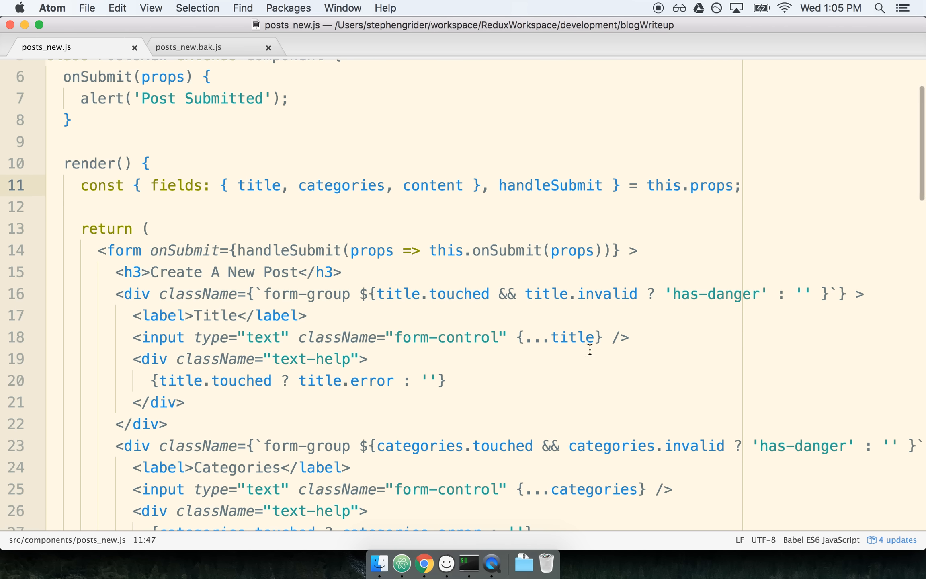
pyautogui.scroll(-3)
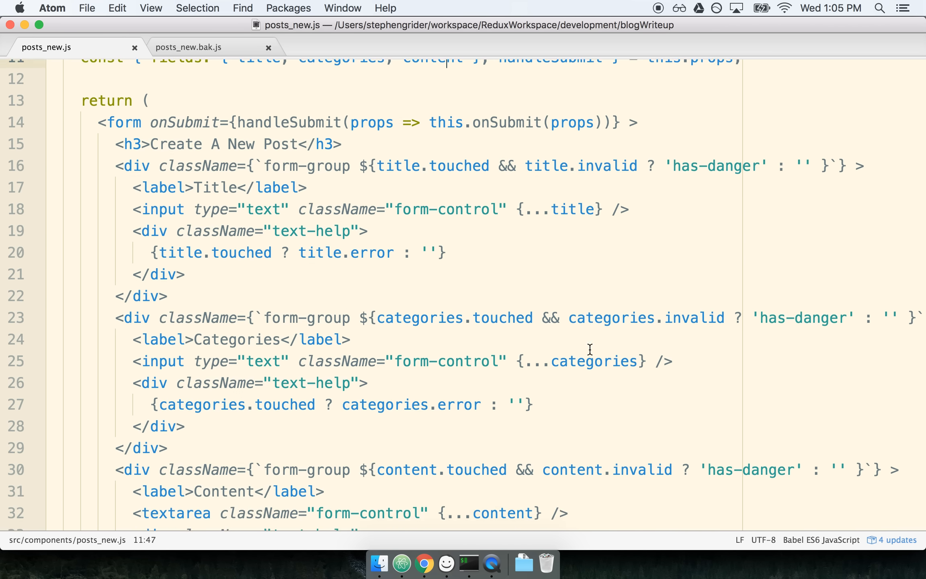
pyautogui.scroll(-3)
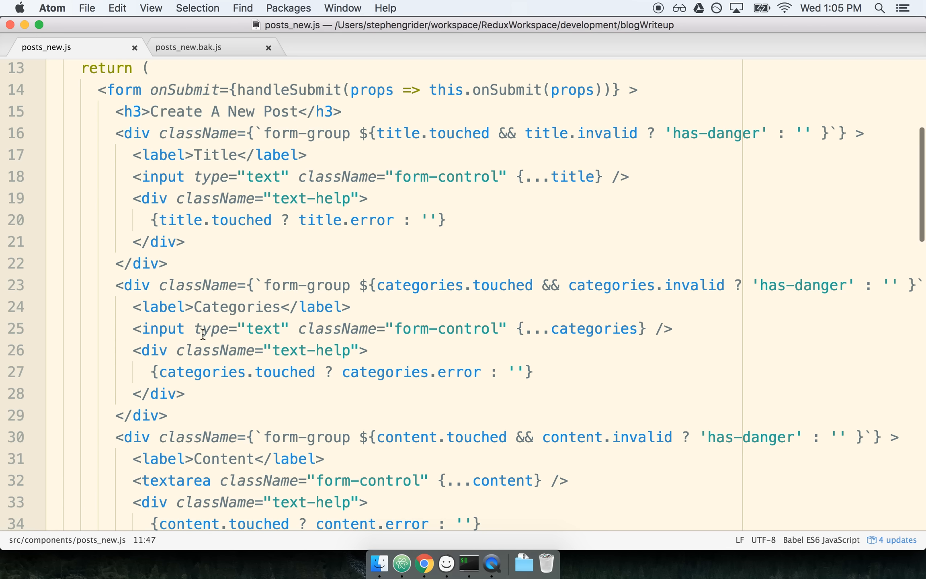
pyautogui.scroll(-3)
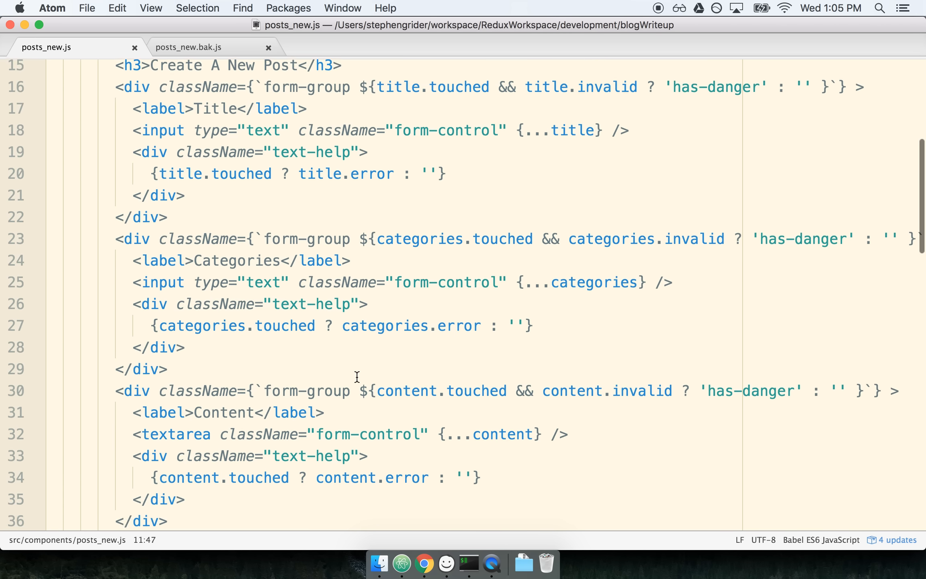
pyautogui.scroll(-3)
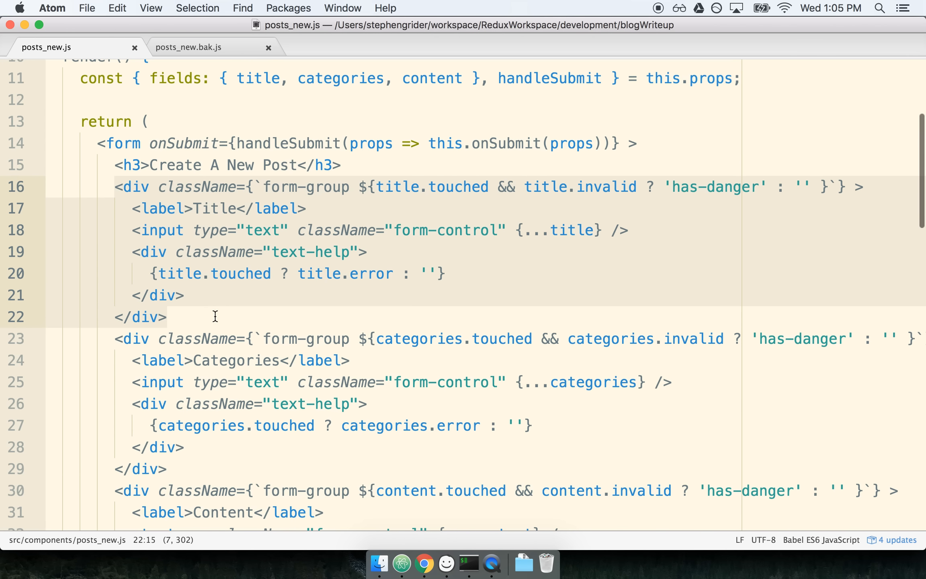
pyautogui.scroll(-3)
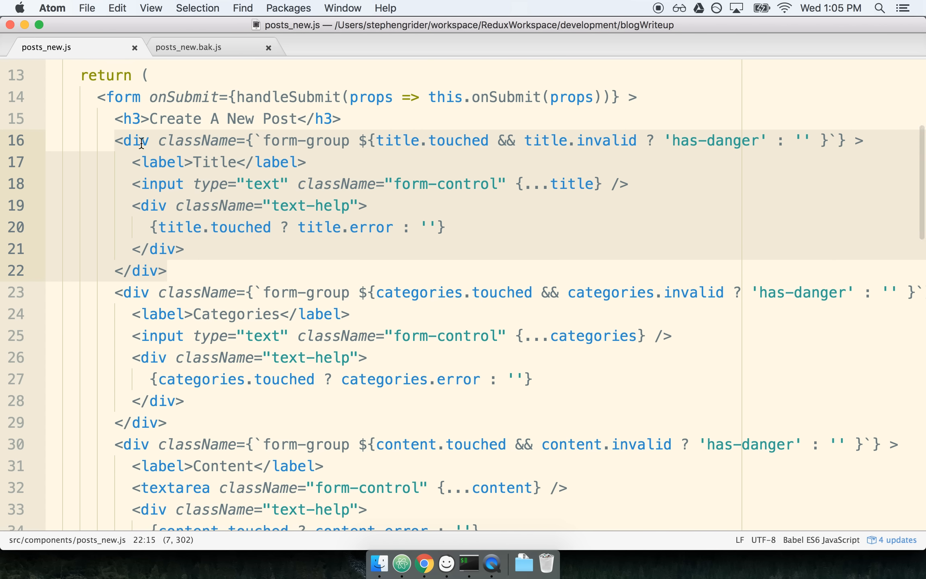
pyautogui.moveTo(145, 148)
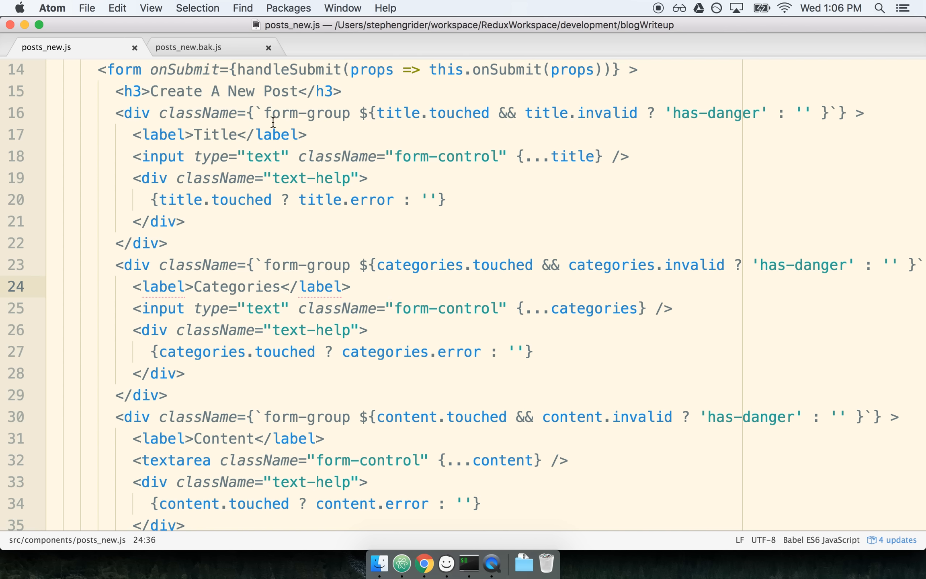
pyautogui.doubleClick(399, 113)
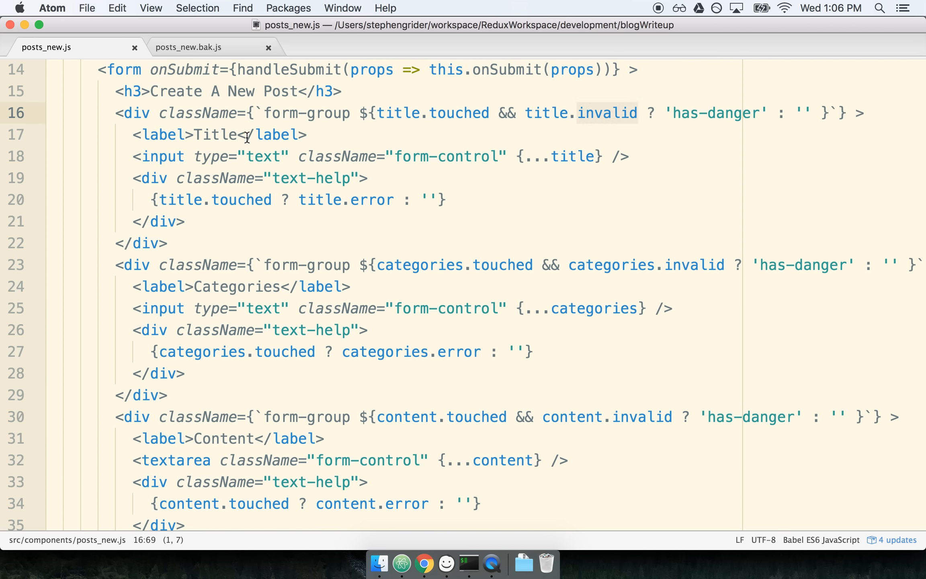
pyautogui.doubleClick(216, 135)
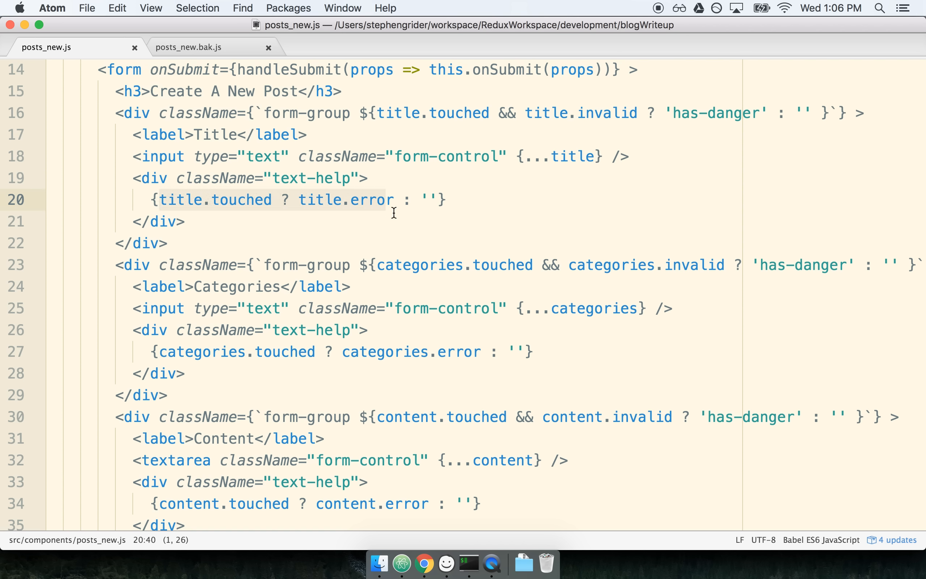
pyautogui.scroll(-3)
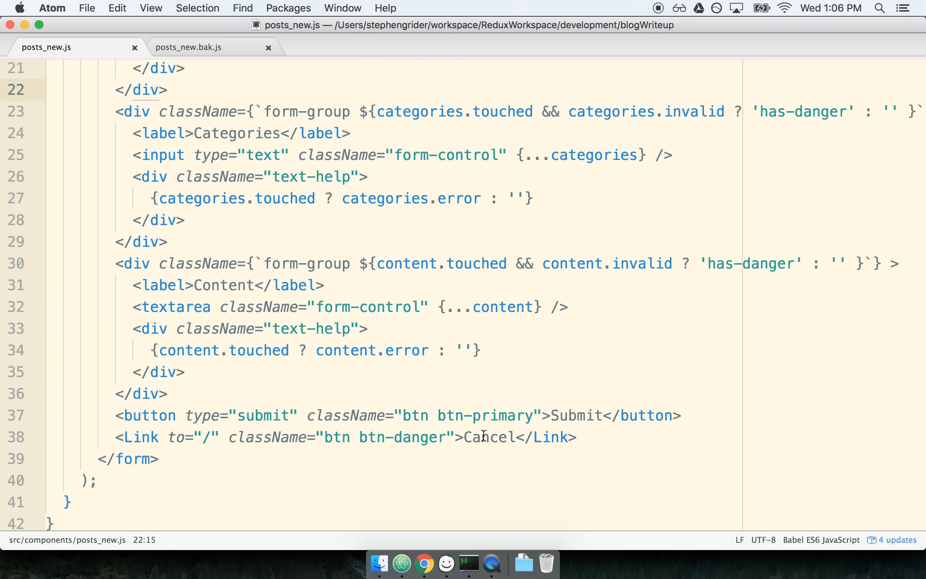
pyautogui.scroll(-3)
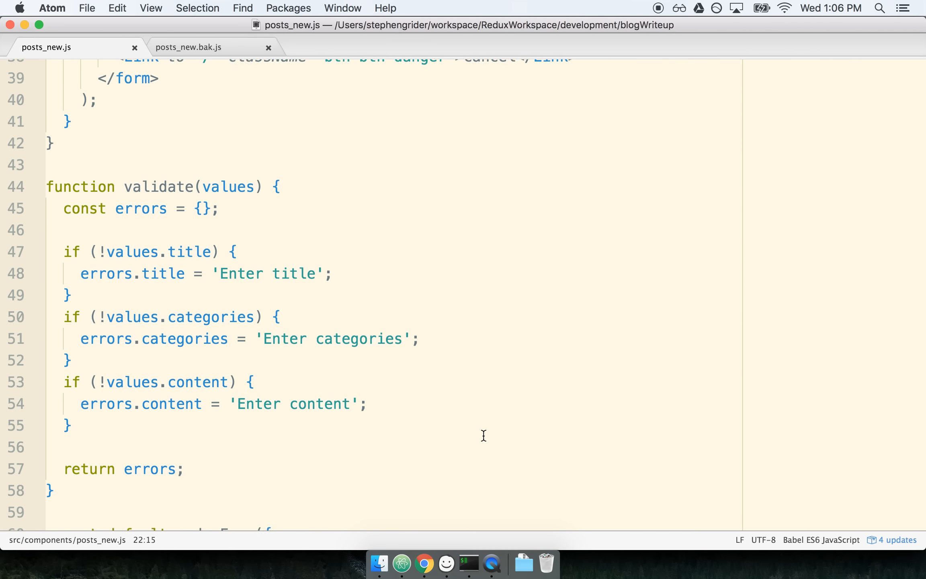
pyautogui.scroll(-3)
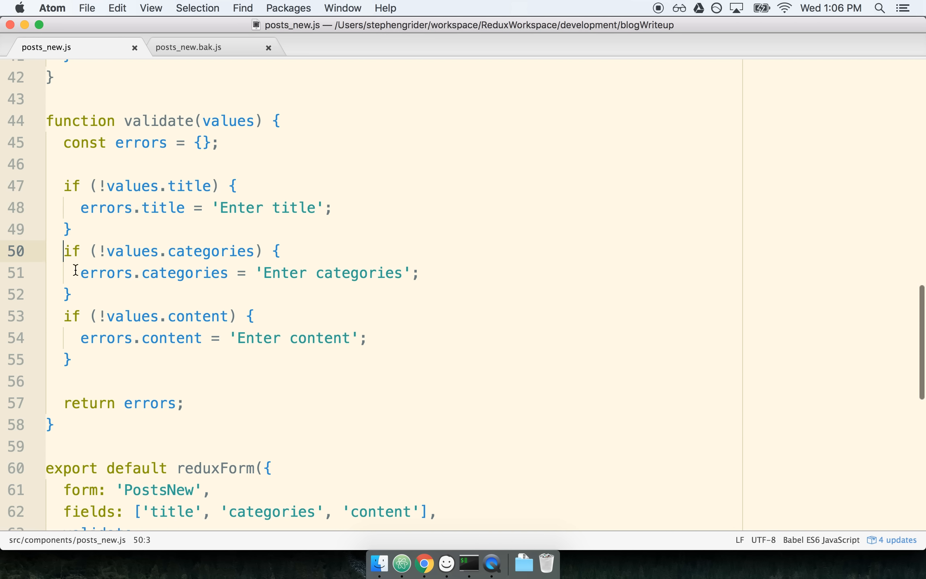
pyautogui.click(81, 354)
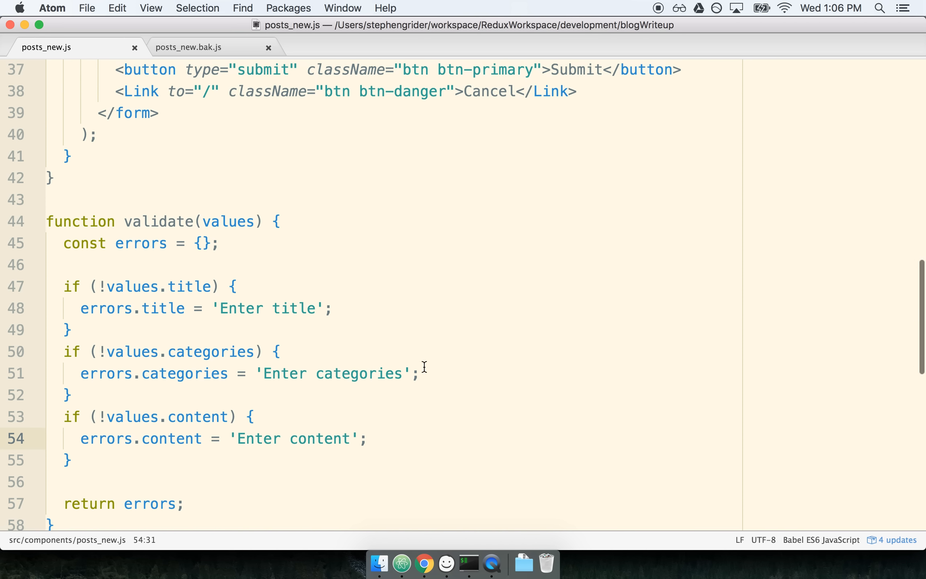
pyautogui.click(307, 439)
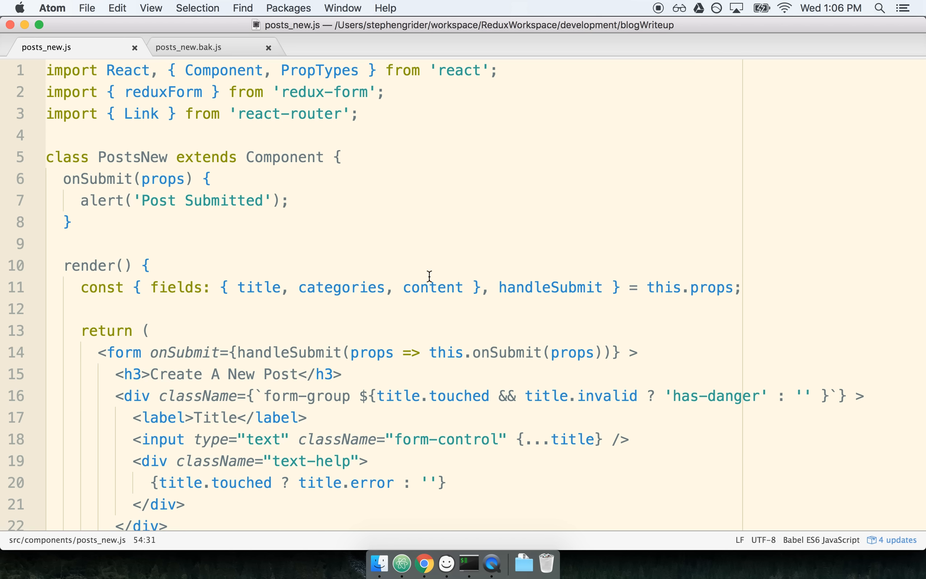
pyautogui.moveTo(446, 565)
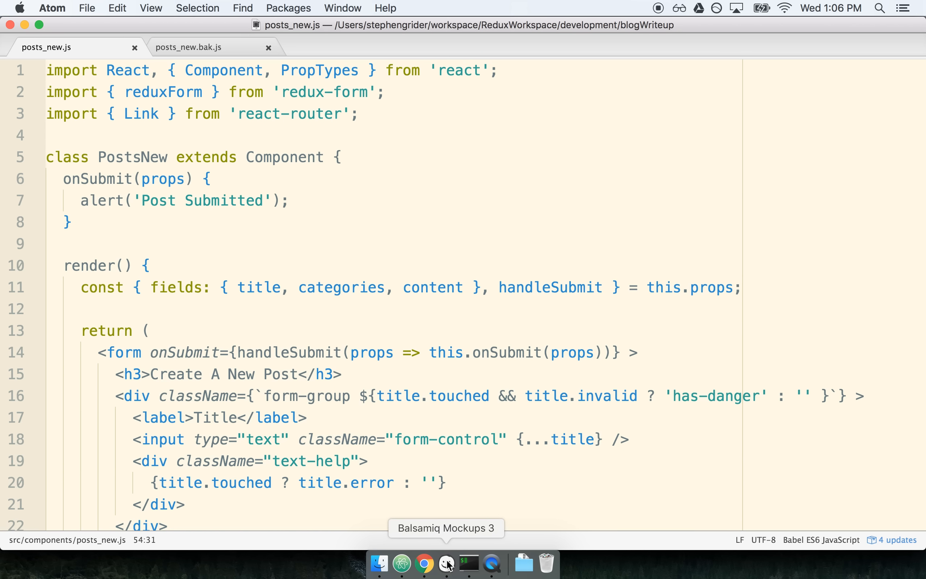
pyautogui.click(446, 564)
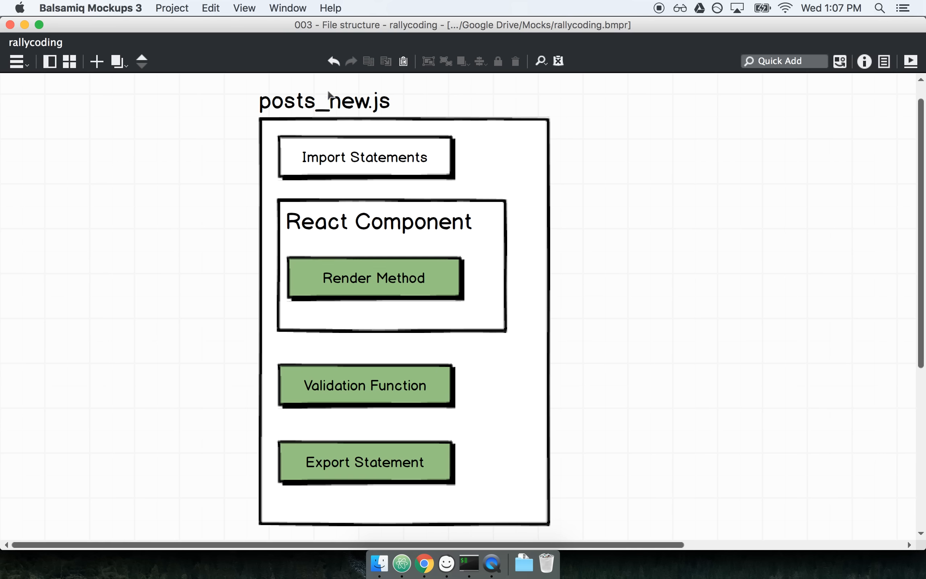
pyautogui.click(324, 101)
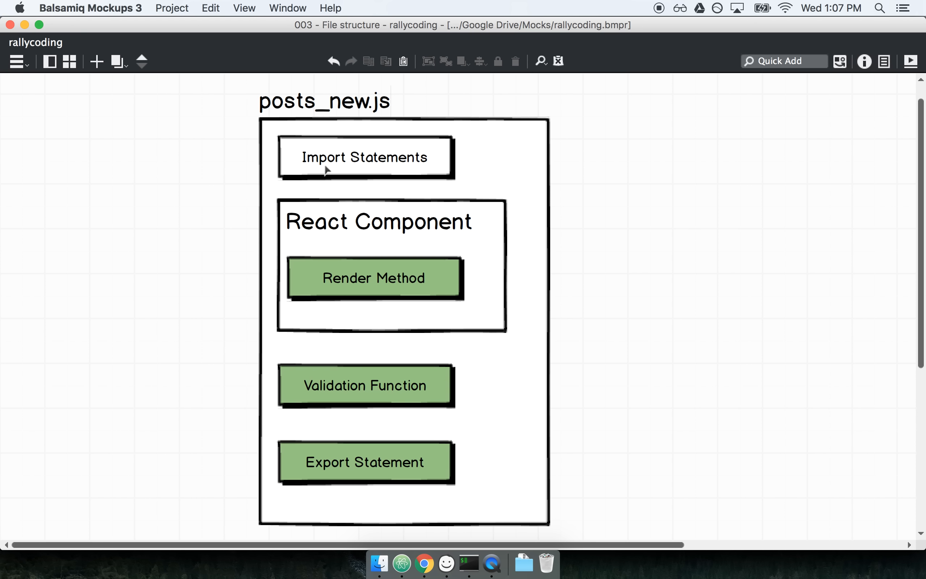
pyautogui.click(364, 157)
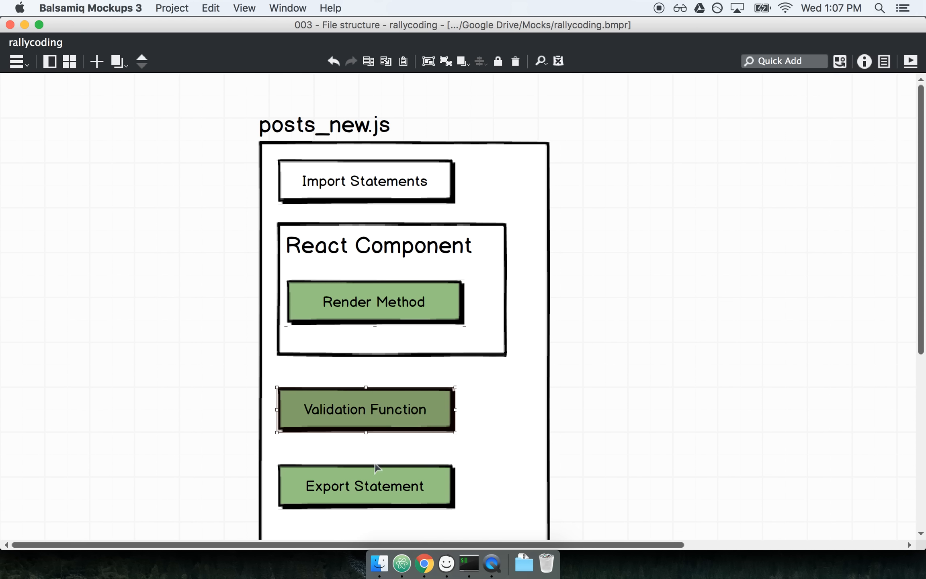
pyautogui.click(365, 486)
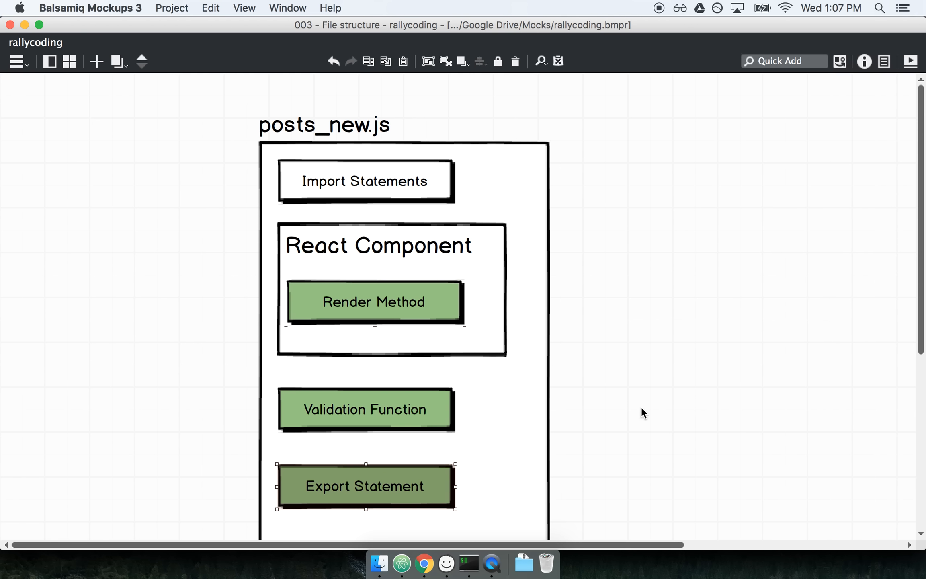
pyautogui.moveTo(414, 279)
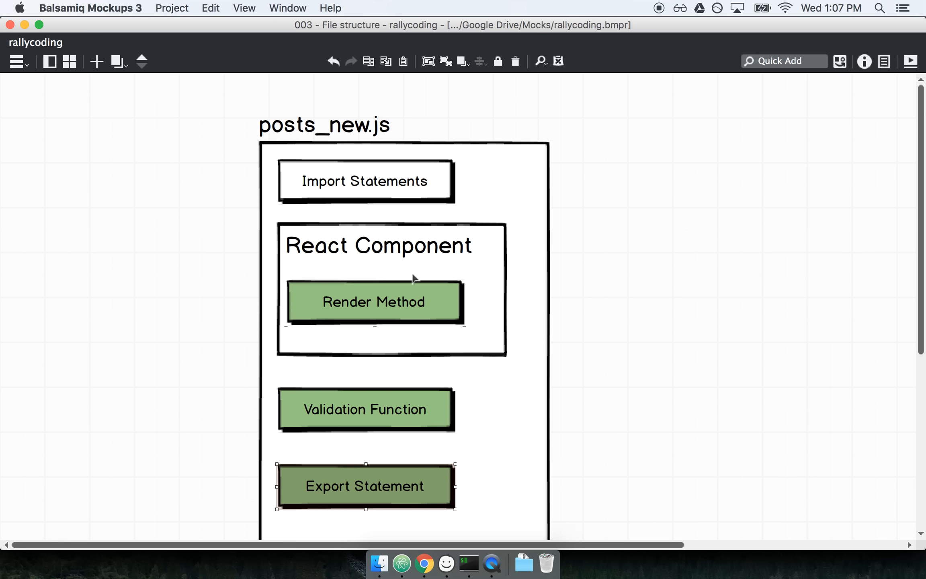
pyautogui.click(374, 301)
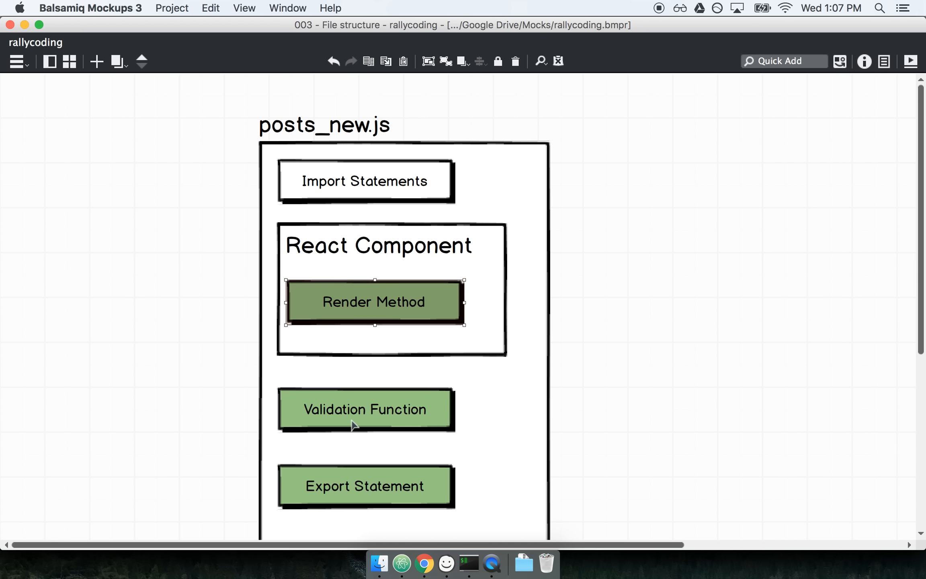
pyautogui.click(365, 486)
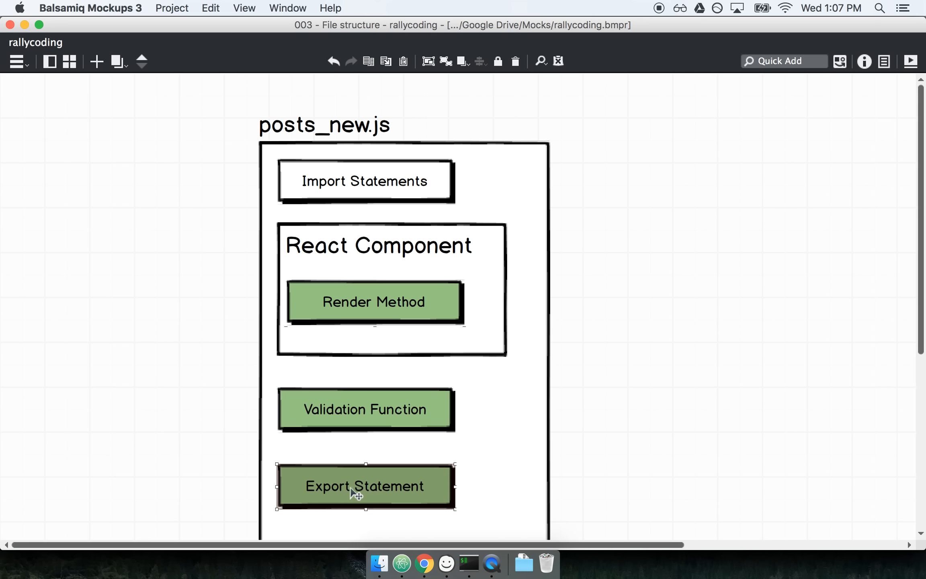
pyautogui.moveTo(643, 446)
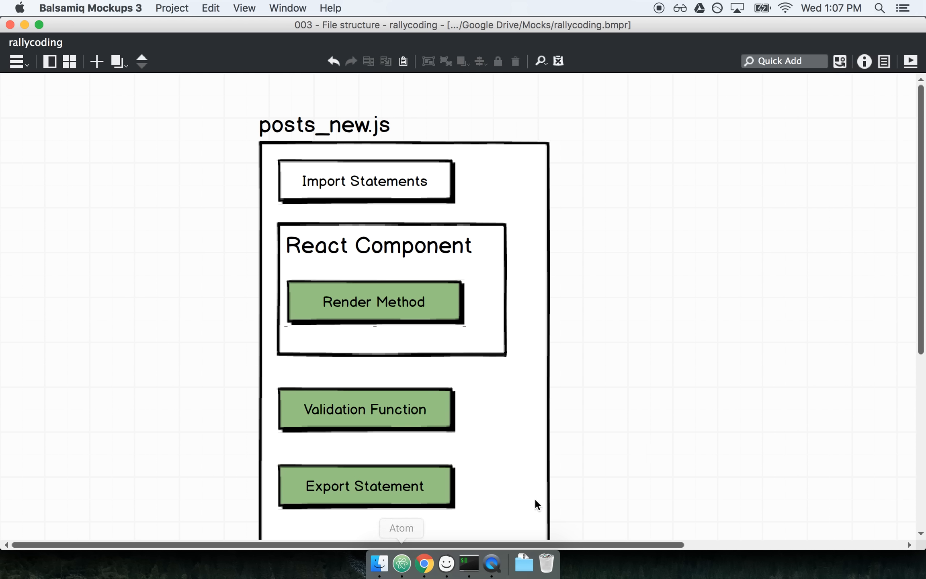
pyautogui.click(400, 563)
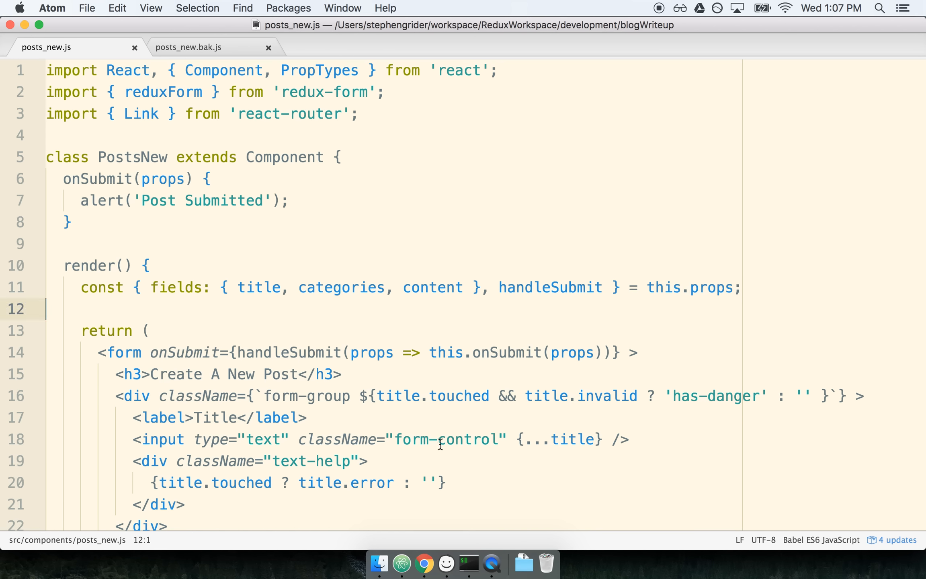
pyautogui.click(359, 113)
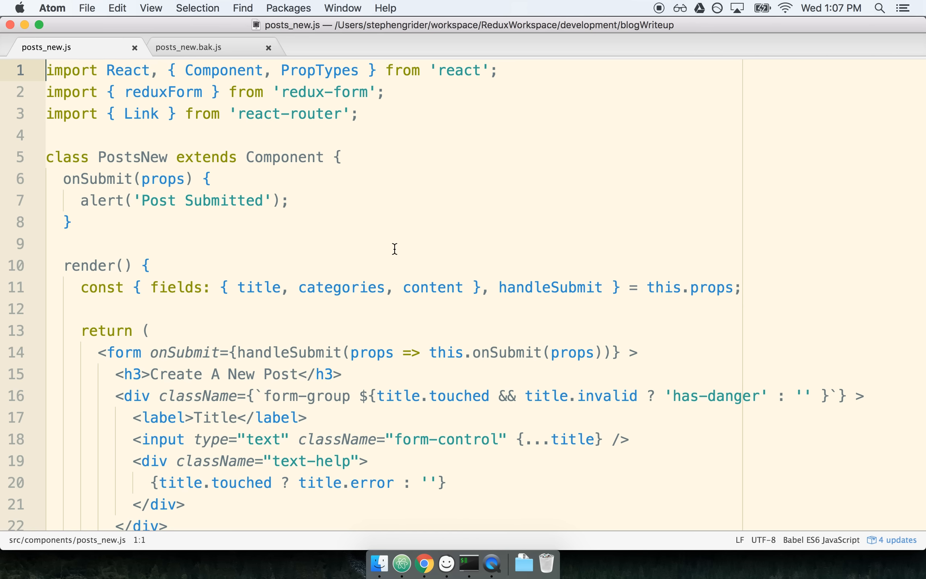
# Add import _ from 'lodash'; as the first line of posts_new.js
pyautogui.write('im')
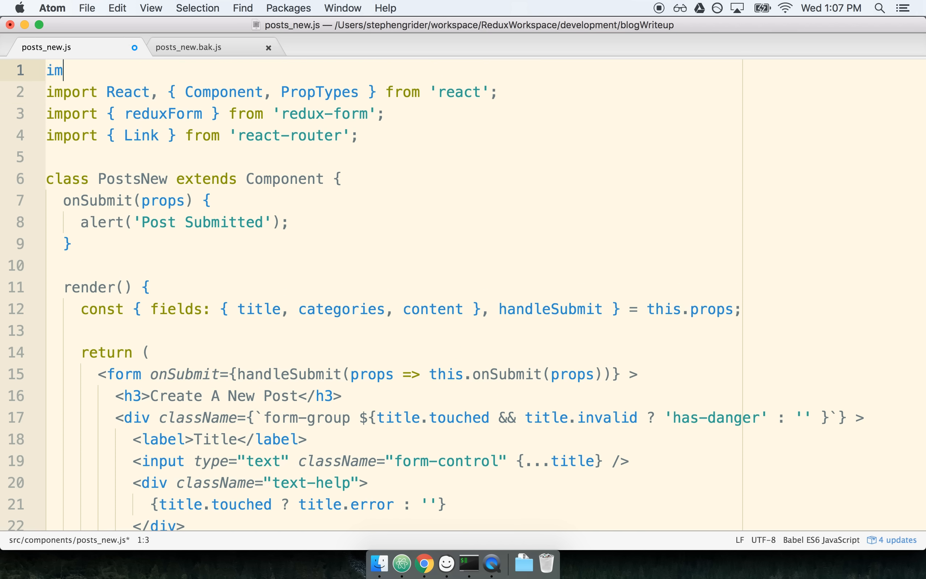
pyautogui.write("port _ from 'lodash';")
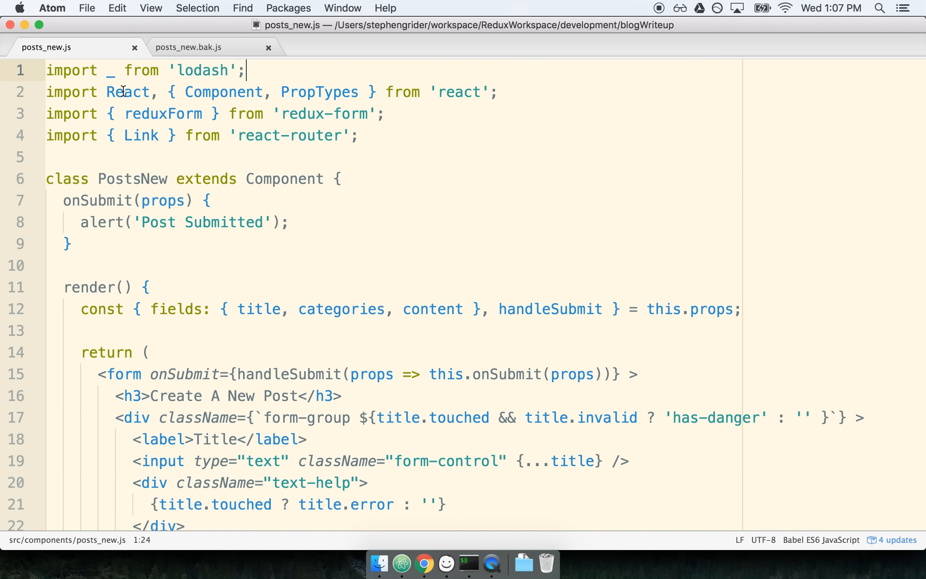
pyautogui.click(110, 70)
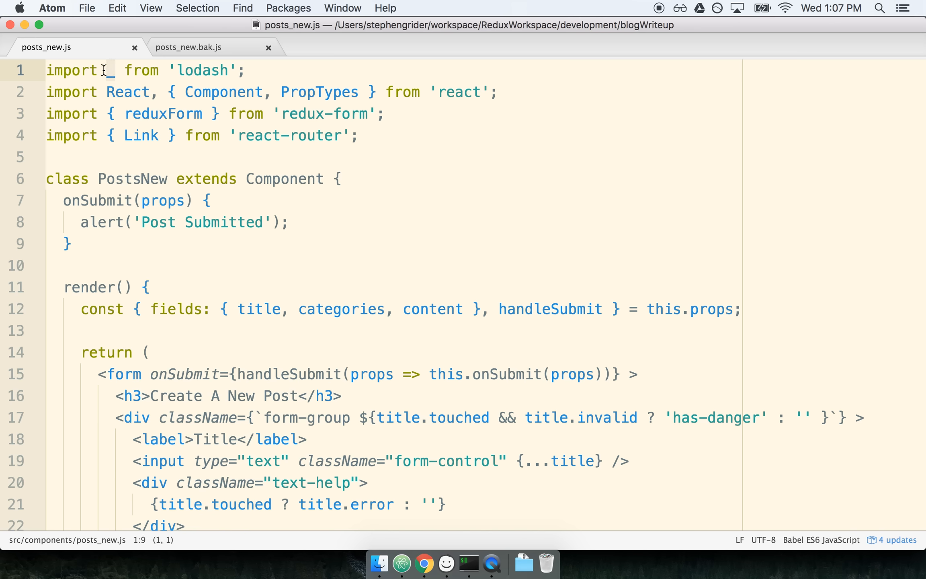
pyautogui.click(69, 244)
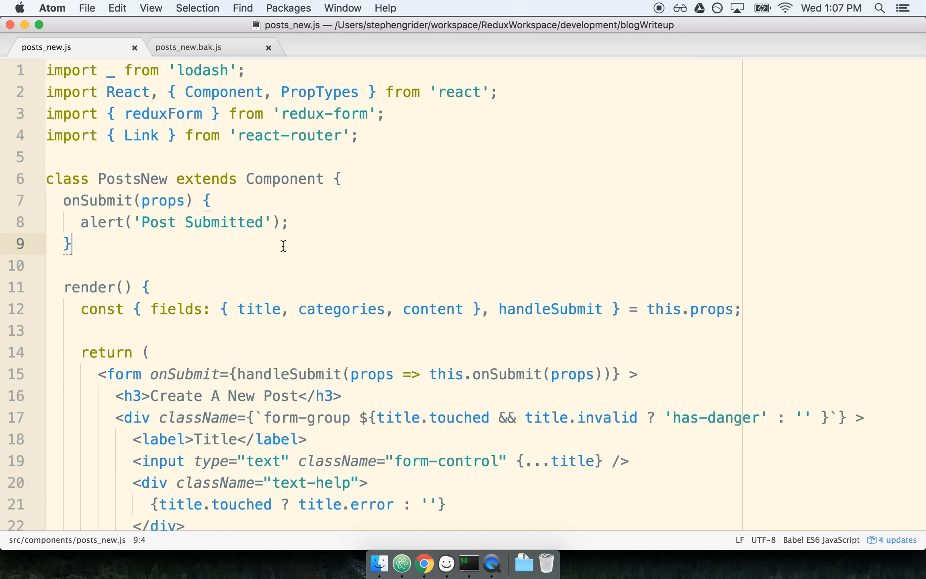
pyautogui.scroll(-3)
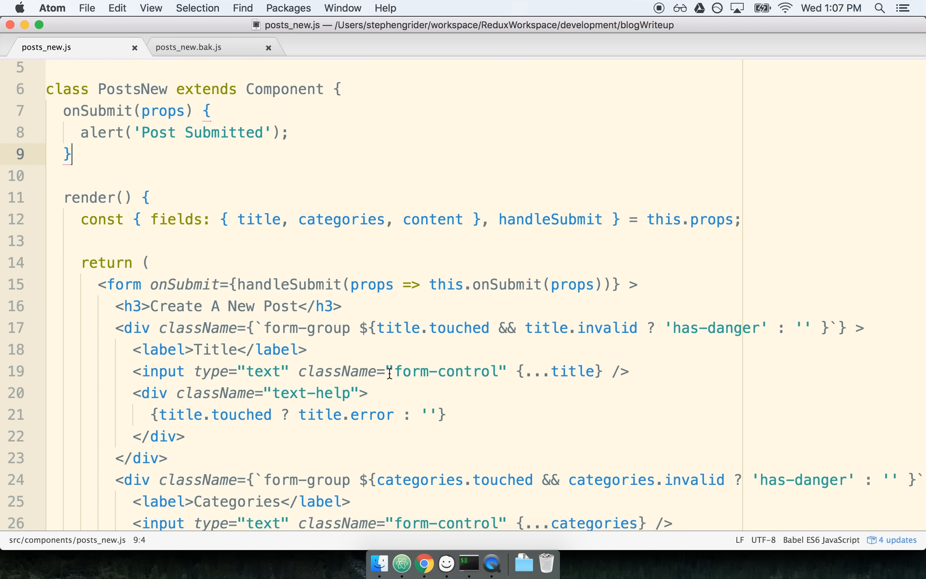
pyautogui.scroll(-3)
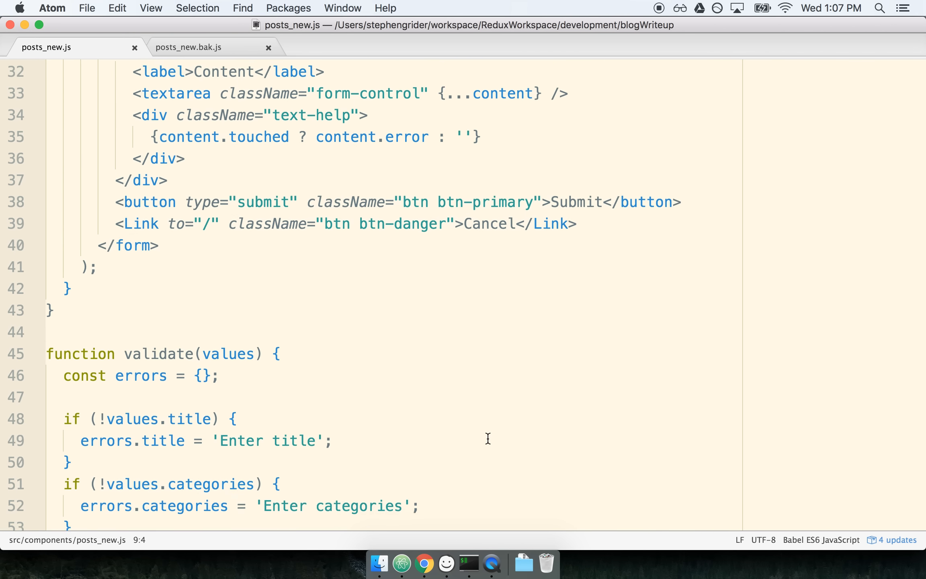
pyautogui.scroll(-3)
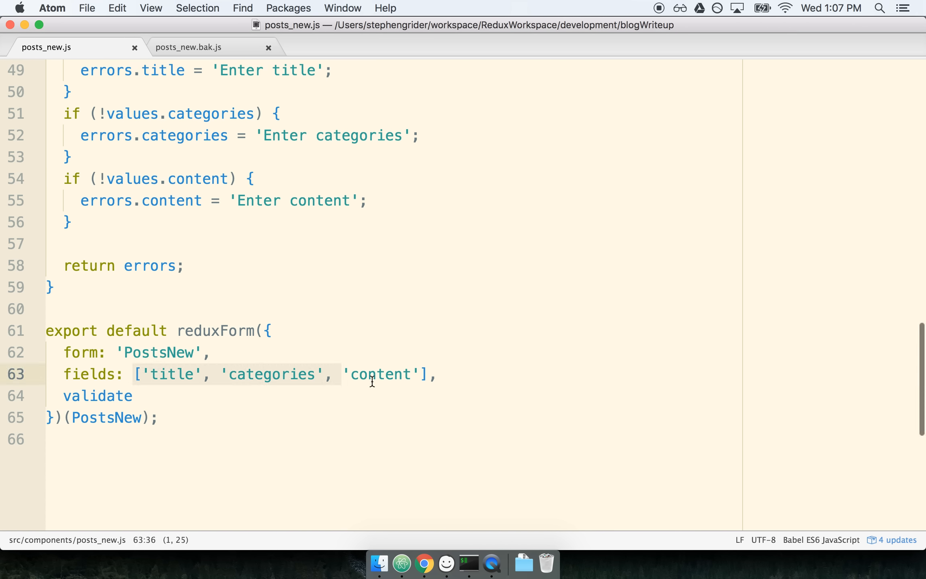
pyautogui.click(462, 379)
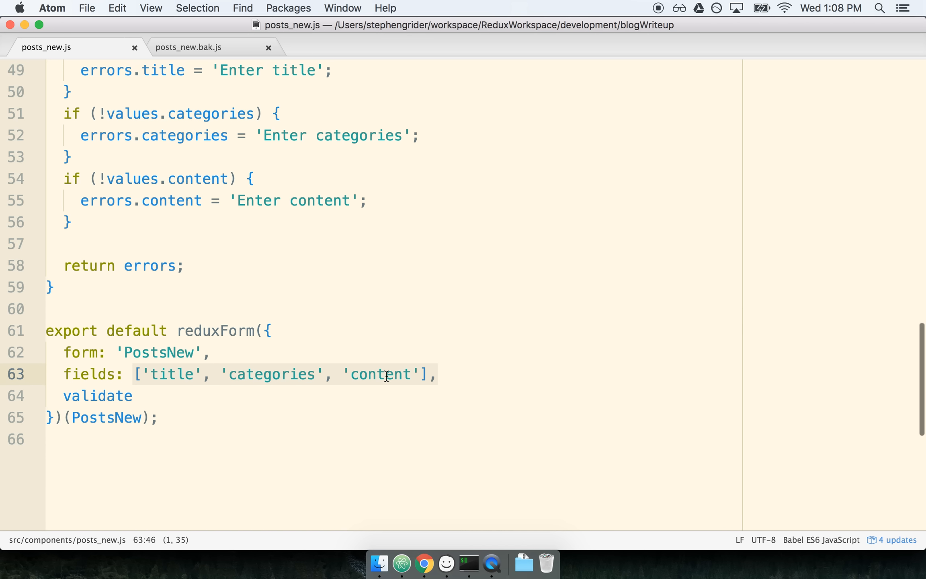
pyautogui.moveTo(243, 373)
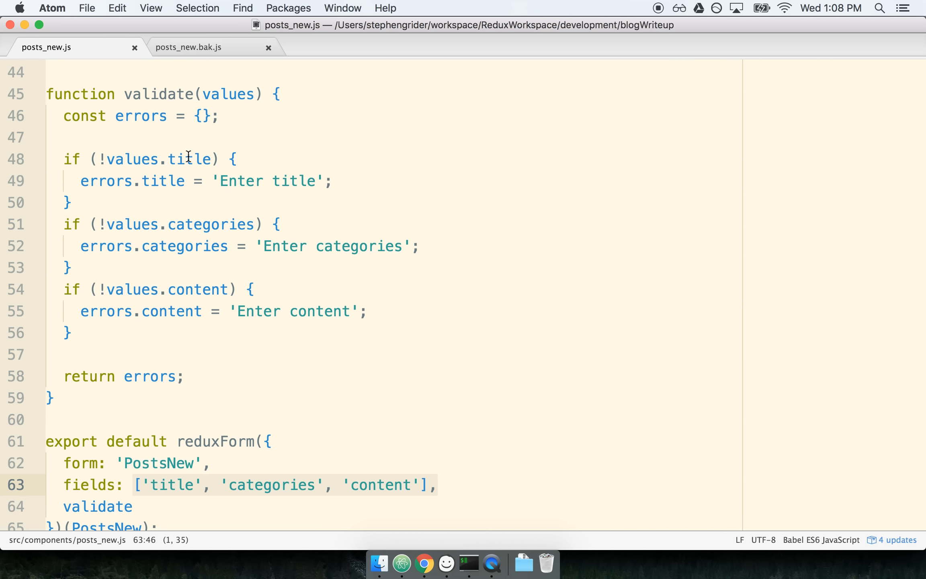
pyautogui.doubleClick(211, 224)
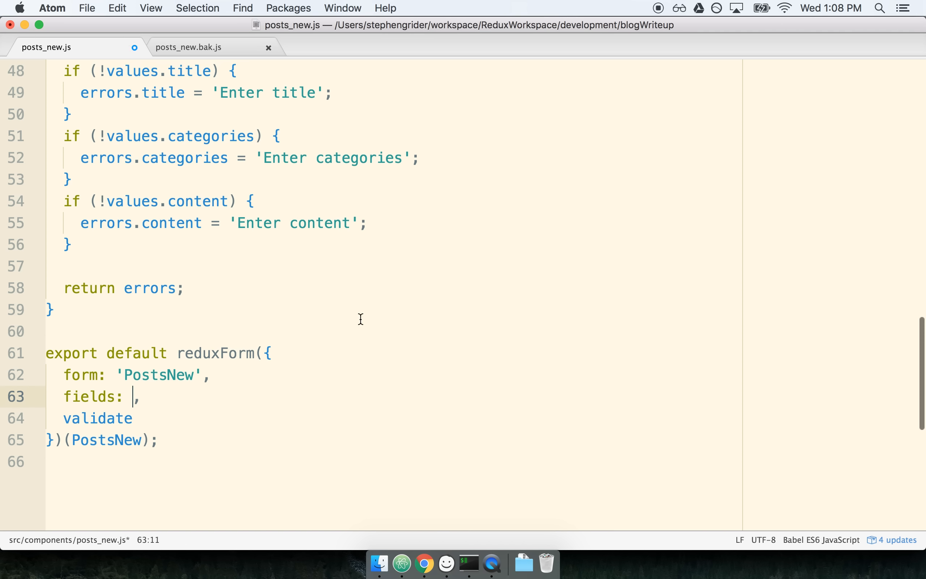
# Declare const FIELDS = ['title', 'categories', 'content']; below the imports
pyautogui.scroll(3)
pyautogui.write('const FIELD')
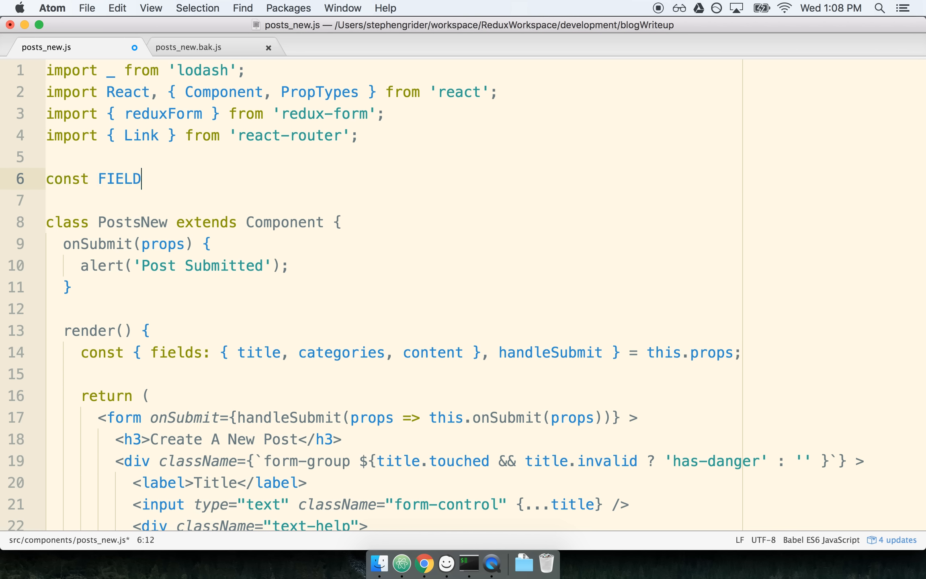
pyautogui.write("S = ['title', 'categories', 'content'];")
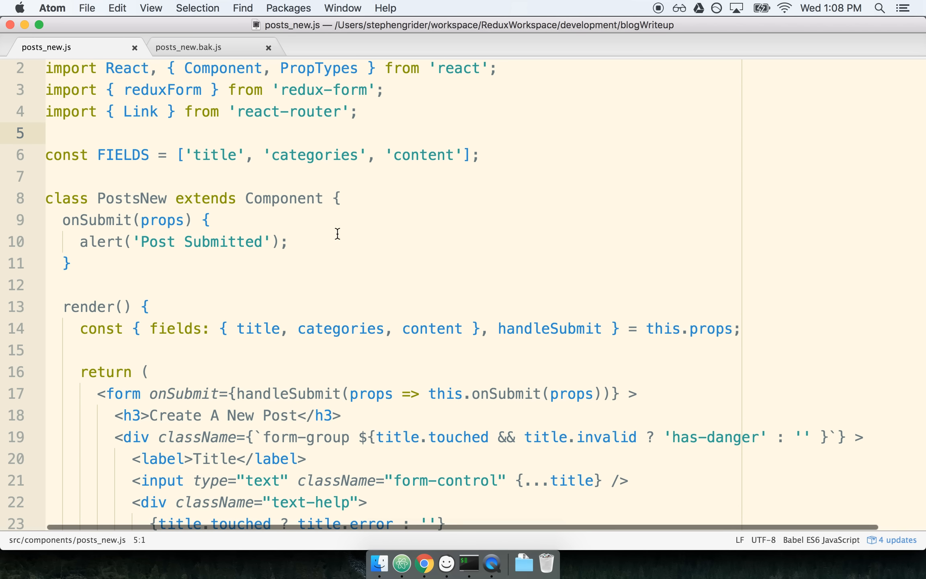
pyautogui.doubleClick(123, 155)
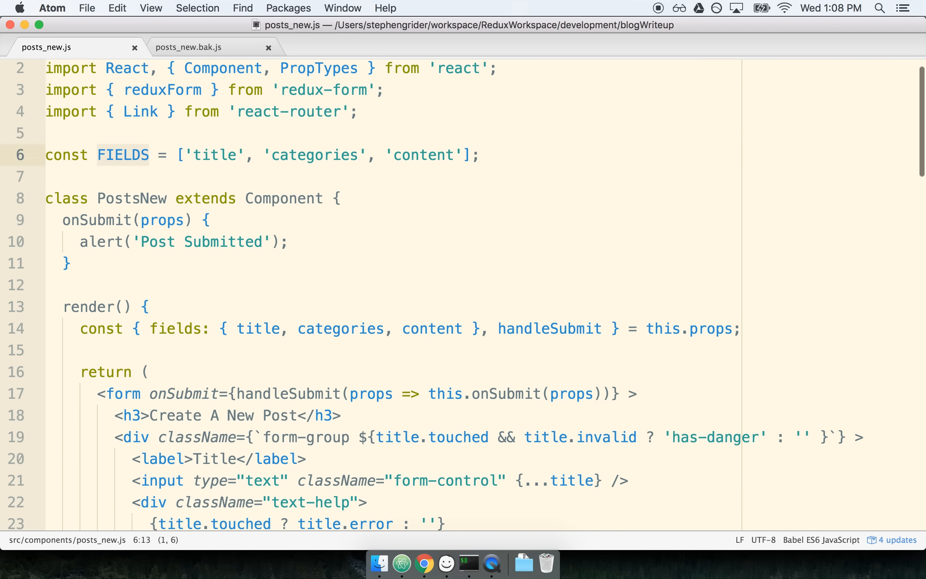
pyautogui.moveTo(344, 158)
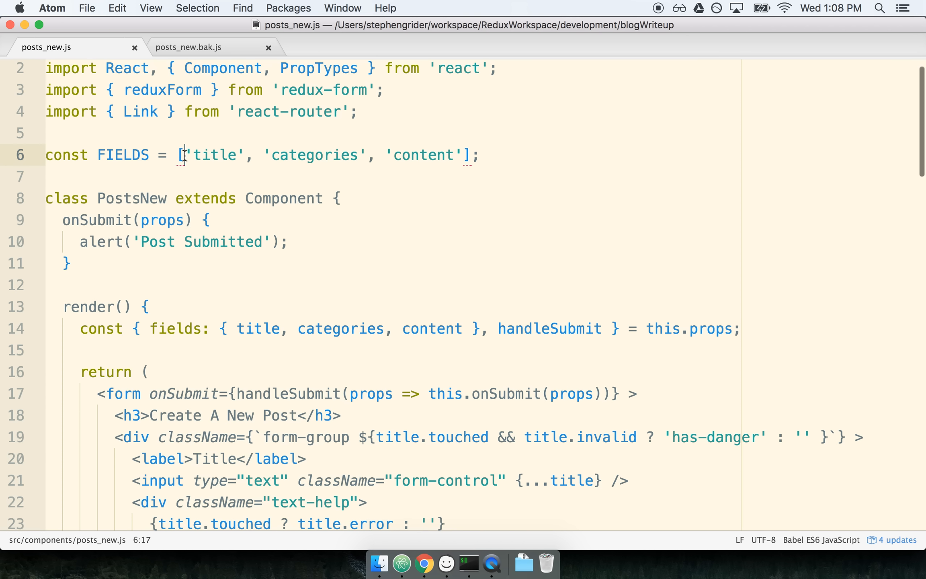
pyautogui.doubleClick(217, 155)
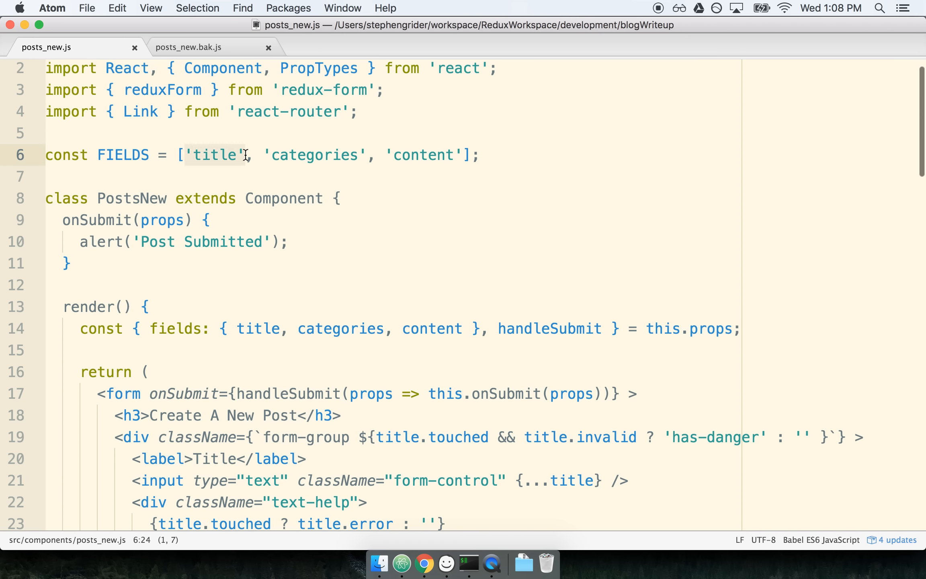
pyautogui.doubleClick(310, 154)
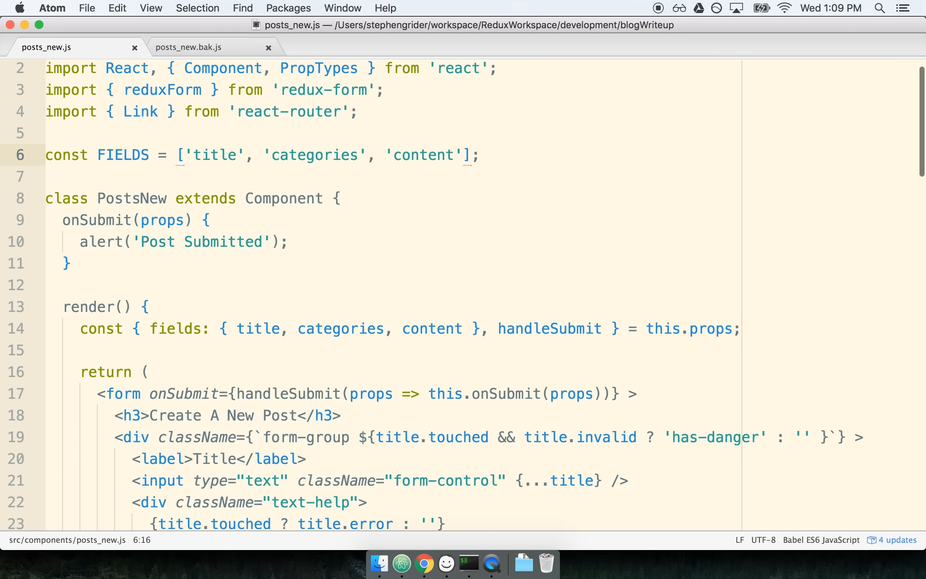
# Comment out the array and add categories: { } and content: { } entries to the FIELDS object
pyautogui.write('//')
pyautogui.write('title: { ')
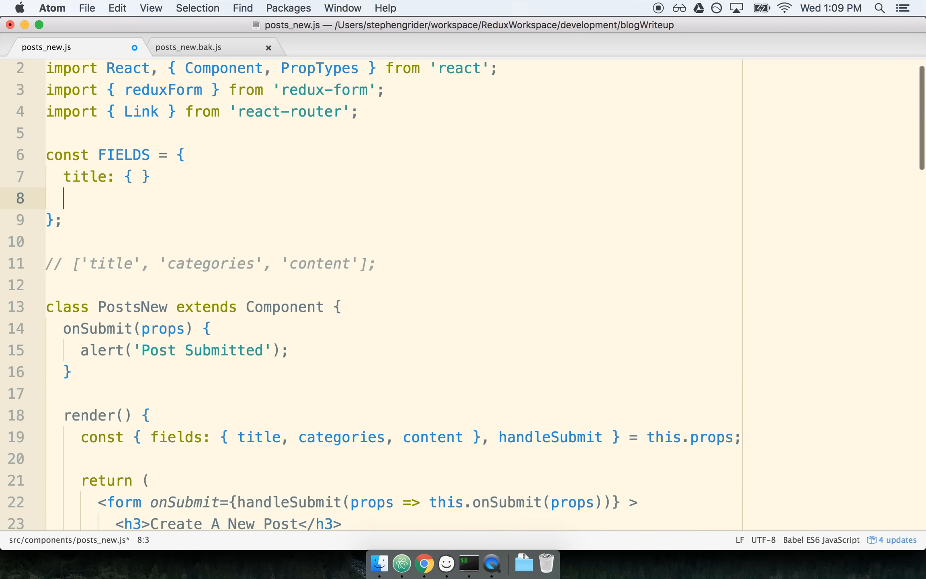
pyautogui.write(',')
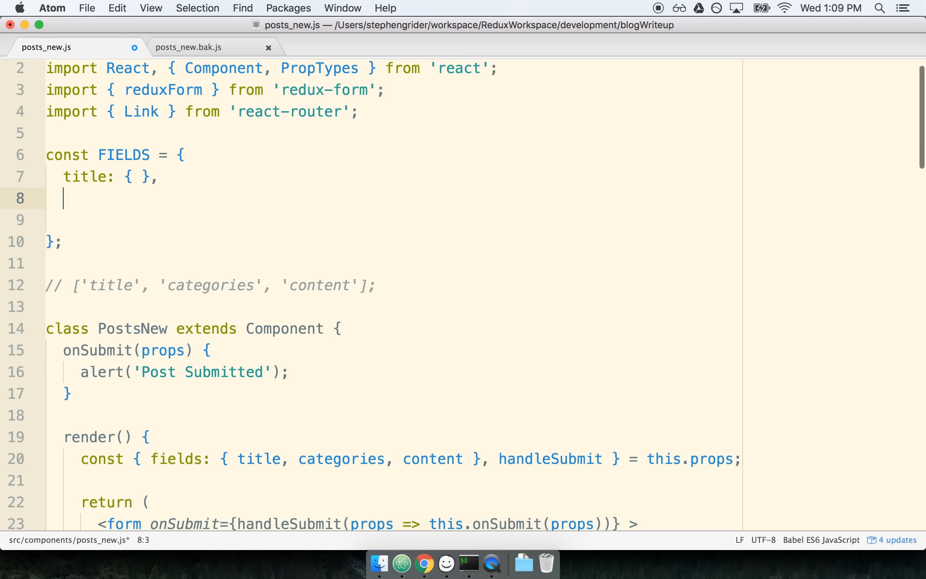
pyautogui.write('catego')
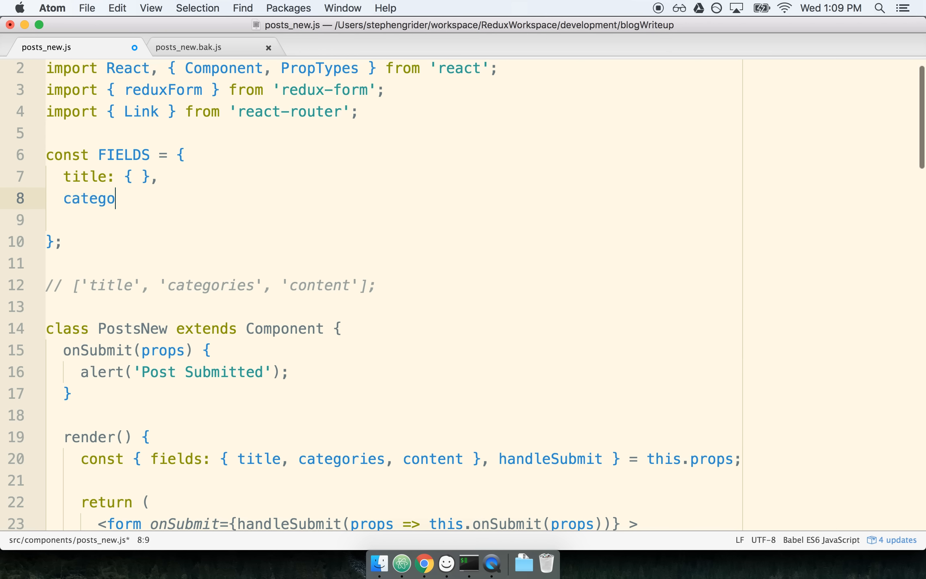
pyautogui.write('ries: { }')
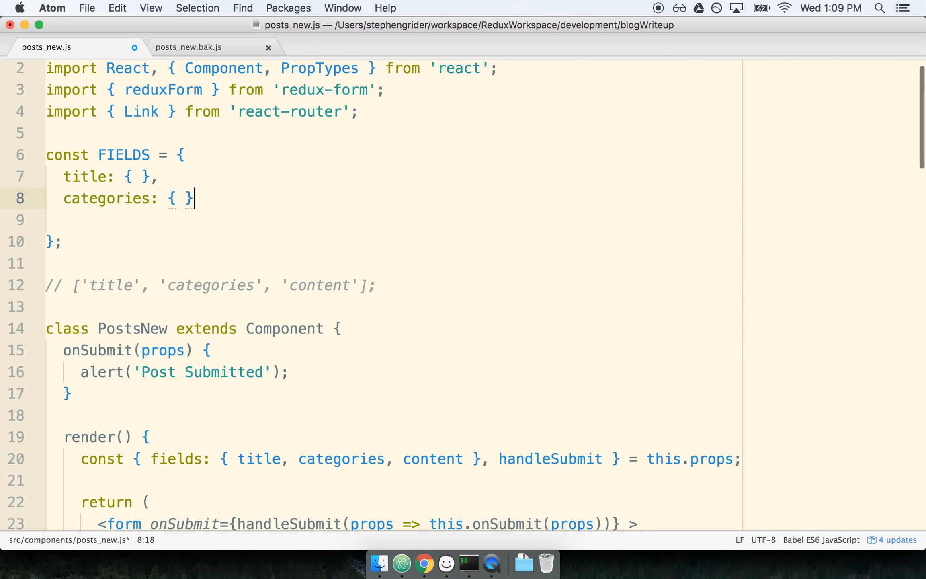
pyautogui.write(',')
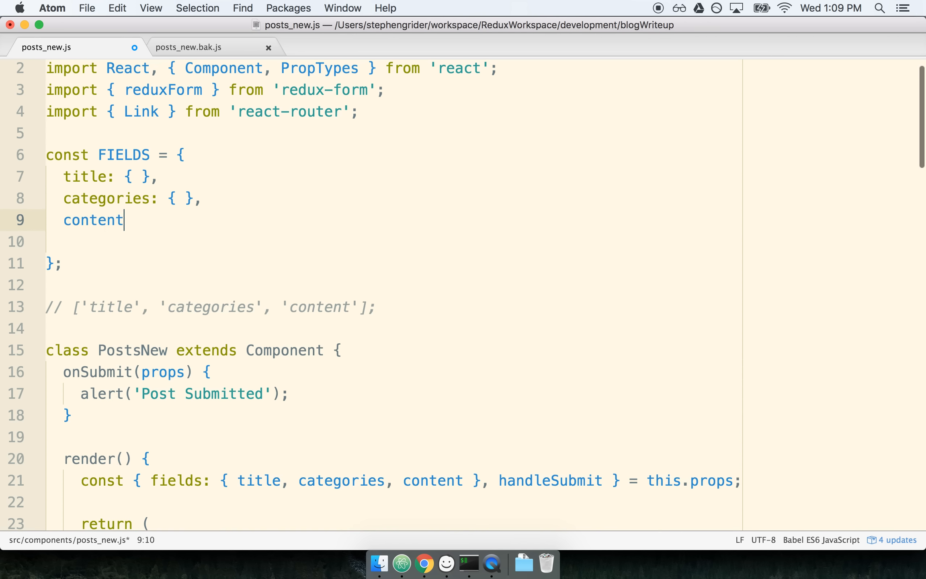
pyautogui.write(': { }')
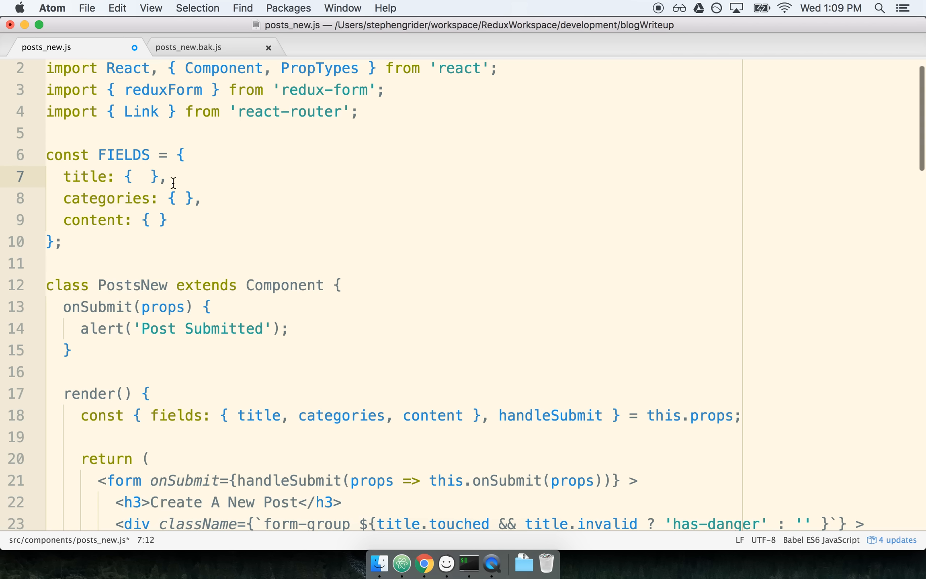
# Expand the title entry's braces and give it type: 'input'
pyautogui.click(186, 198)
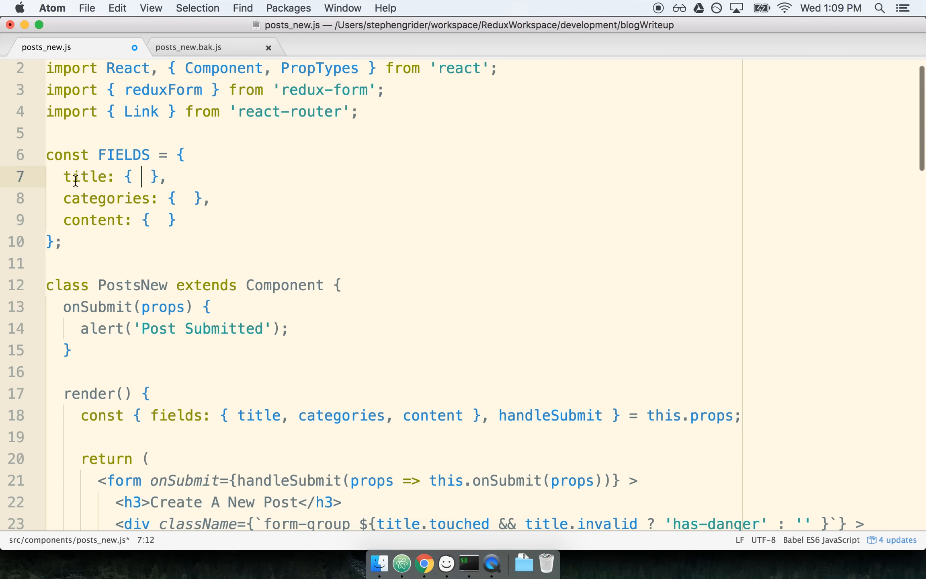
pyautogui.moveTo(155, 176)
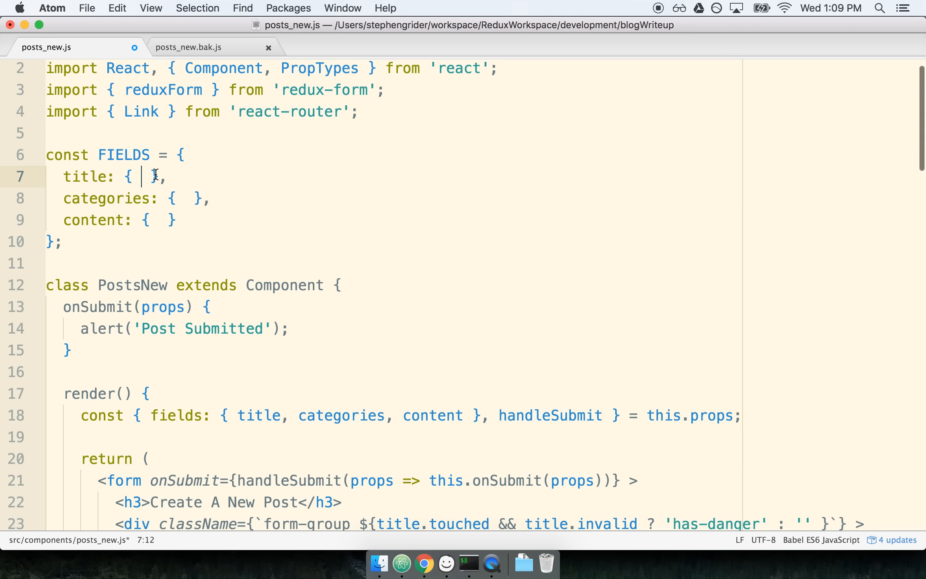
pyautogui.press('enter')
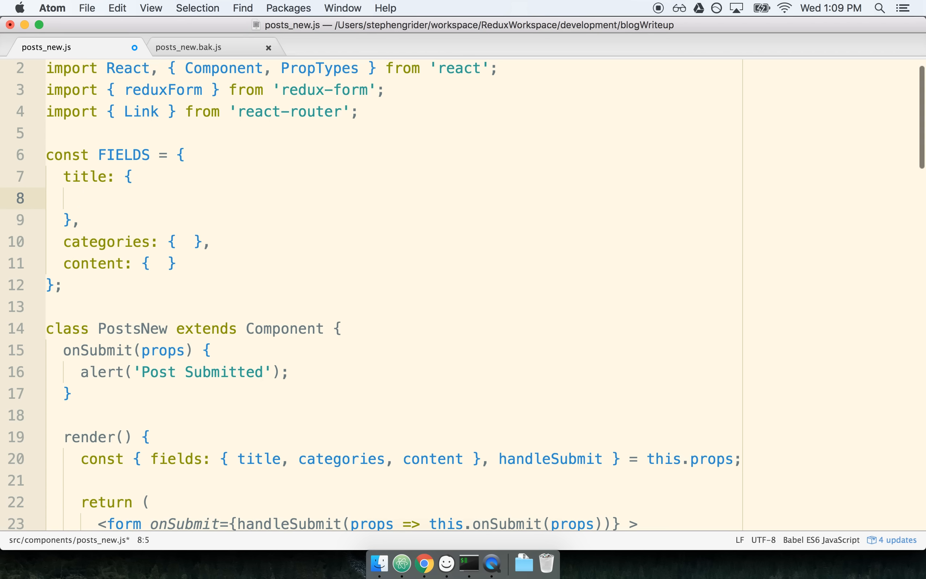
pyautogui.write('type:')
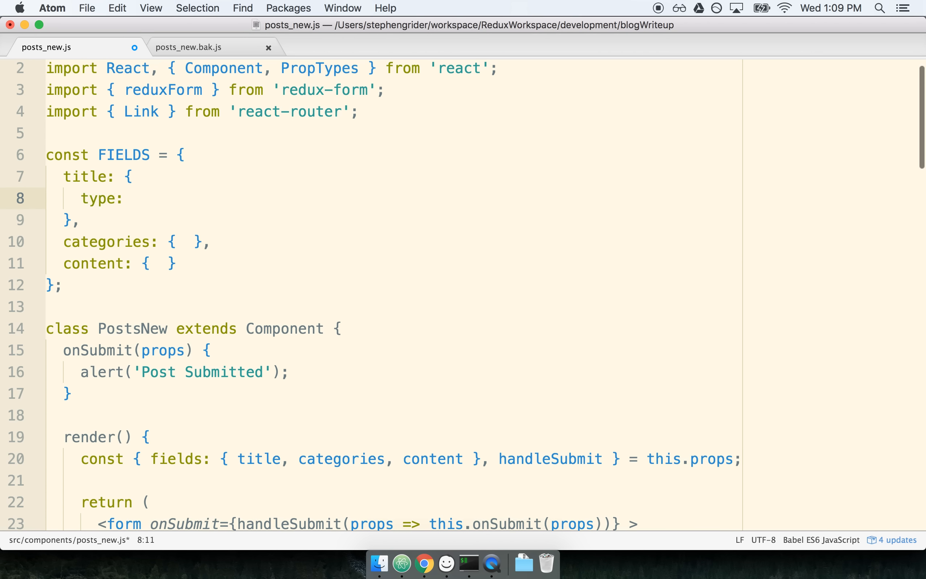
pyautogui.write("'input'")
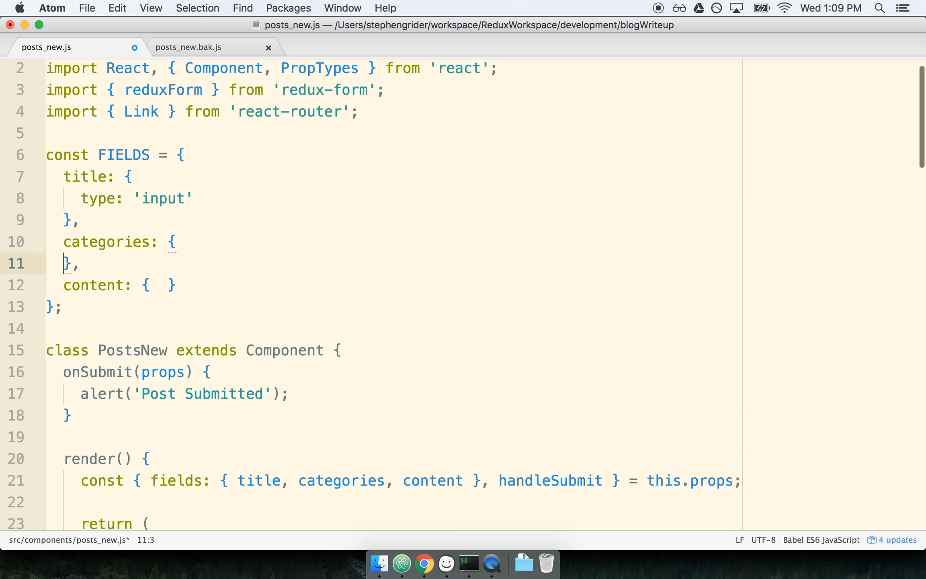
# Give categories type: 'input' and content type: 'textarea'
pyautogui.write("type: '")
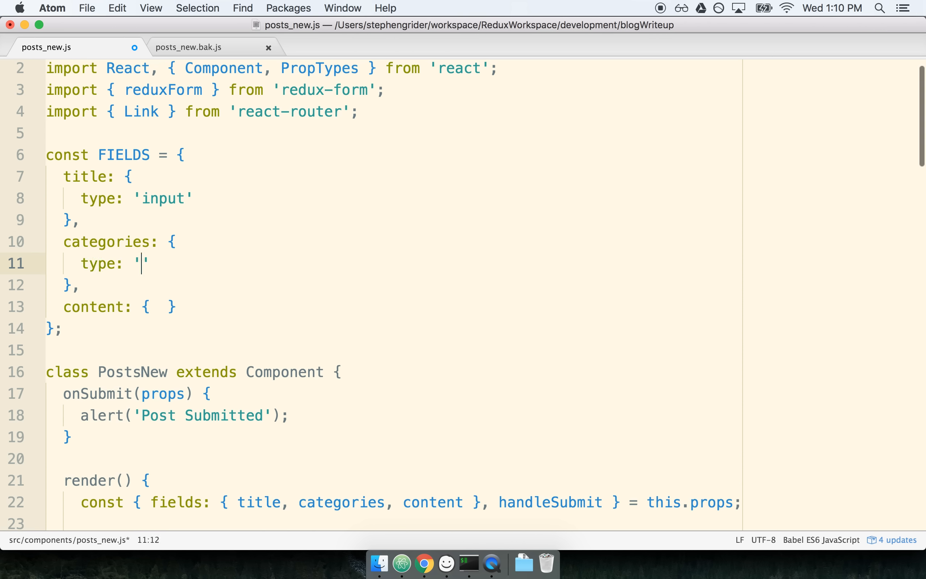
pyautogui.write("input'")
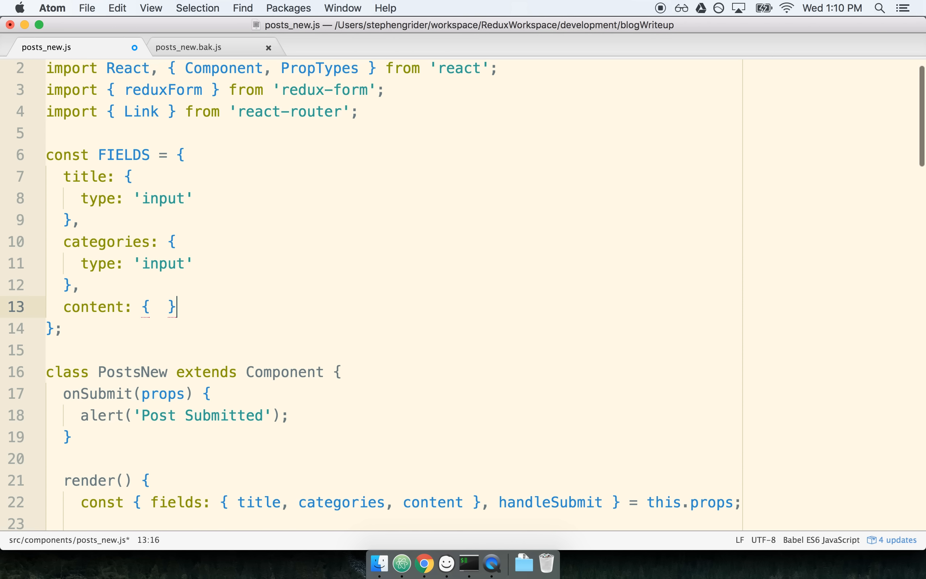
pyautogui.press('enter')
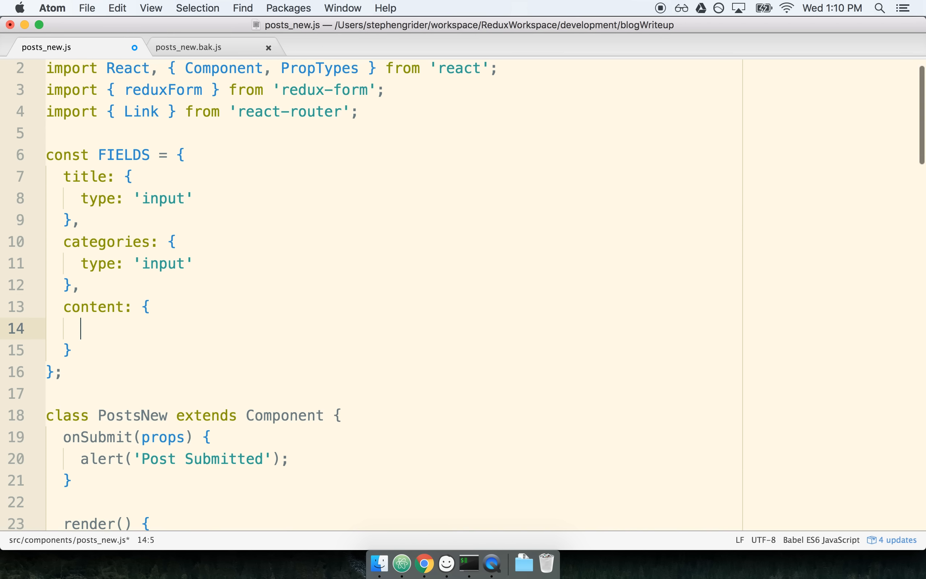
pyautogui.write("type: 'text'")
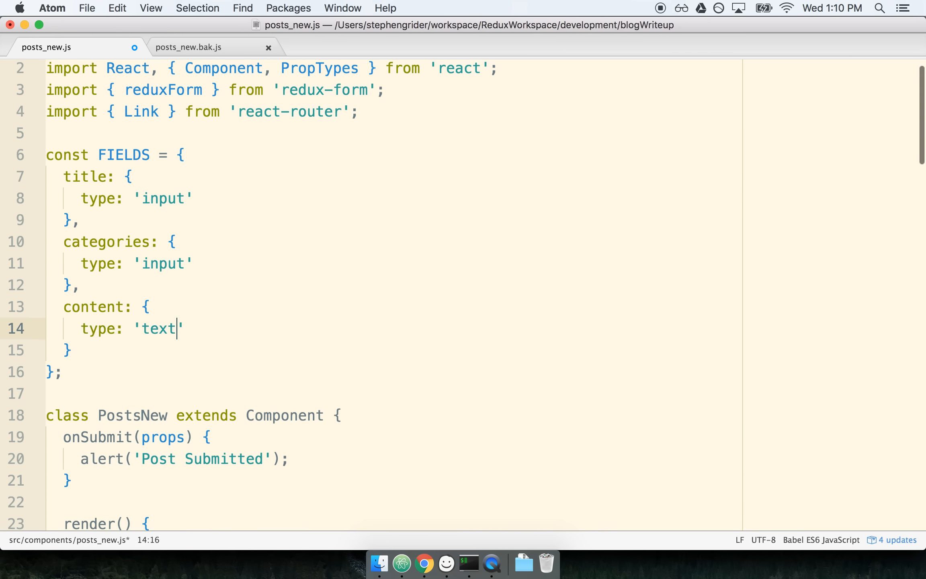
pyautogui.write('area')
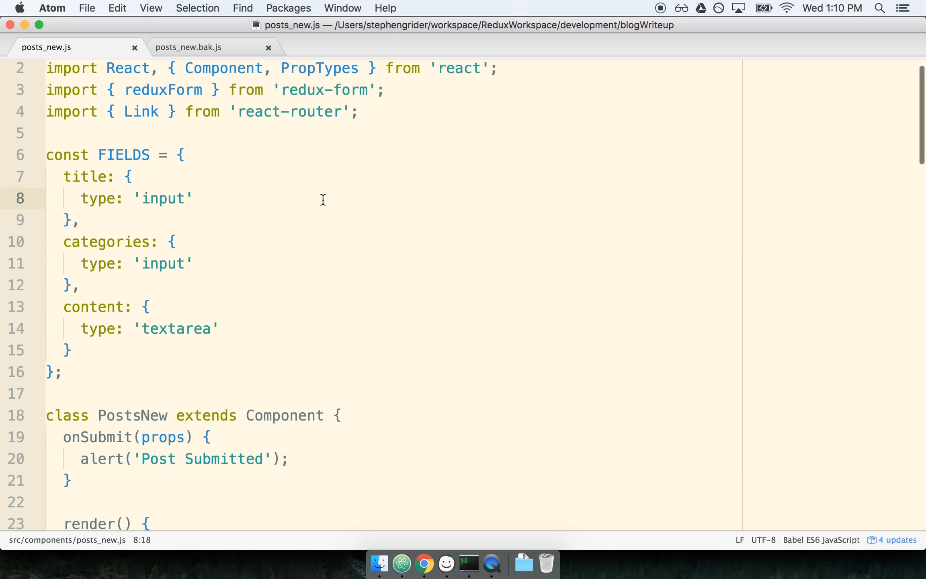
# Add label: 'Title for Post' to the title entry in FIELDS
pyautogui.click(194, 199)
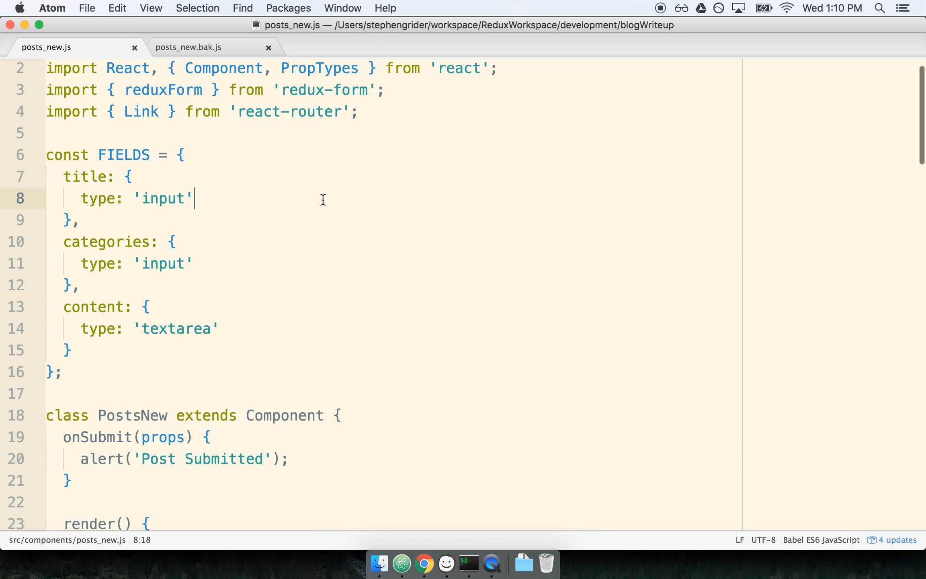
pyautogui.press('Return')
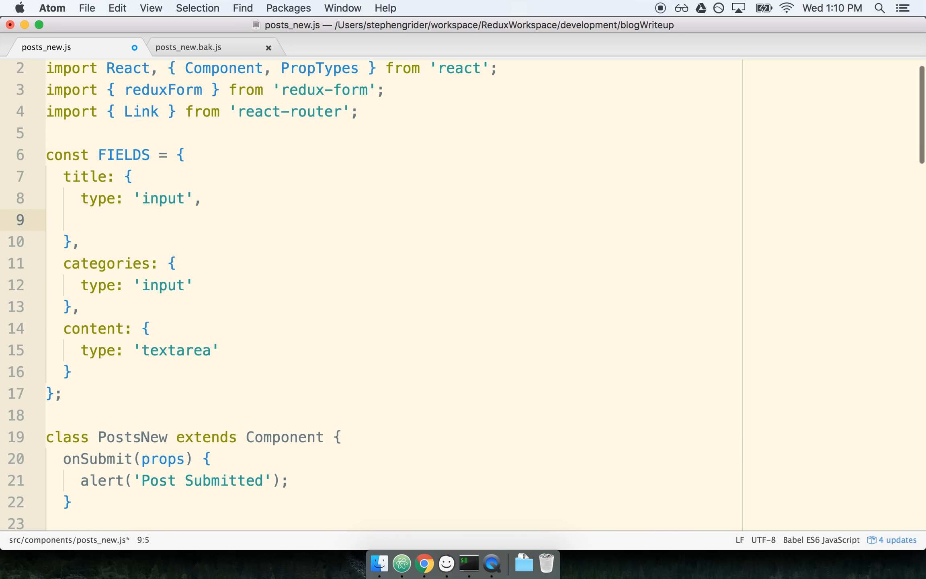
pyautogui.write("label: ''")
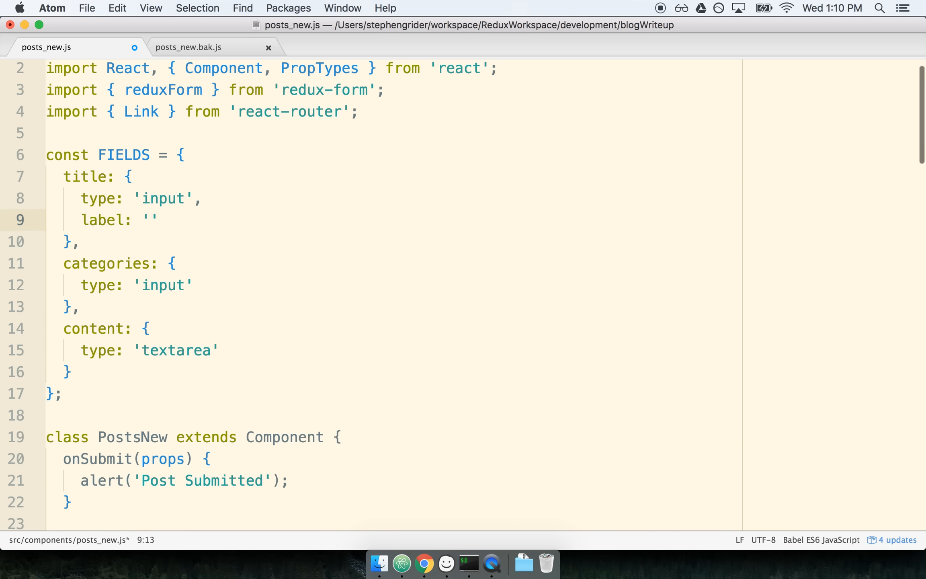
pyautogui.write('Title for')
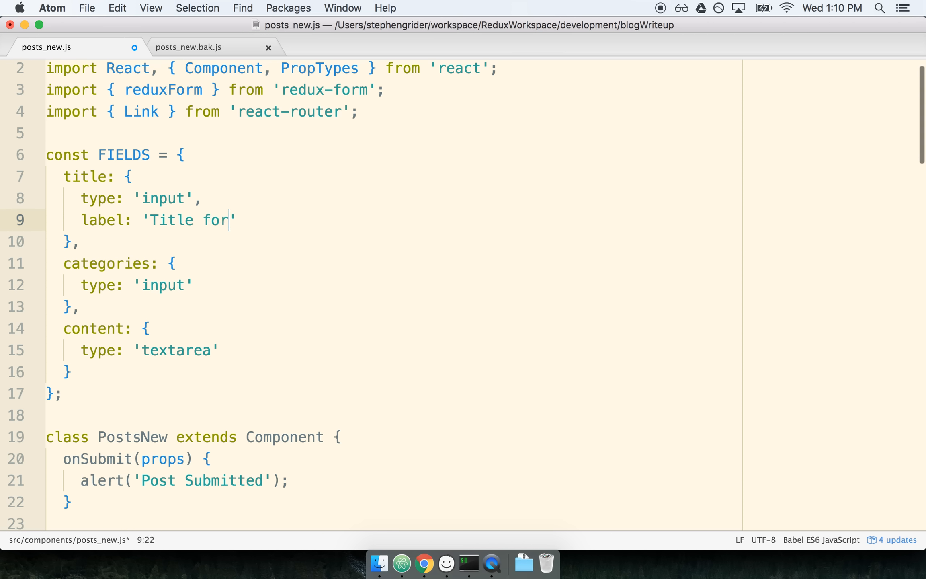
pyautogui.write('Post')
pyautogui.write('label')
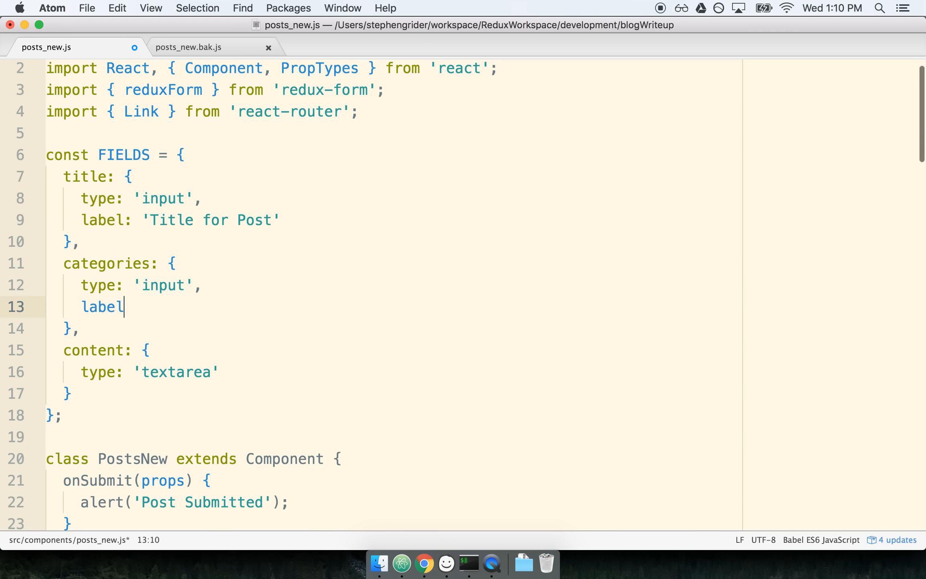
# Add labels 'Enter some categories for this post' and 'Post Contents' to categories and content
pyautogui.write(": 'Enter some ca")
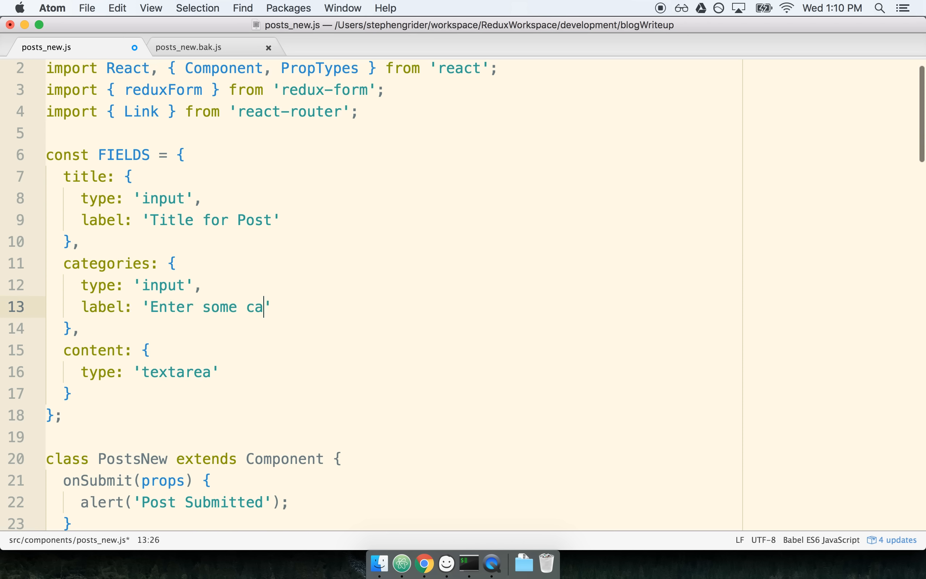
pyautogui.write('tegories for this post')
pyautogui.write('lab')
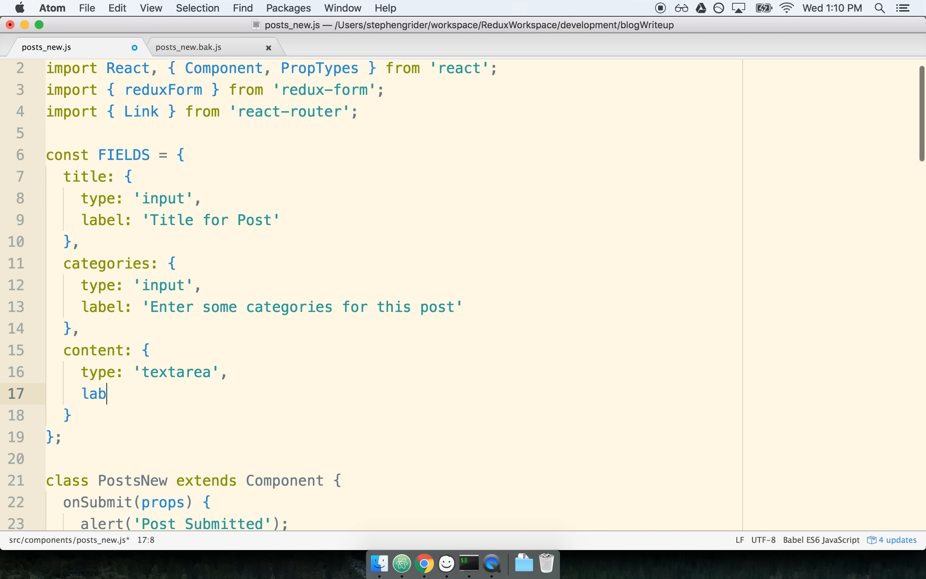
pyautogui.write("el: 'Post Con'")
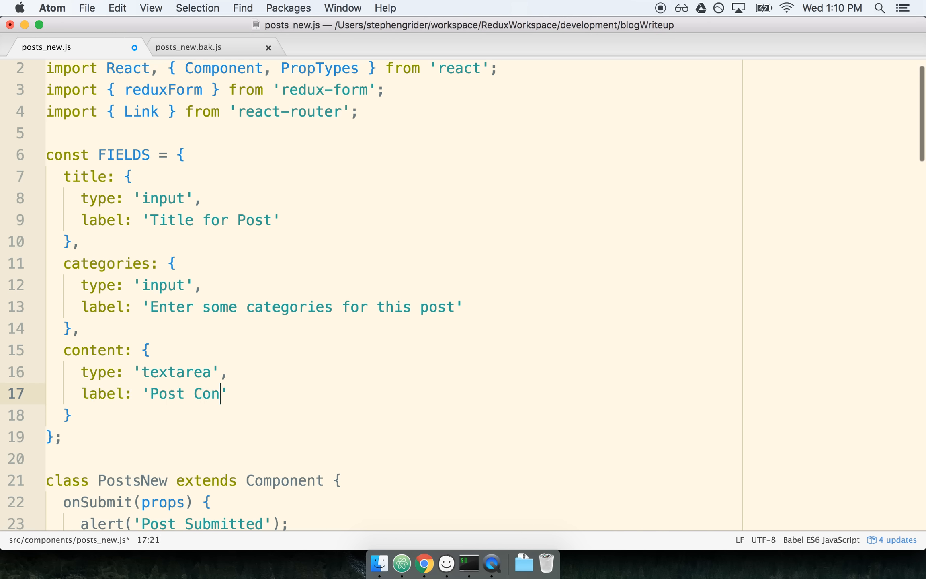
pyautogui.write('tents')
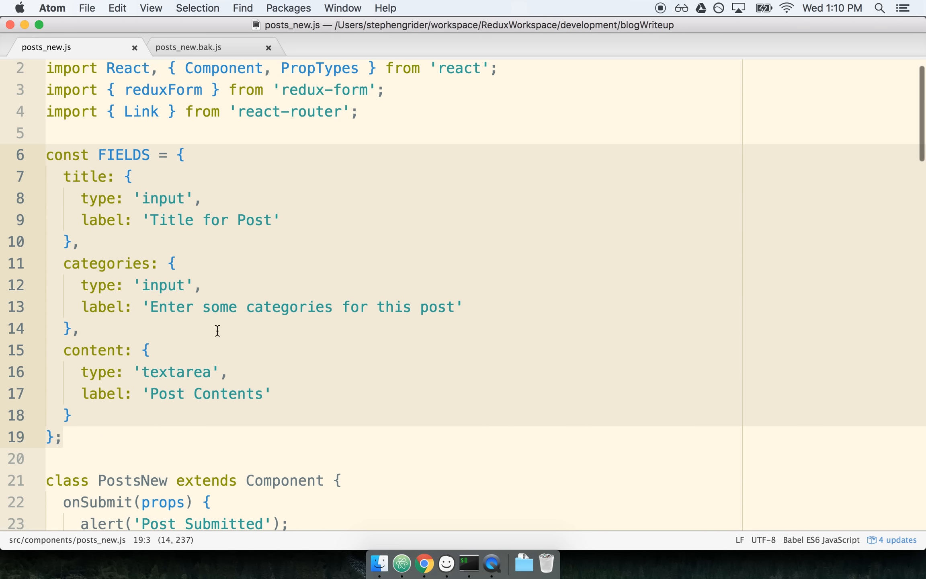
pyautogui.click(80, 241)
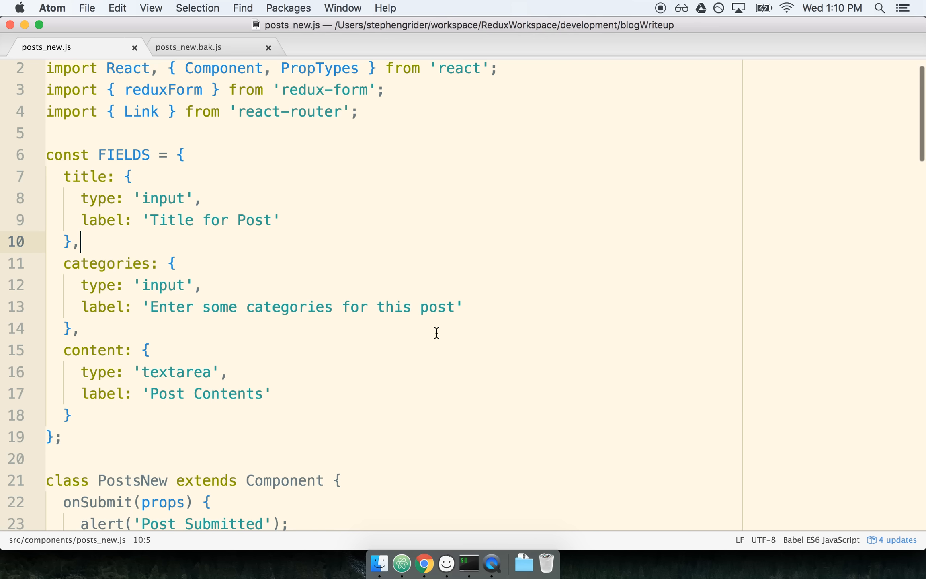
pyautogui.moveTo(117, 269)
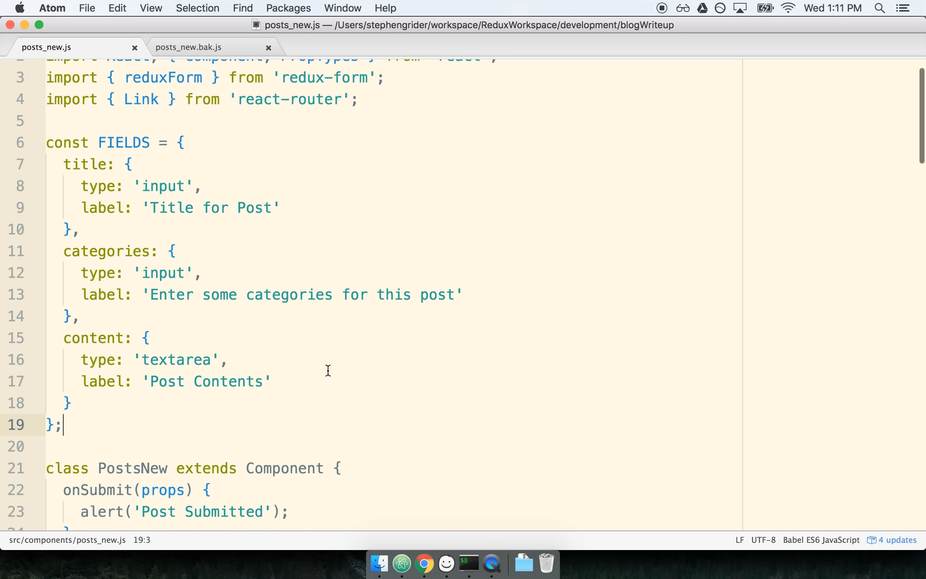
pyautogui.moveTo(335, 420)
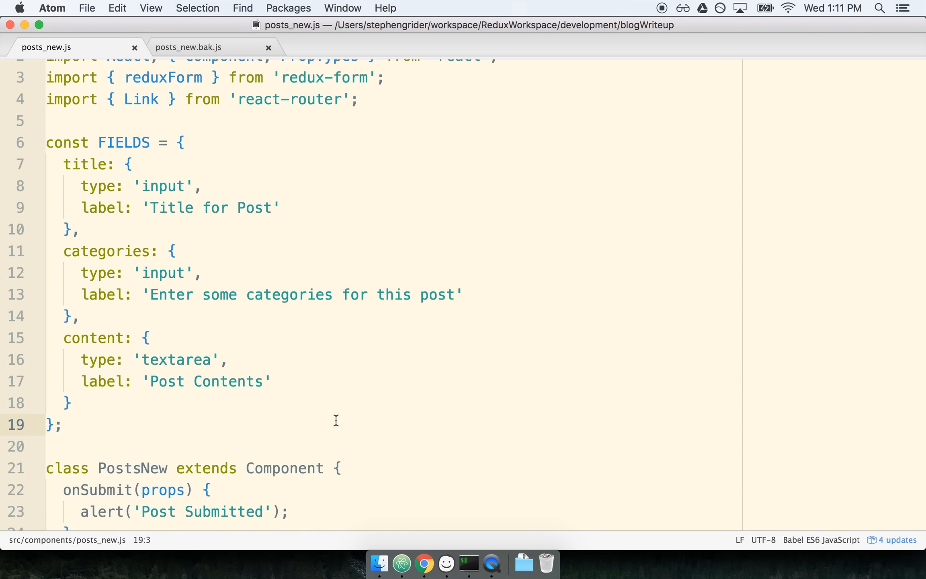
# Set the reduxForm export's fields option to _.keys(FIELDS)
pyautogui.scroll(-3)
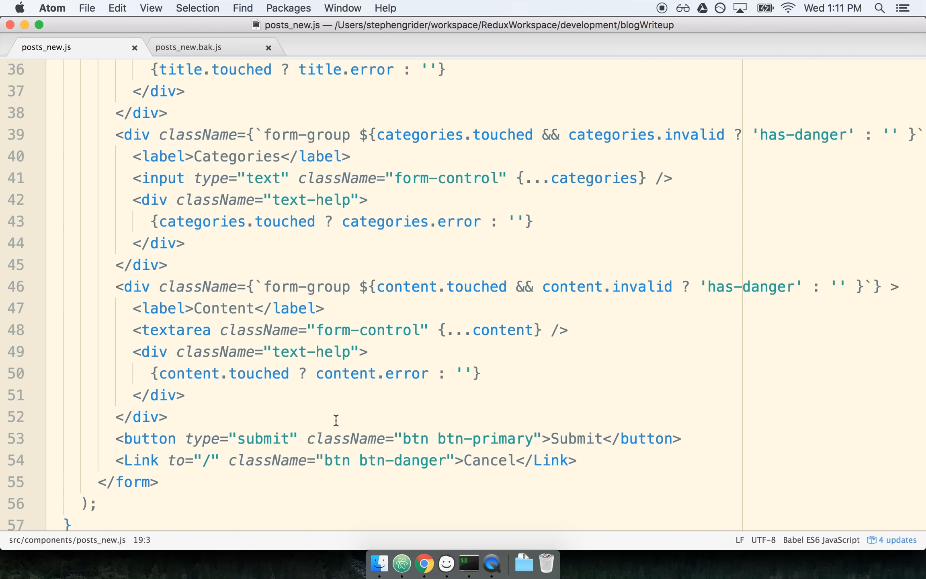
pyautogui.scroll(-3)
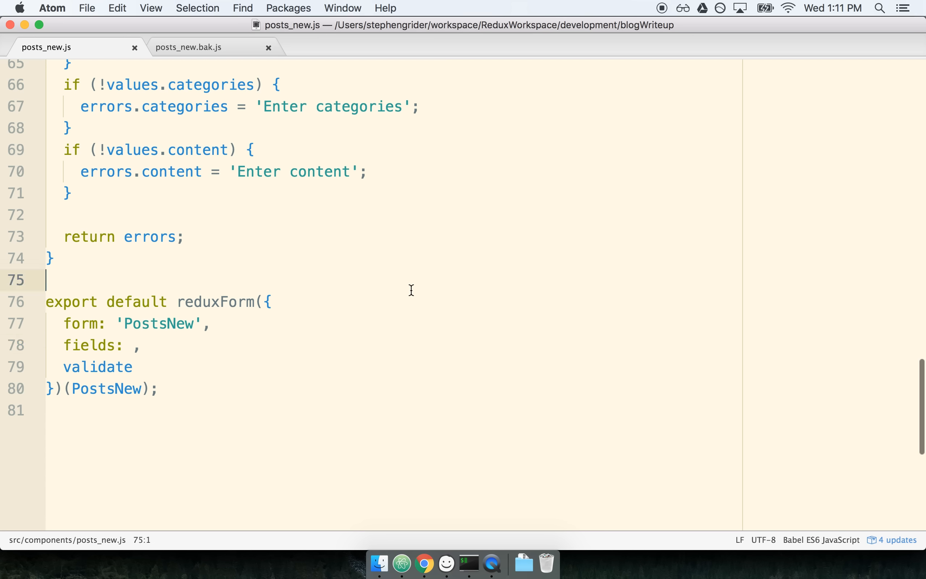
pyautogui.click(132, 345)
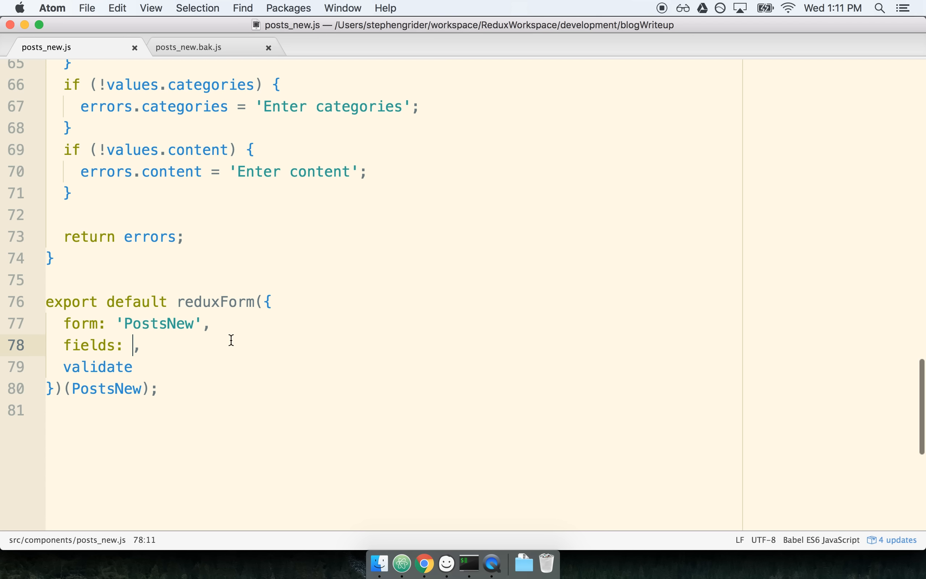
pyautogui.write('_.keys')
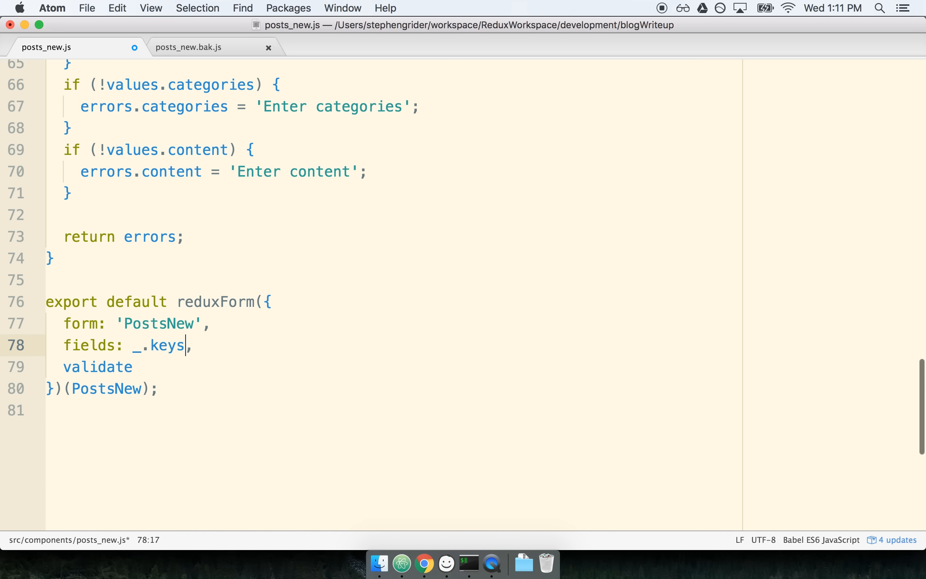
pyautogui.write('()')
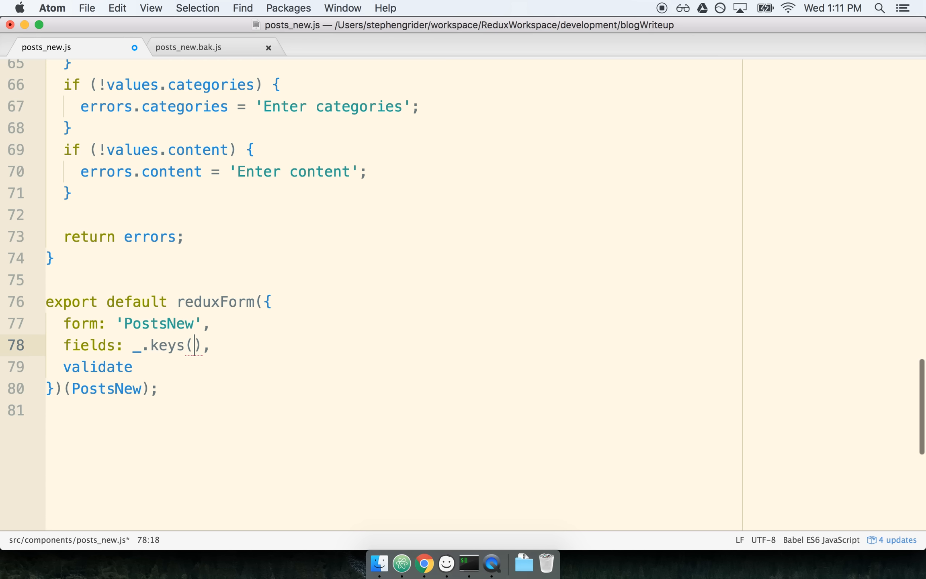
pyautogui.write('FIELDS')
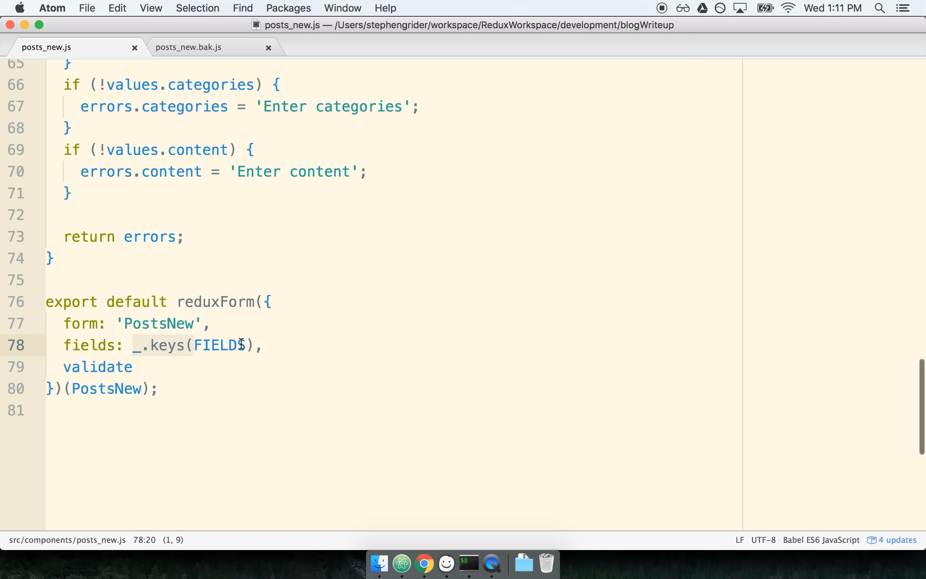
# Review where FIELDS is defined, then switch to the browser to test the form
pyautogui.doubleClick(222, 346)
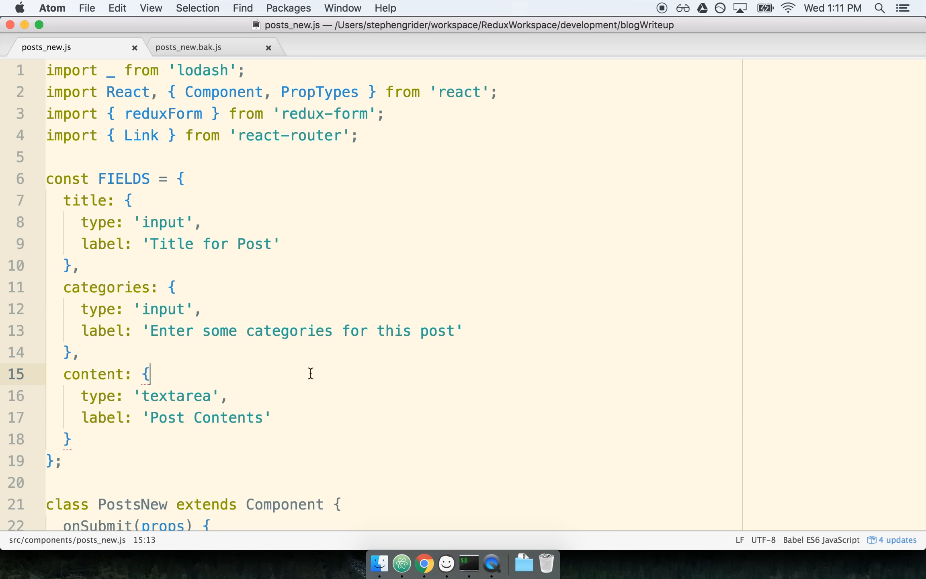
pyautogui.scroll(-3)
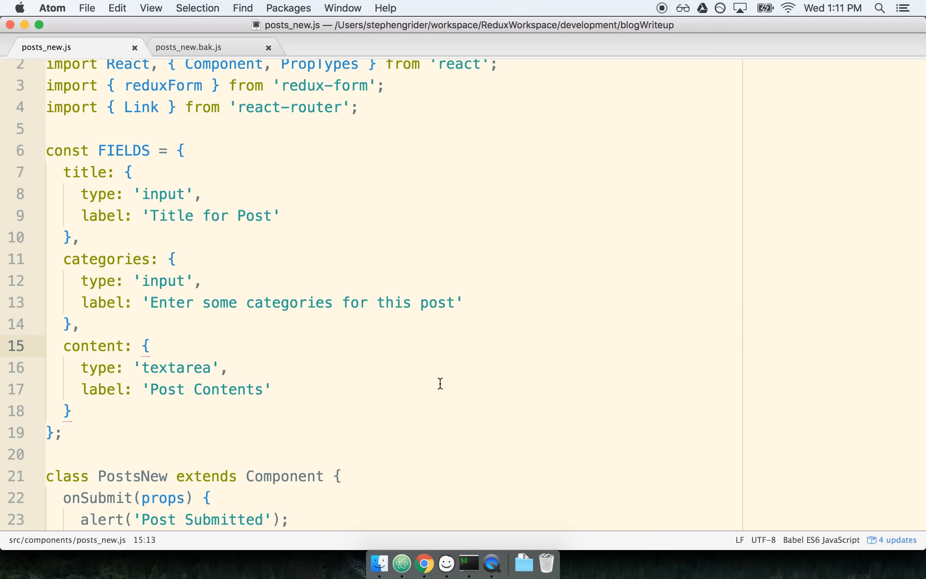
pyautogui.scroll(-3)
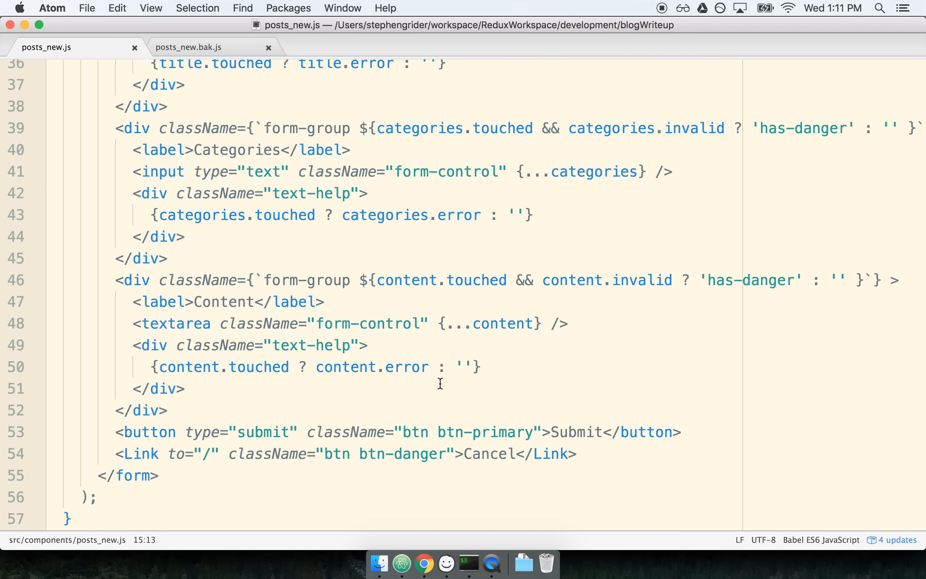
pyautogui.scroll(-3)
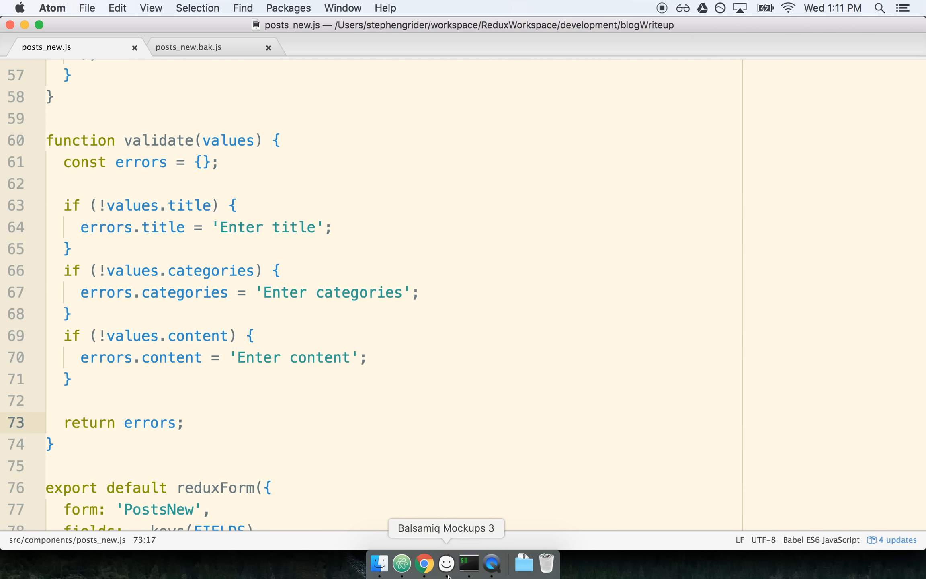
pyautogui.click(425, 565)
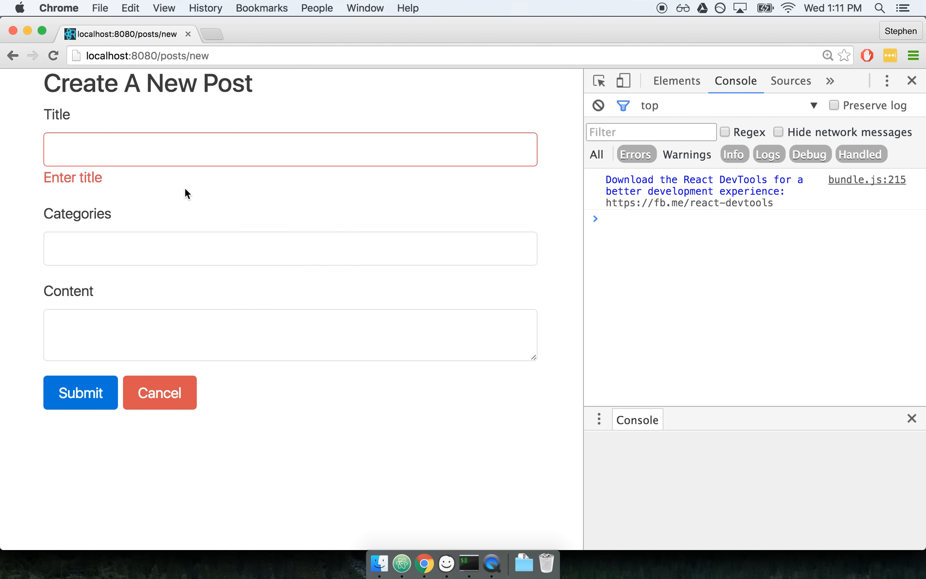
# Fill the fields with Asdf, submit, dismiss the Post Submitted alert and return to Atom
pyautogui.write('Asdfasdf')
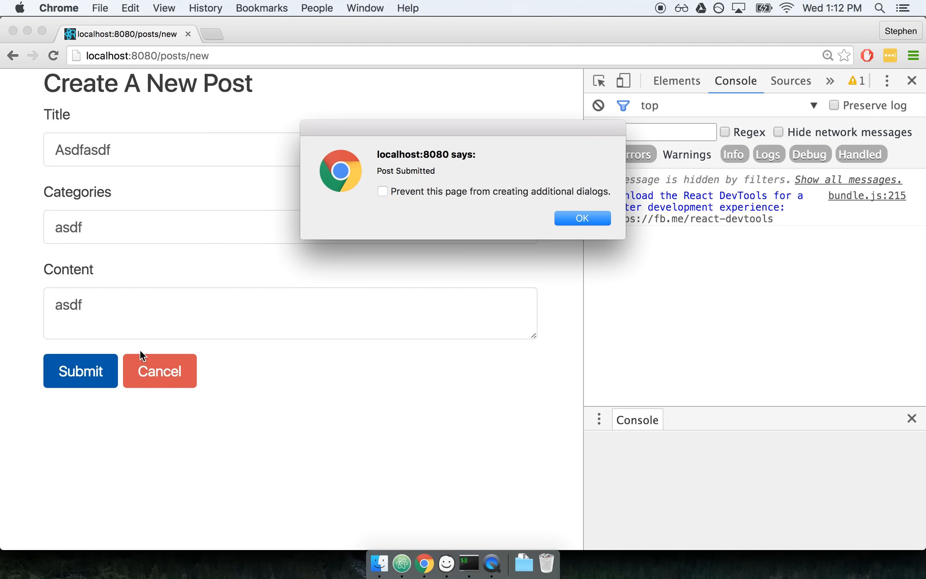
pyautogui.moveTo(458, 195)
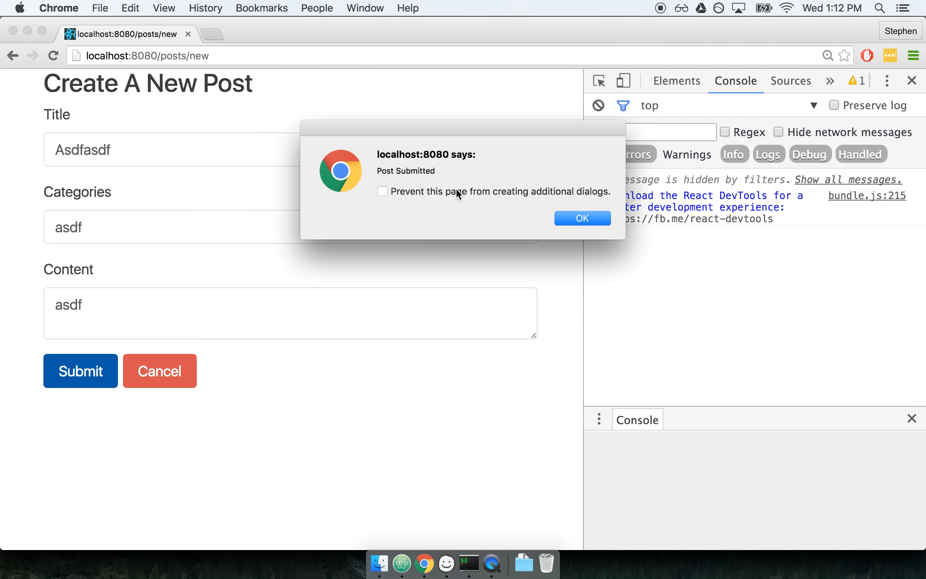
pyautogui.click(582, 218)
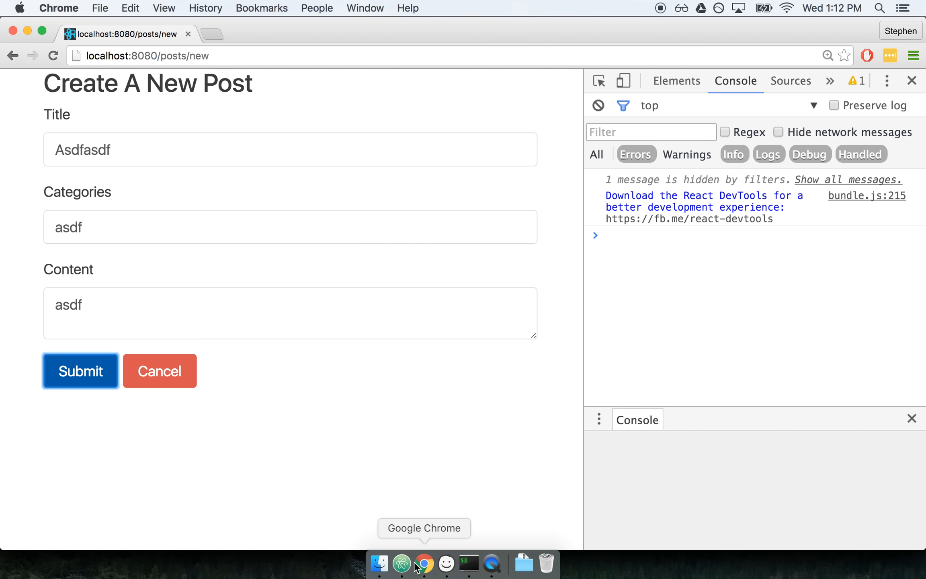
pyautogui.click(401, 565)
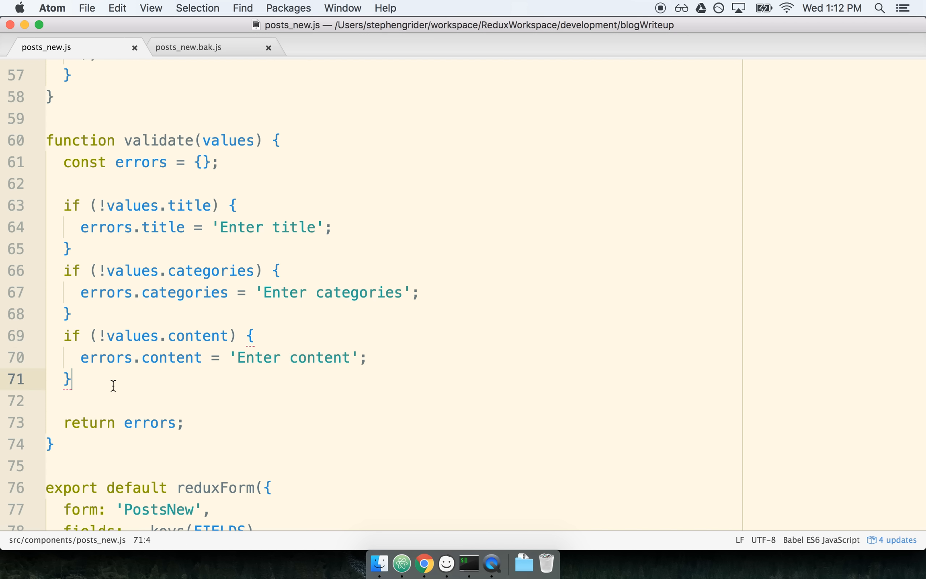
pyautogui.moveTo(261, 227)
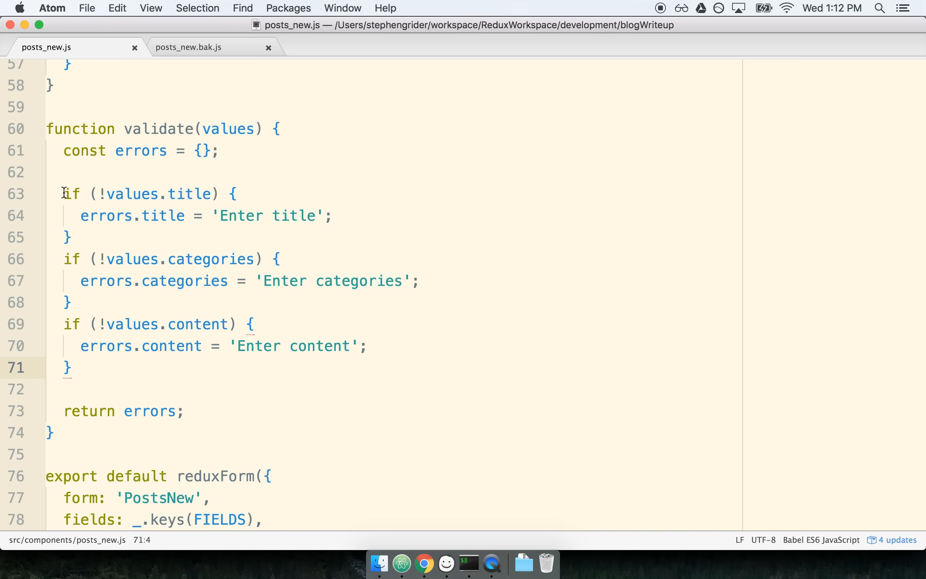
# Replace the three per-field checks in validate with an _.each(FIELDS, (type, field) => { loop
pyautogui.moveTo(65, 194); pyautogui.dragTo(70, 367)
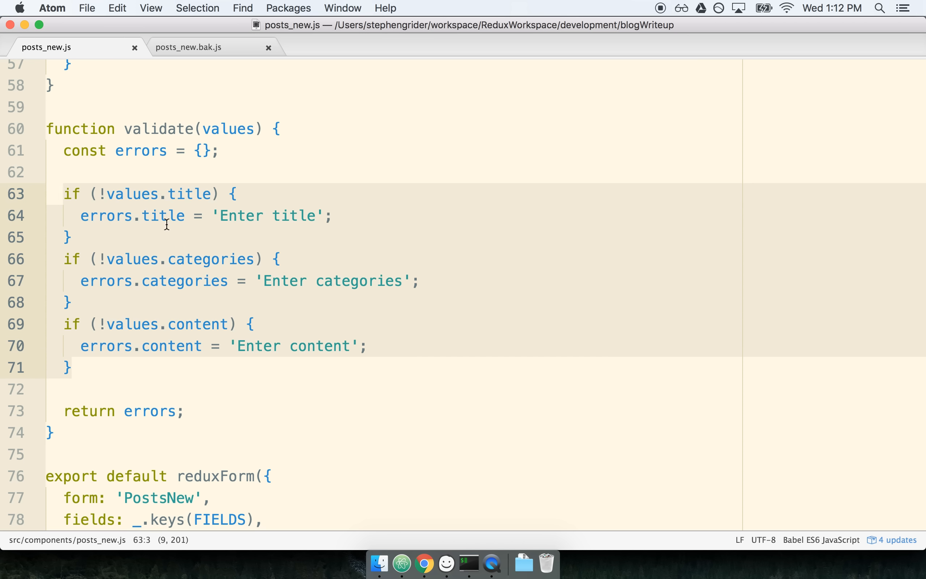
pyautogui.moveTo(251, 270)
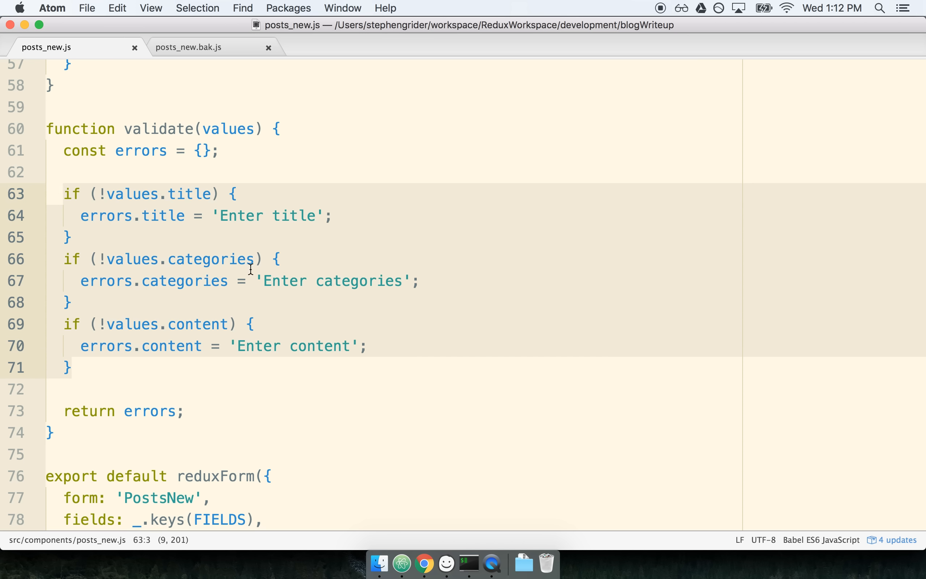
pyautogui.write('_.ea')
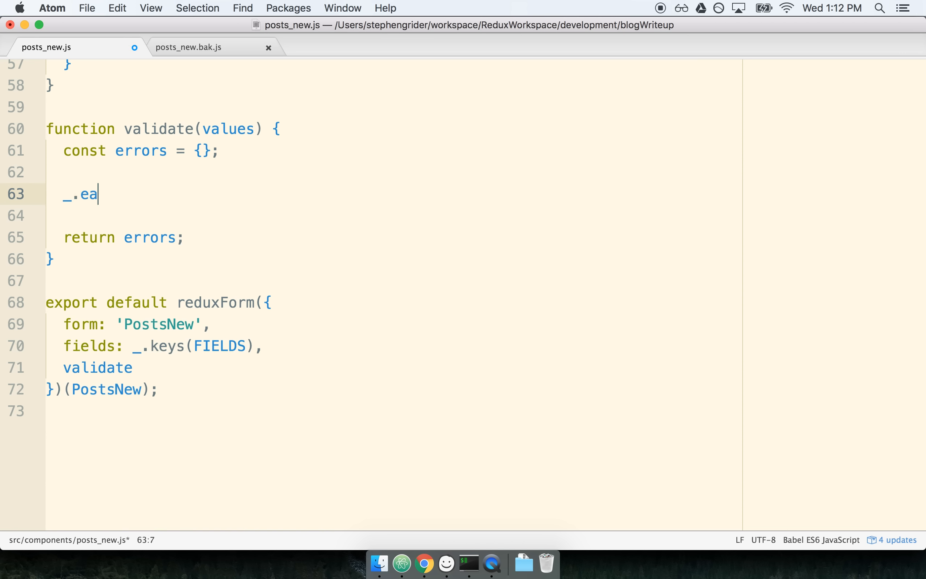
pyautogui.write('ch(FIELDS)')
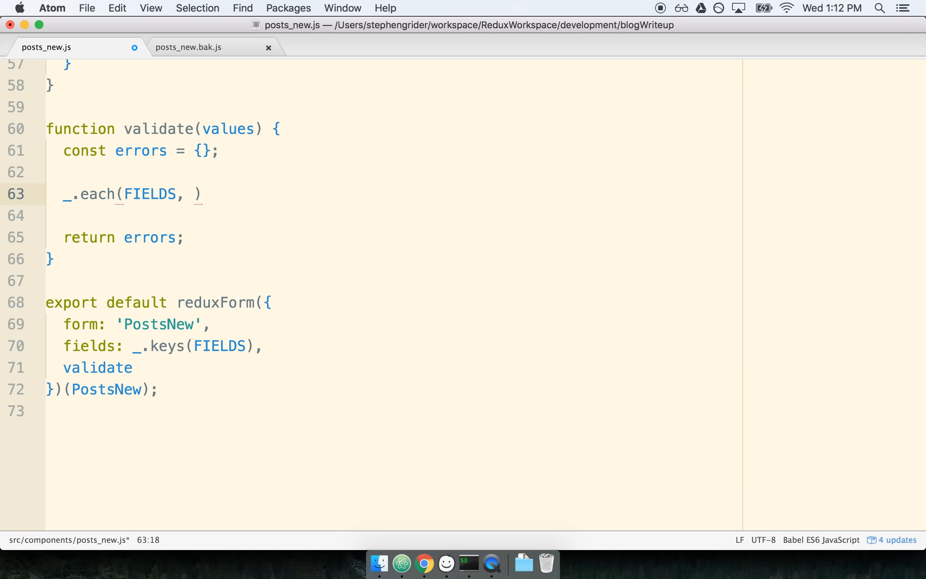
pyautogui.write('(type, field)')
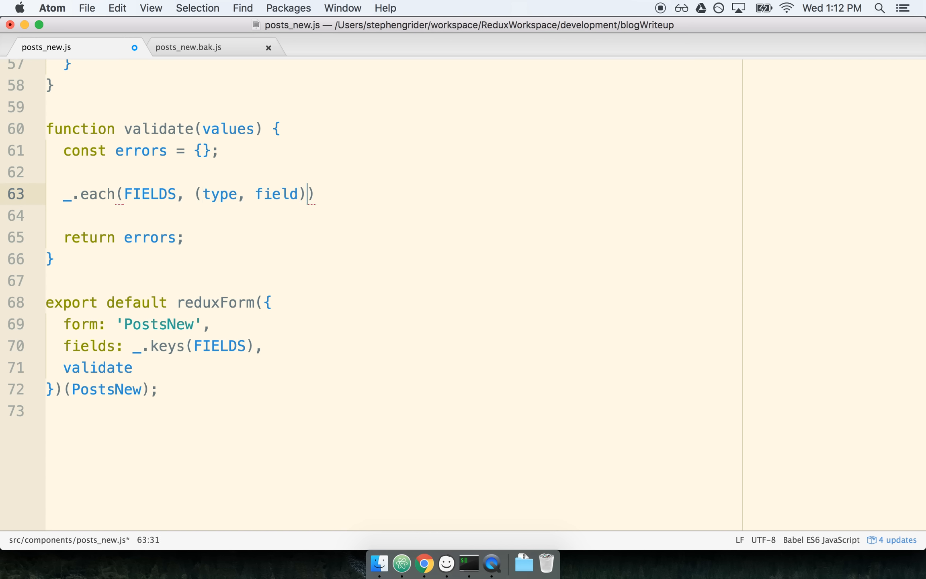
pyautogui.write('=> {')
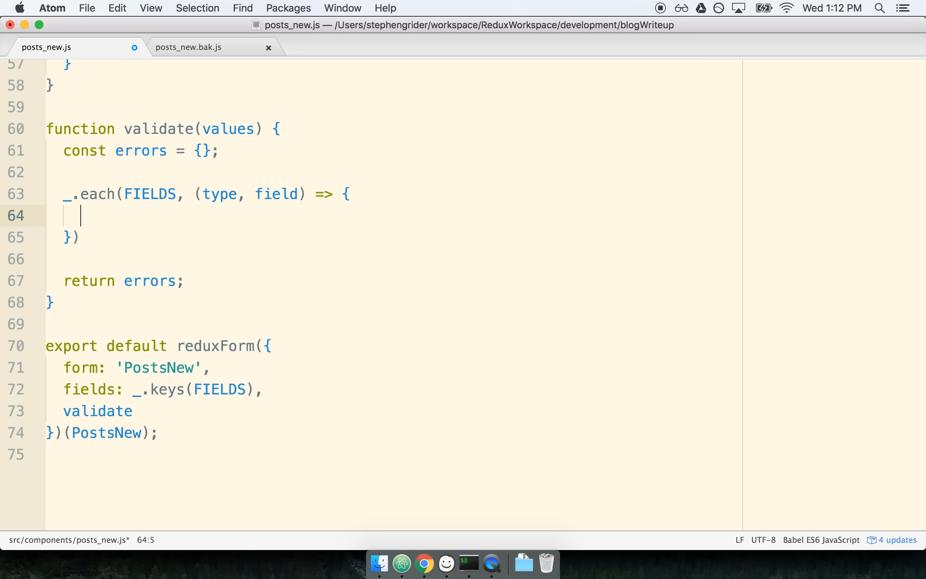
pyautogui.doubleClick(219, 194)
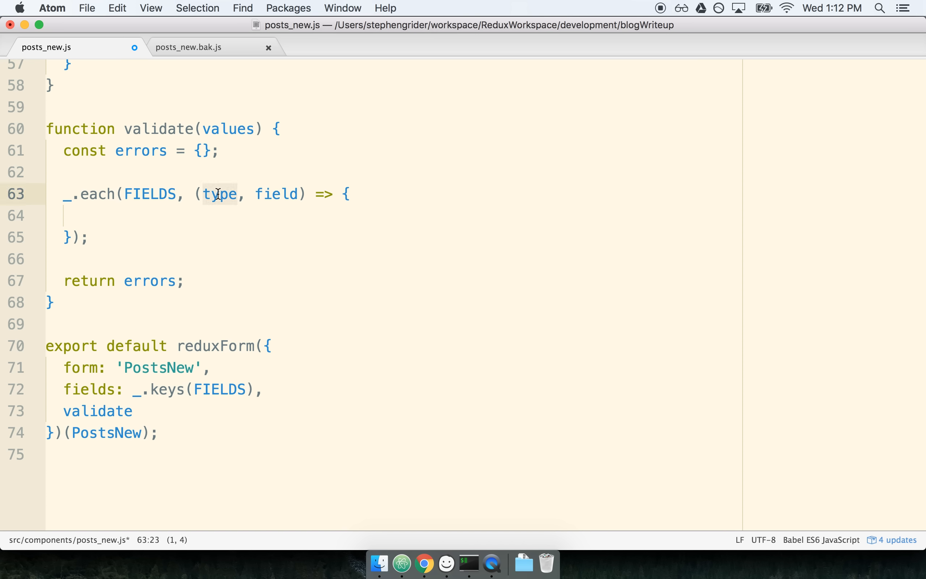
pyautogui.moveTo(275, 197)
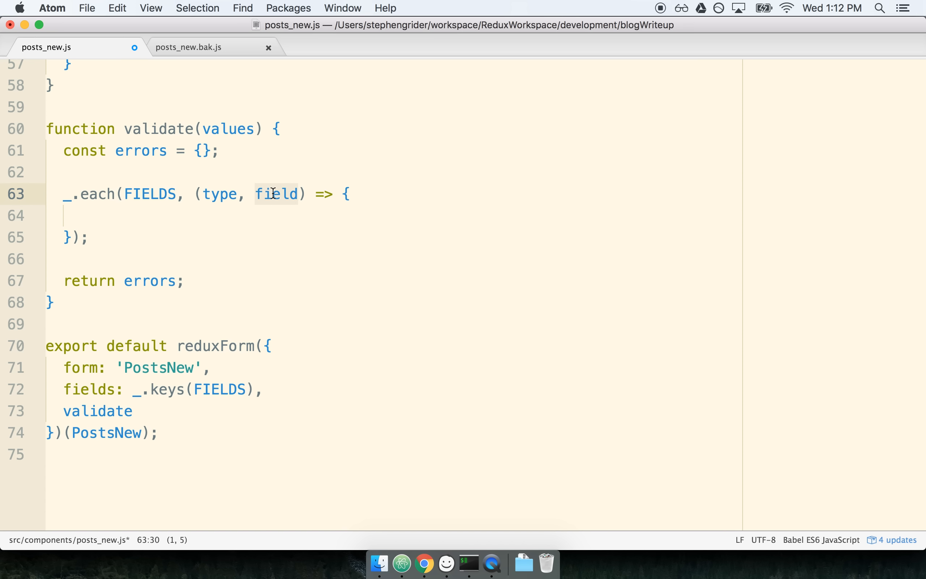
# Inside the loop, set errors[field] = `Enter a ${field}` when !values[field]
pyautogui.write('if')
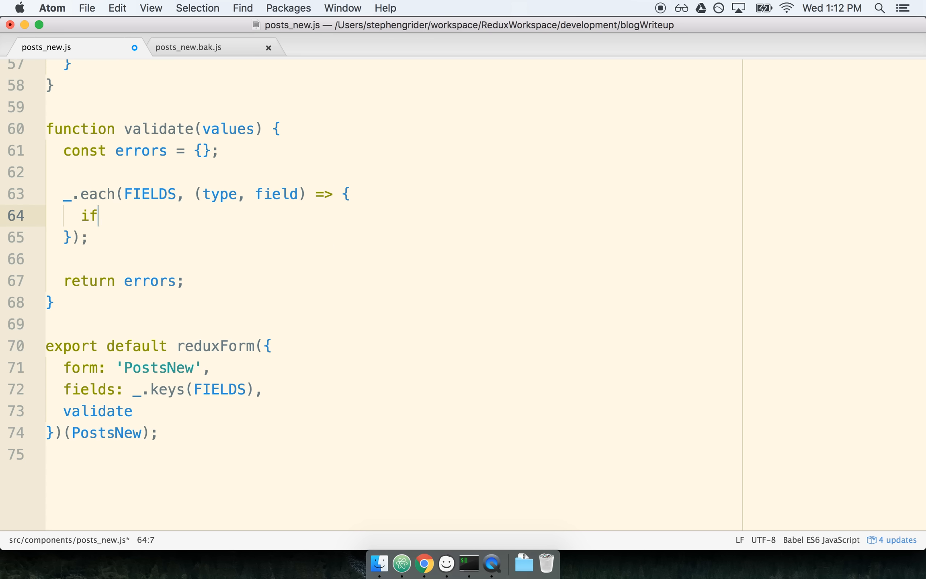
pyautogui.write('()')
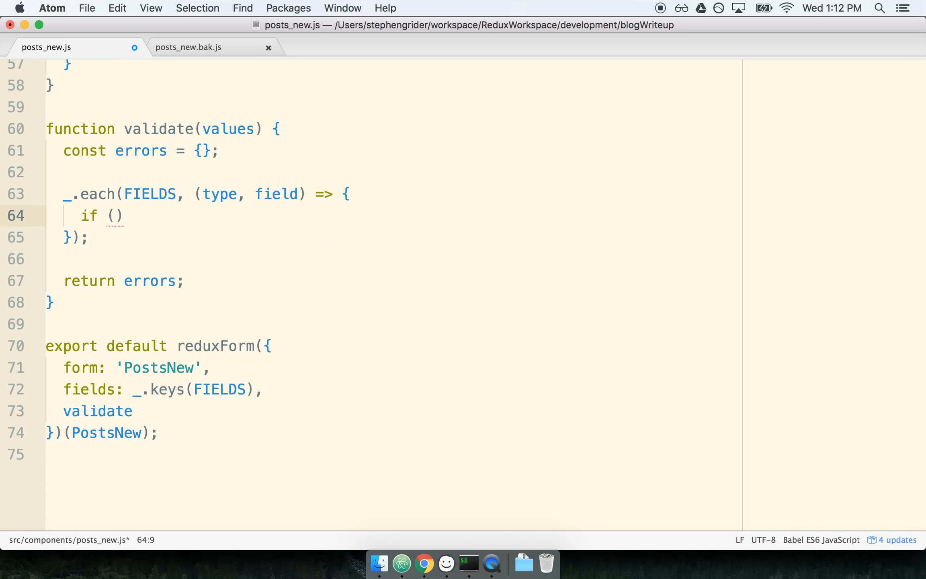
pyautogui.write('!values[field]')
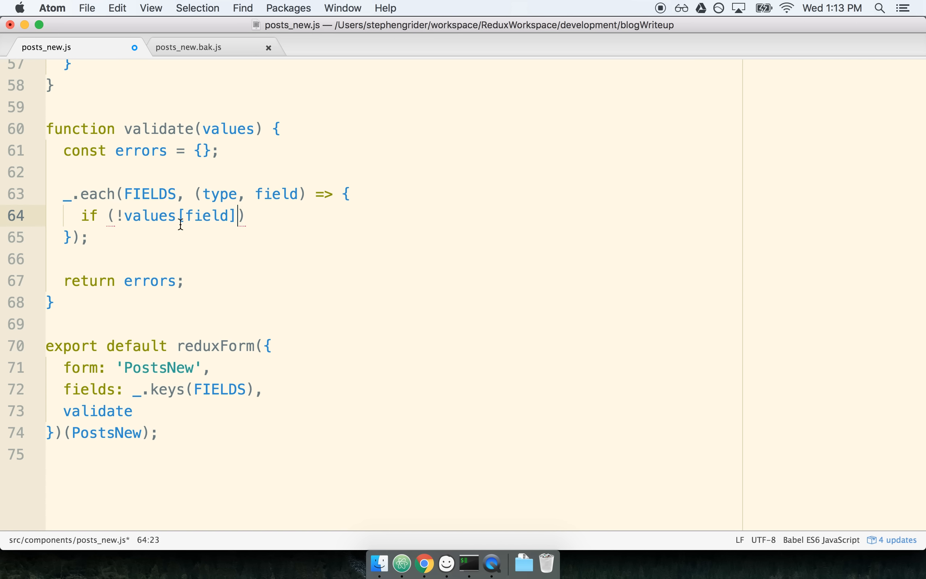
pyautogui.doubleClick(151, 215)
pyautogui.write(' {')
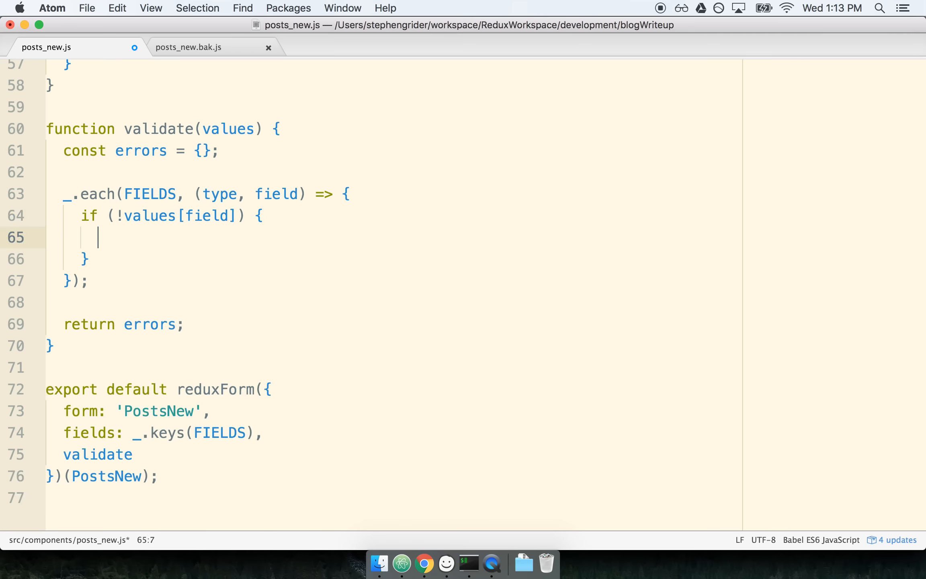
pyautogui.write('errors[fie')
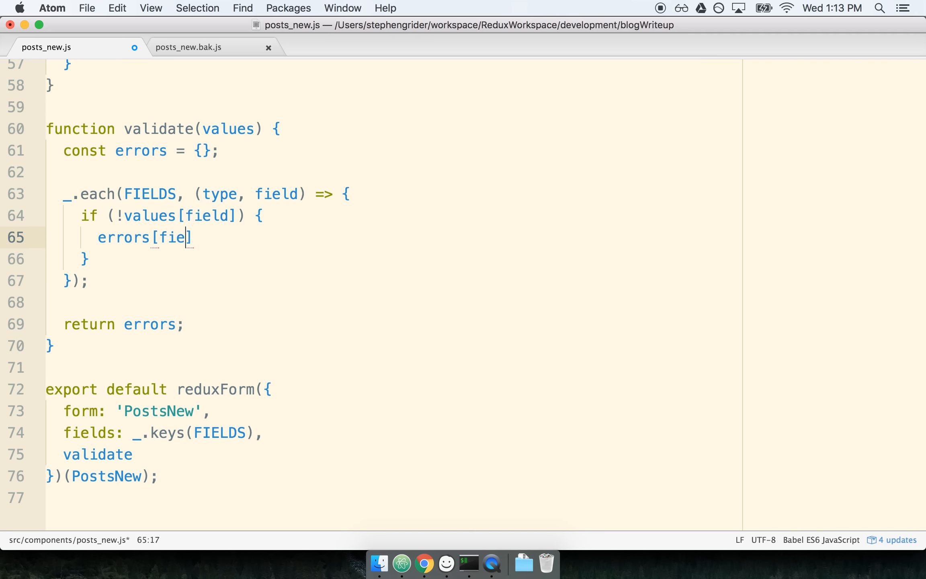
pyautogui.write('ld] =')
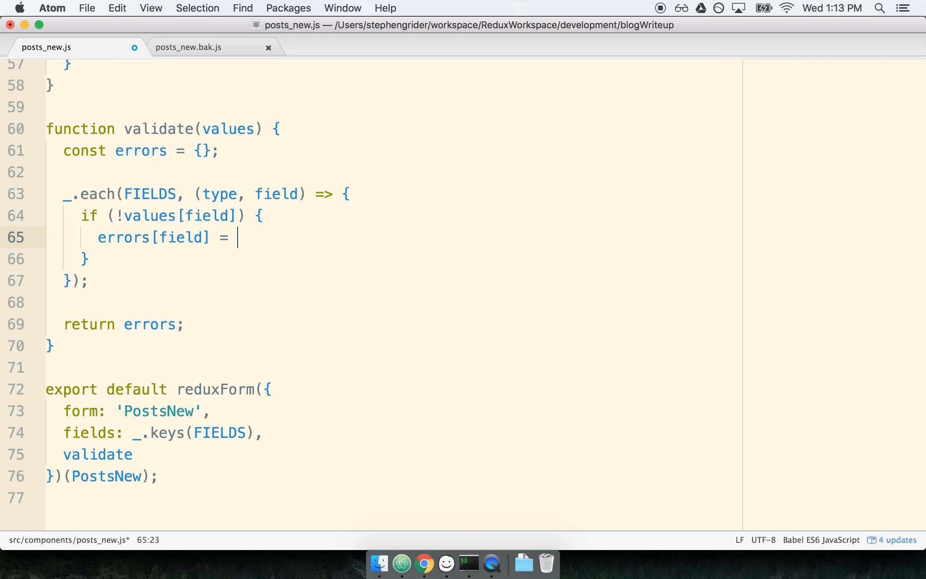
pyautogui.write('`Enter a `')
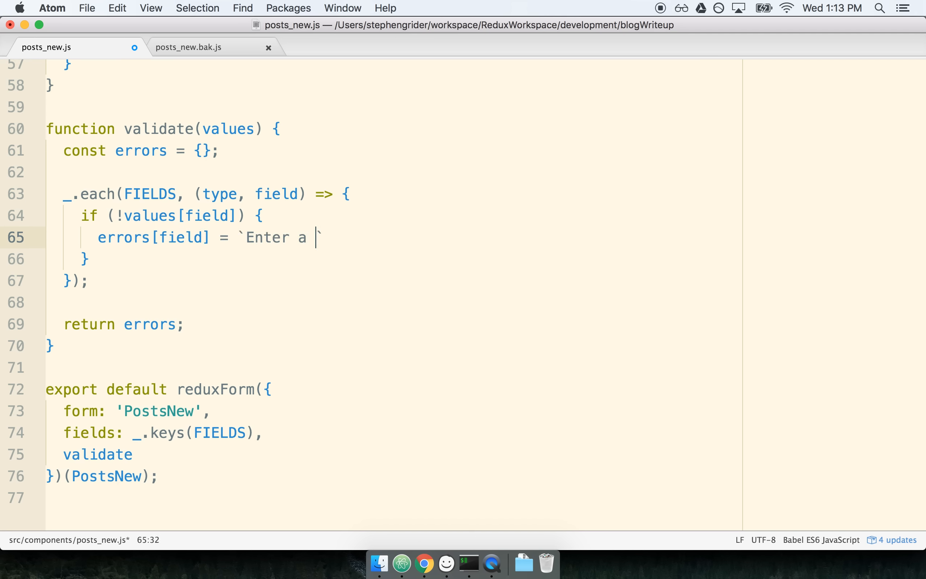
pyautogui.write('${fi}')
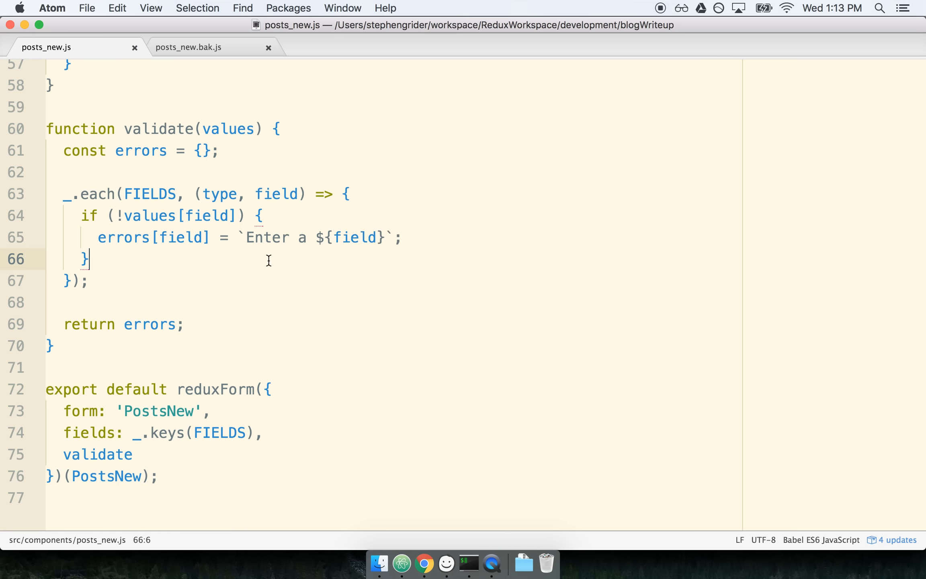
pyautogui.scroll(-3)
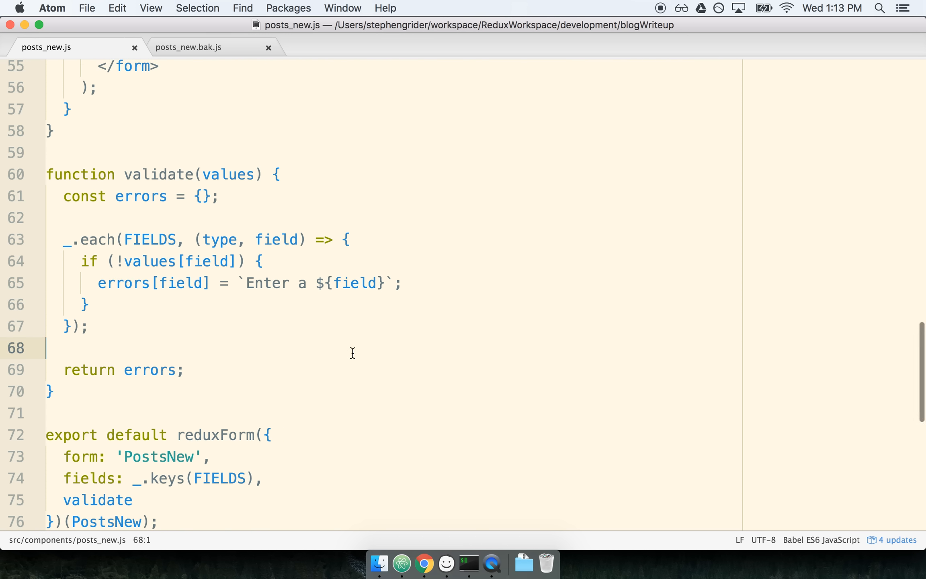
# Reload localhost:8080/posts/new and submit the empty form to show the Enter a title/categories/content errors
pyautogui.click(424, 565)
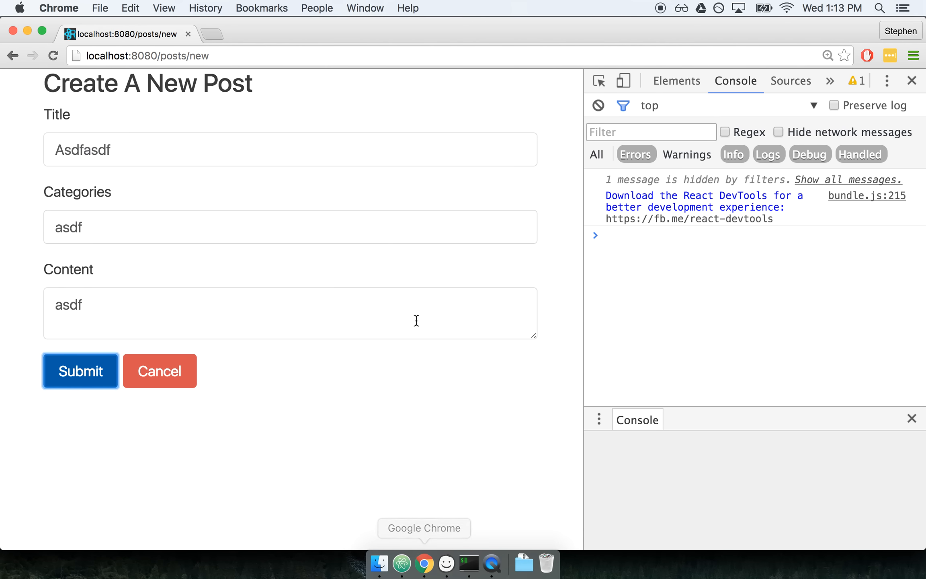
pyautogui.click(79, 370)
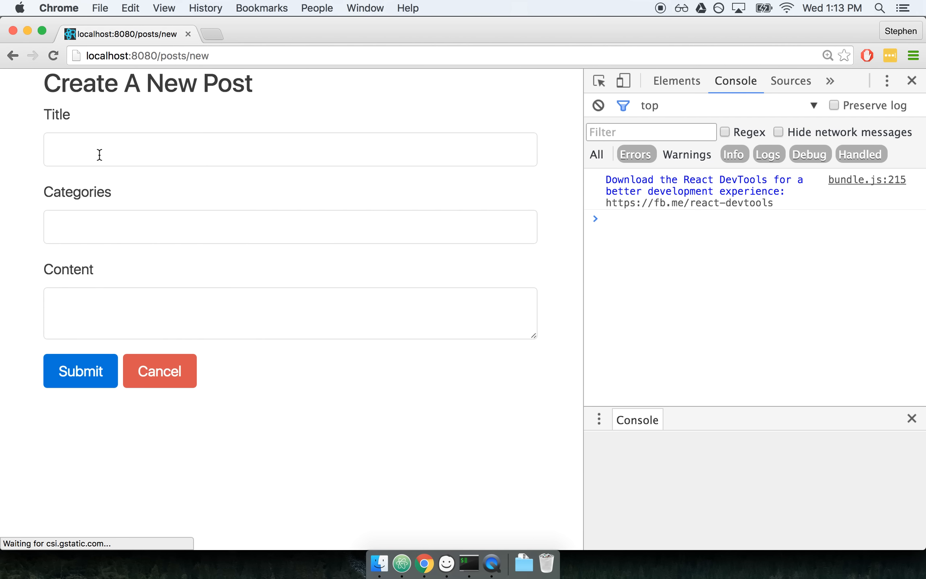
pyautogui.write('a')
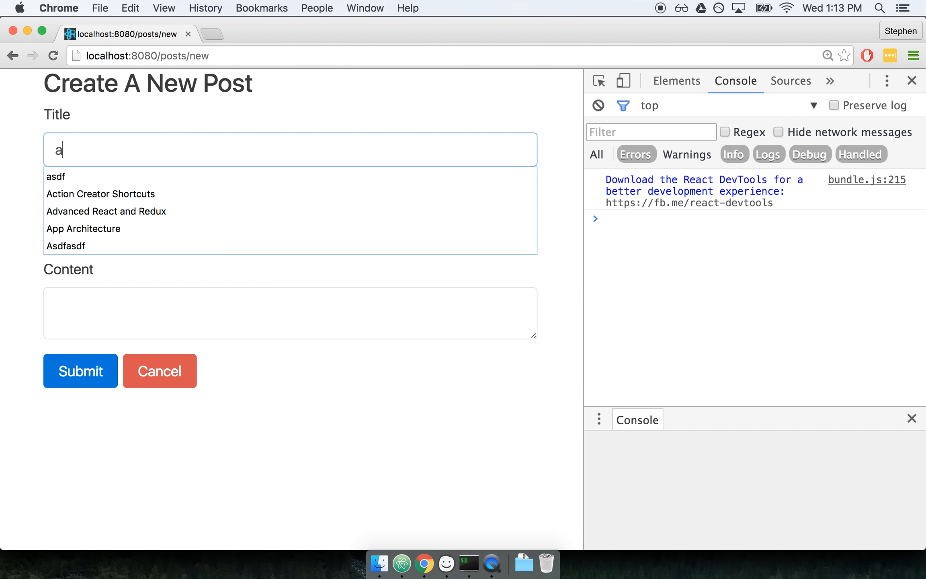
pyautogui.click(80, 371)
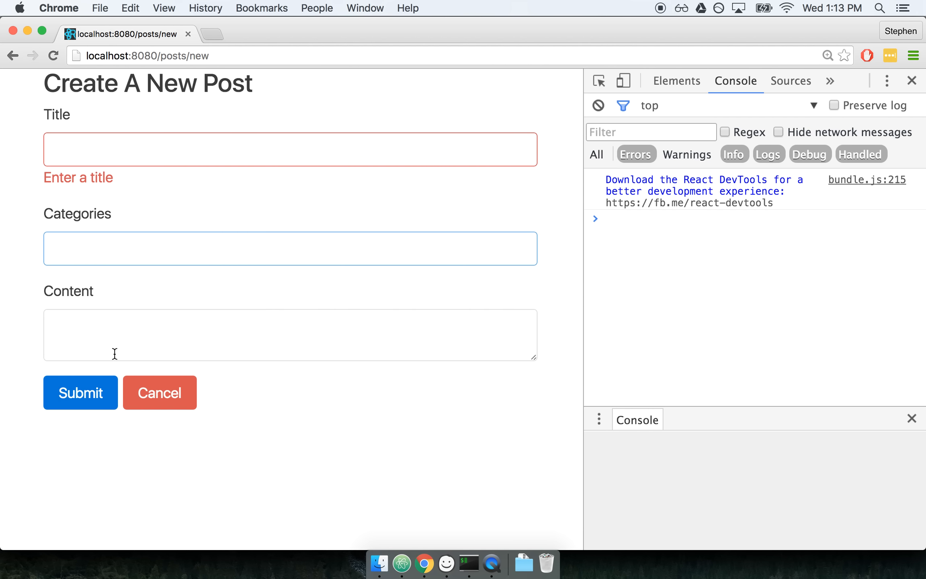
pyautogui.click(79, 392)
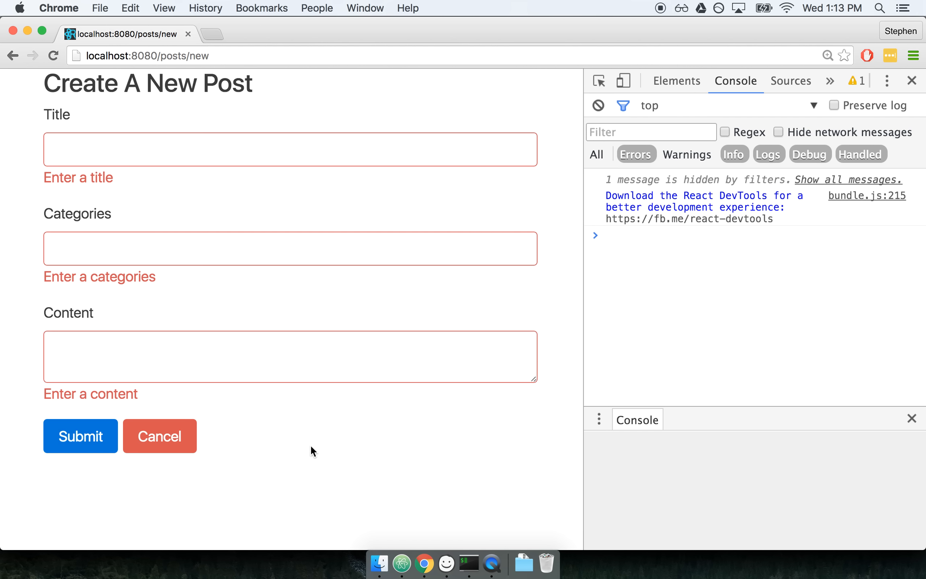
pyautogui.moveTo(137, 241)
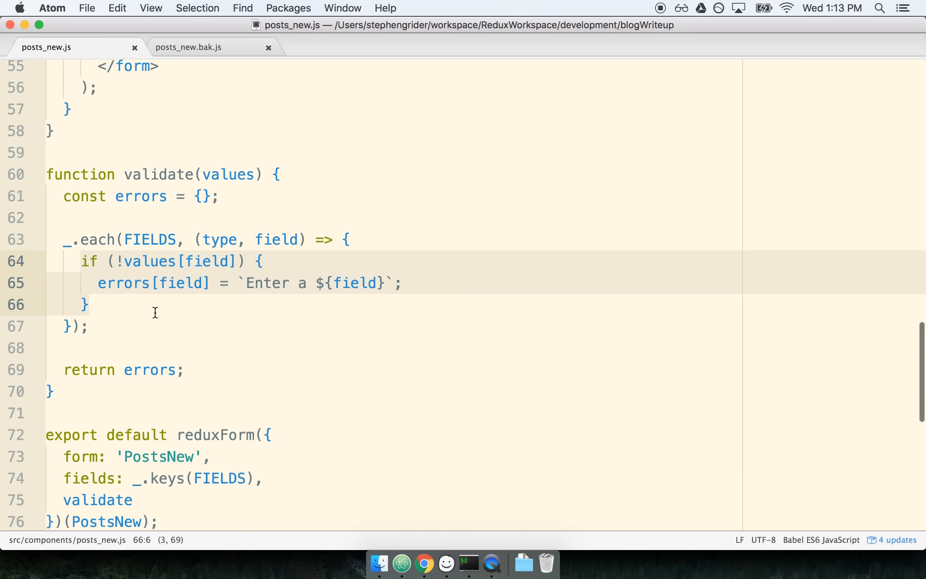
# Return to posts_new.js and leave a blank line between onSubmit and render for a helper
pyautogui.click(211, 283)
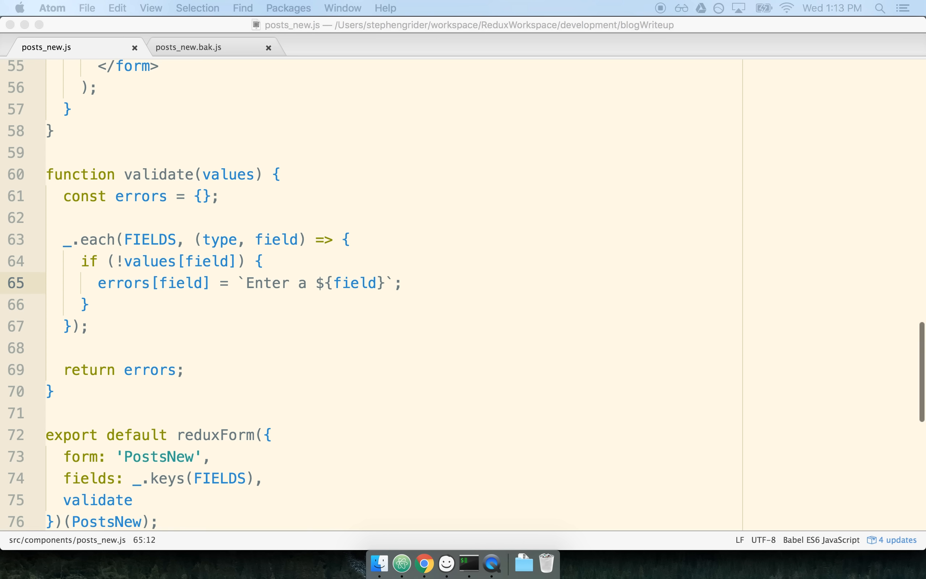
pyautogui.moveTo(378, 180)
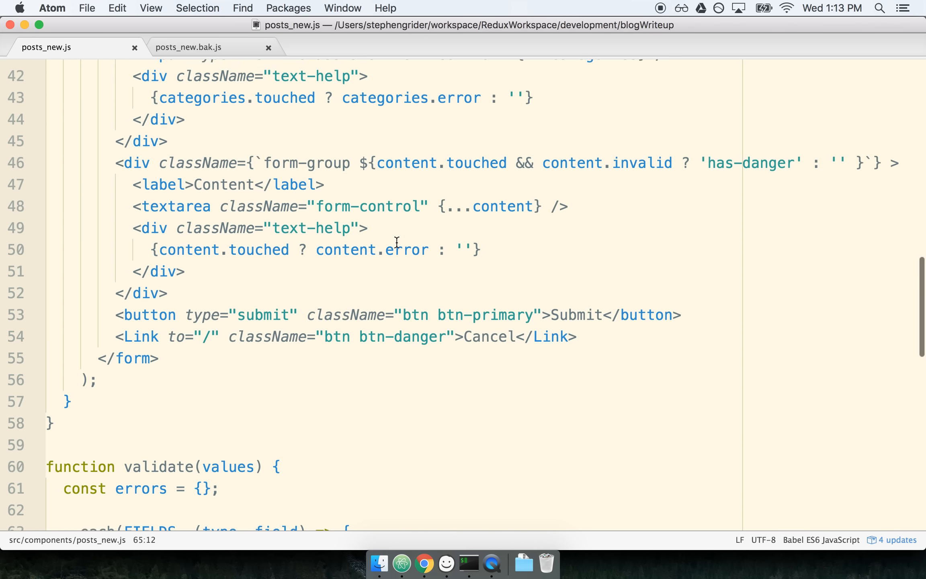
pyautogui.scroll(3)
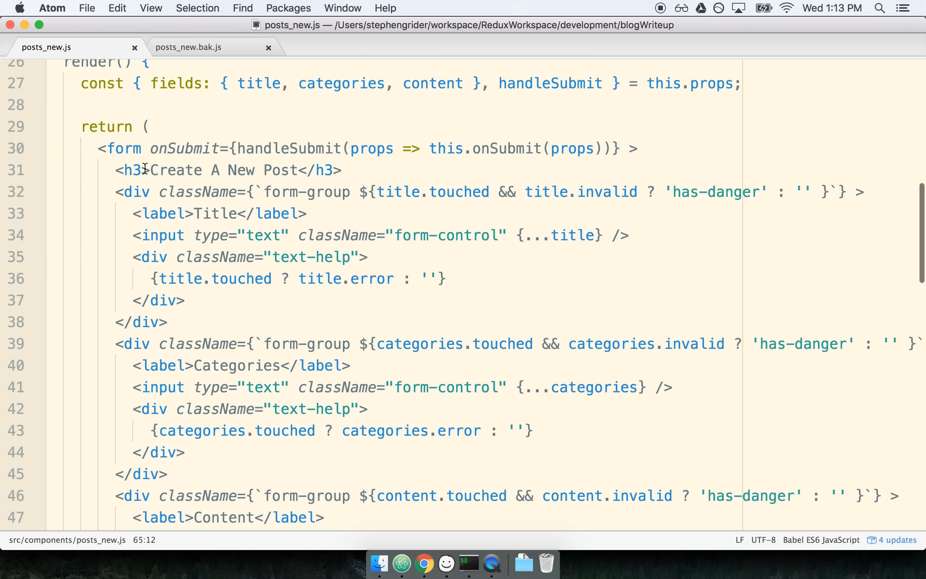
pyautogui.scroll(-3)
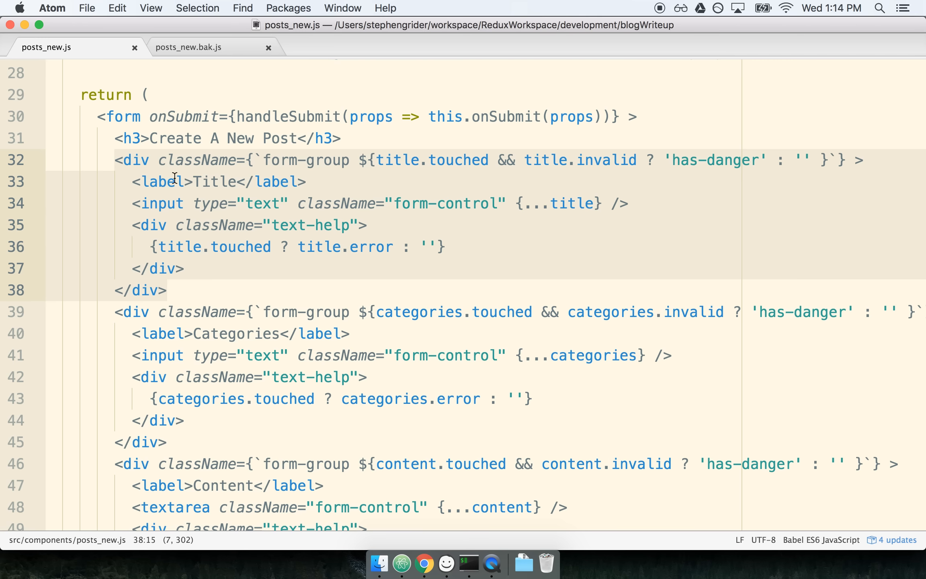
pyautogui.scroll(-3)
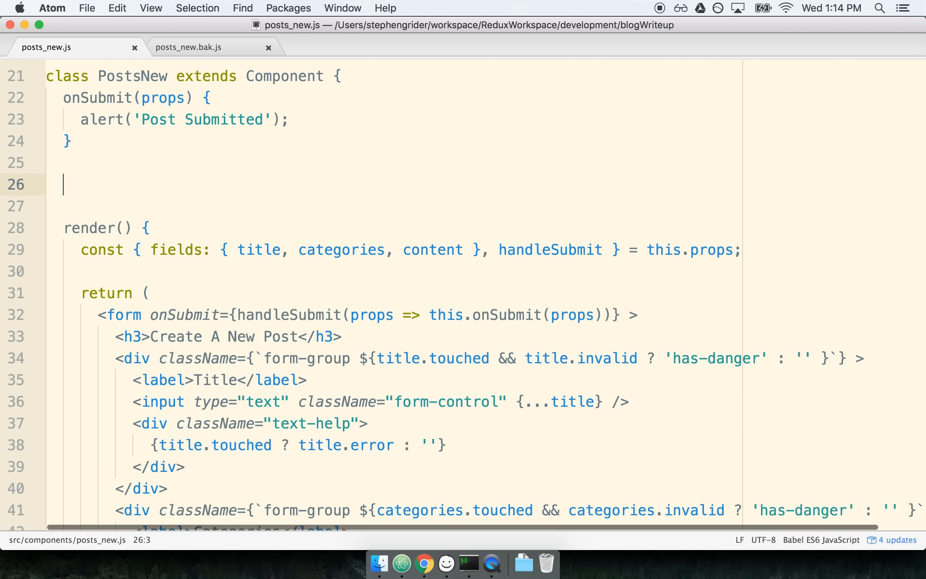
# Declare a renderField(fieldConfig, field) method above render()
pyautogui.write('renderField()')
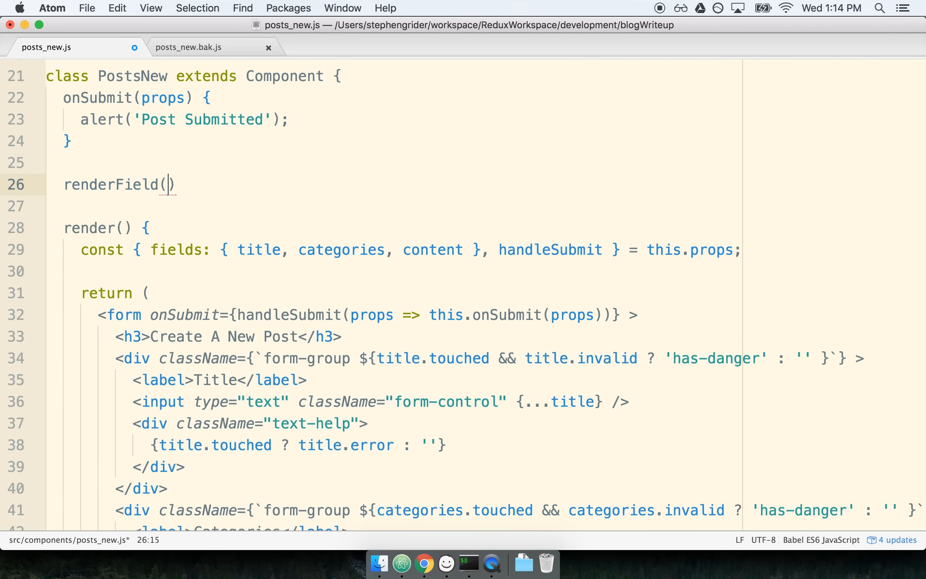
pyautogui.write('fieldCOnfig,')
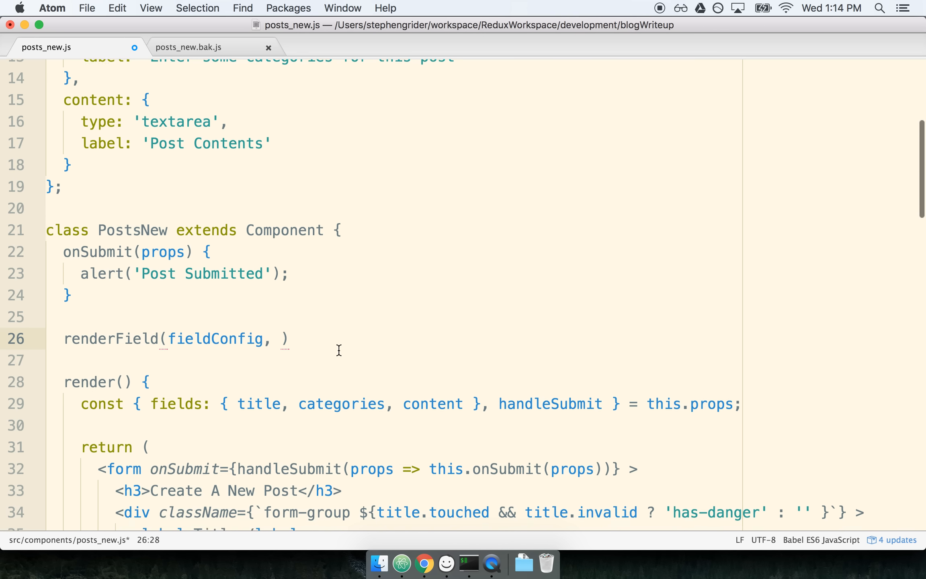
pyautogui.write('field) {')
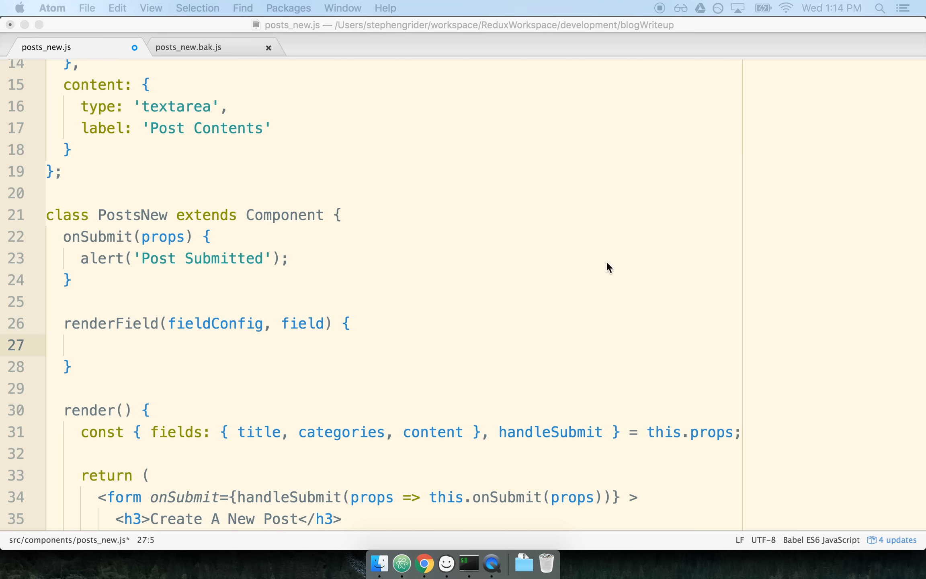
pyautogui.scroll(-3)
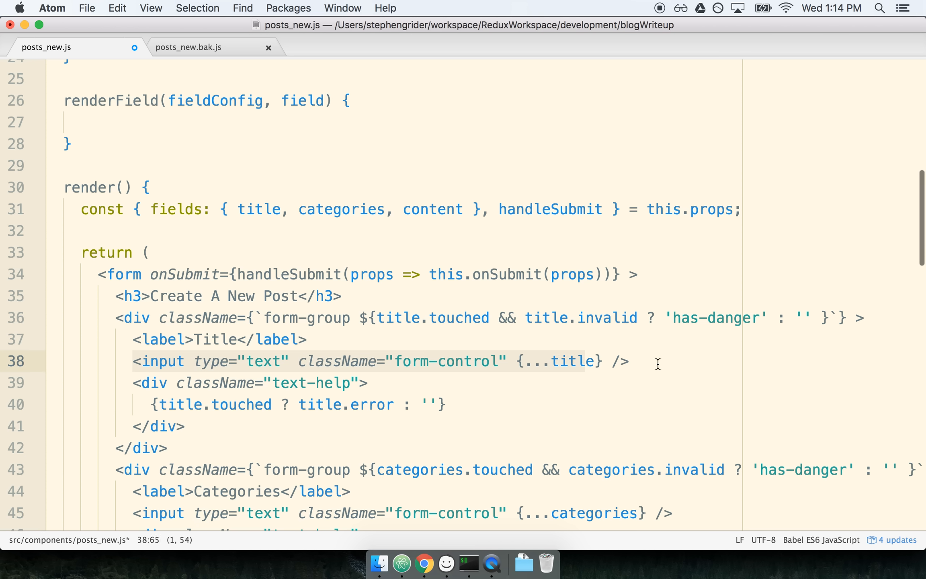
pyautogui.click(194, 426)
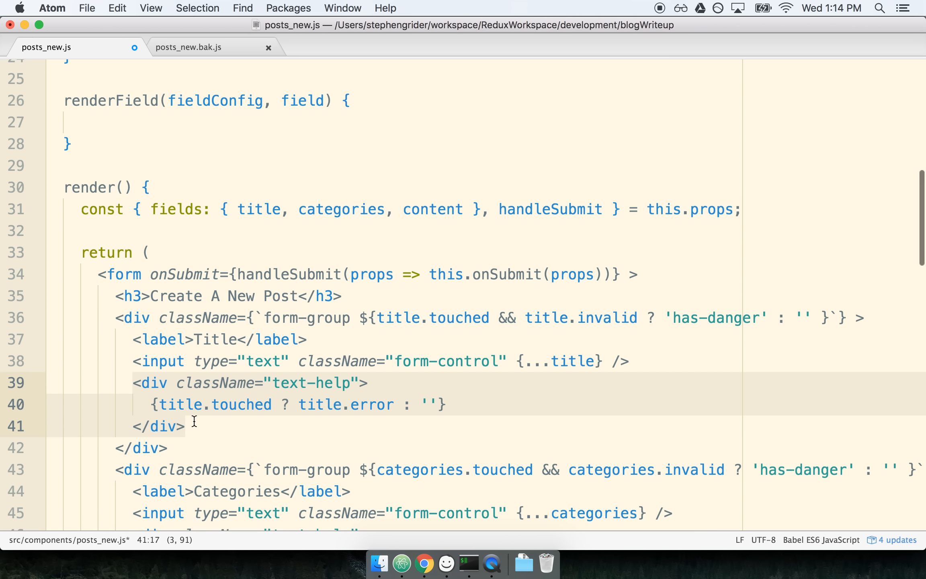
pyautogui.moveTo(275, 404)
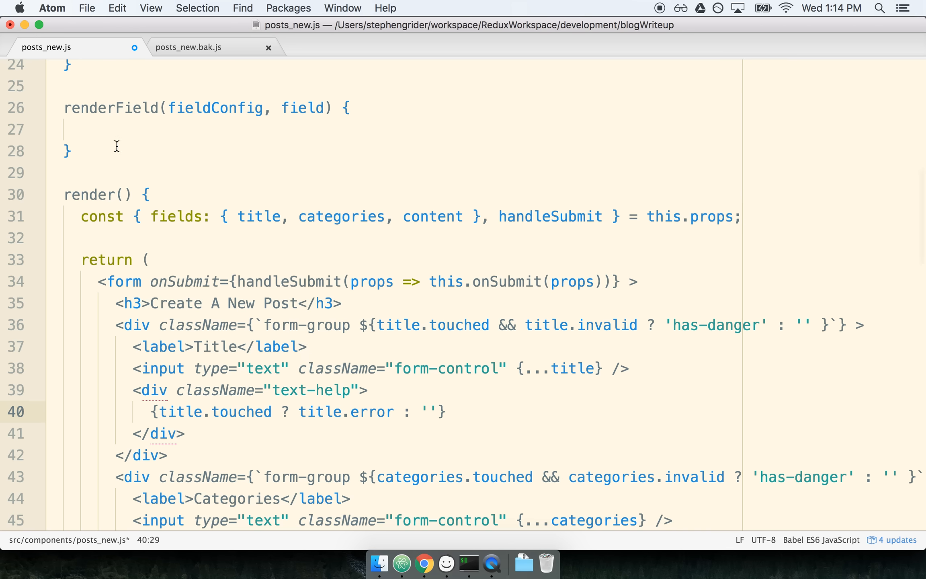
# Give renderField the body const fieldHelper = this.props.fields[field];
pyautogui.write('c')
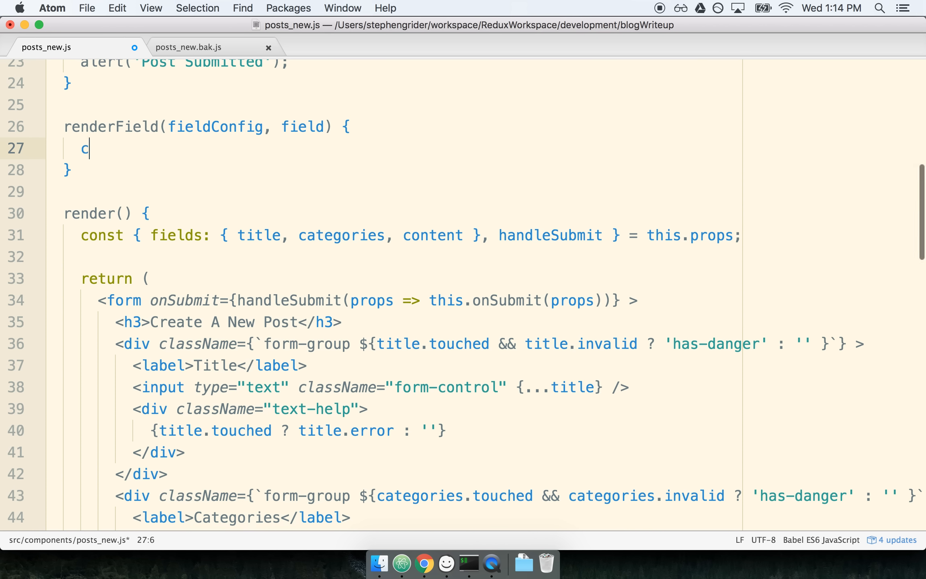
pyautogui.write('onst fieldHelper')
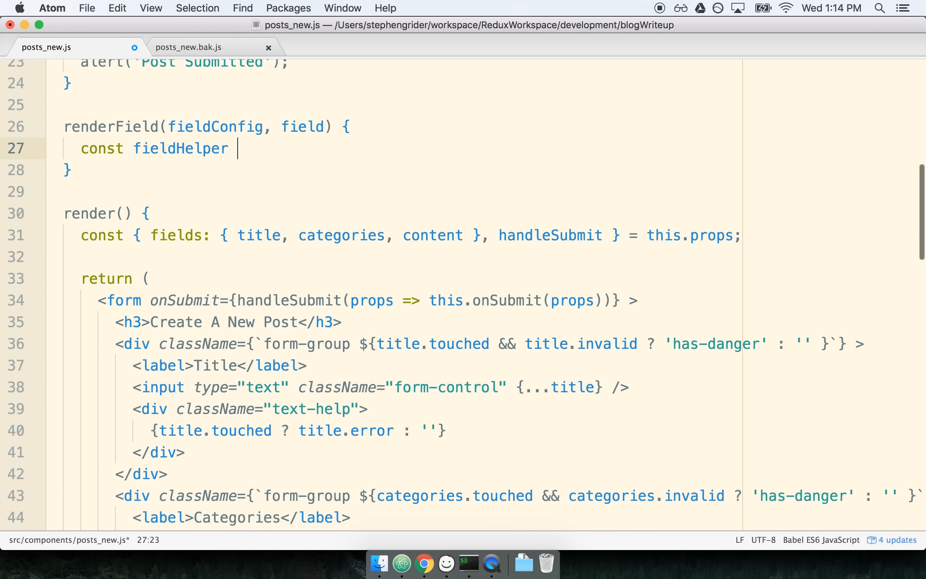
pyautogui.write('= this.props.')
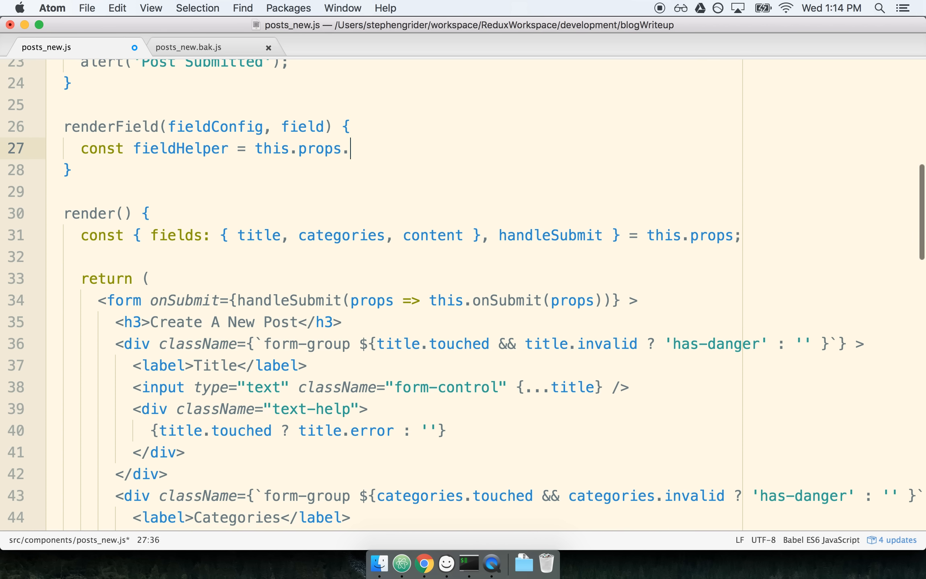
pyautogui.write('fields[field];')
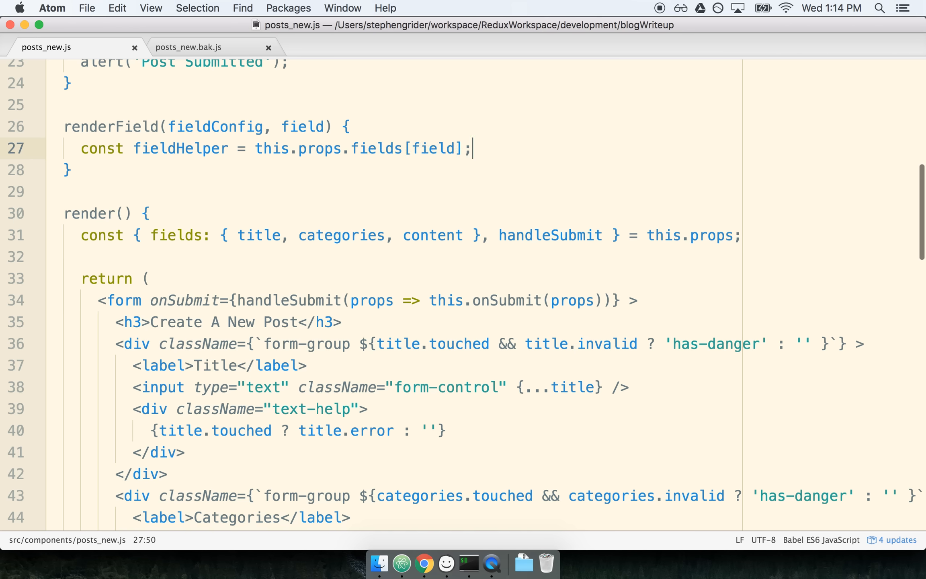
pyautogui.doubleClick(180, 148)
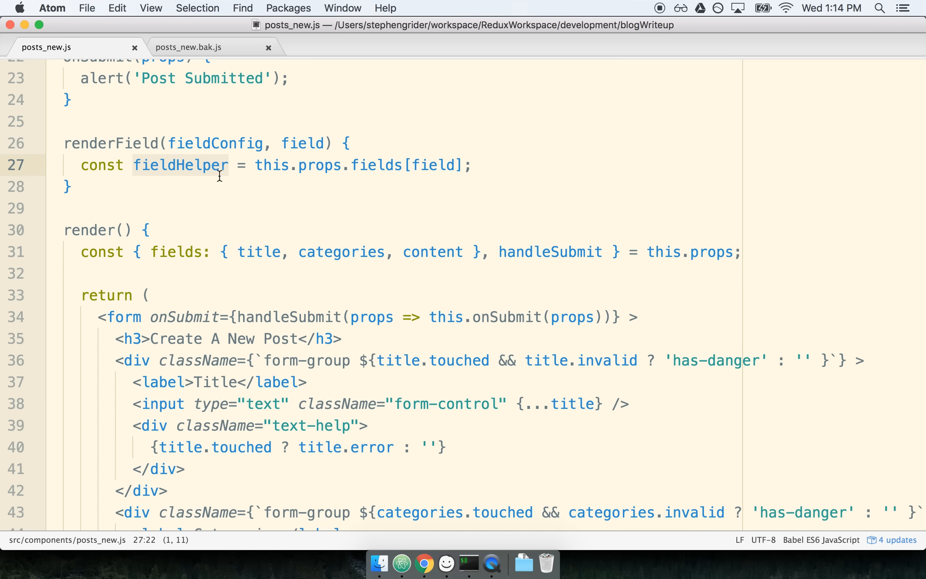
pyautogui.moveTo(291, 177)
pyautogui.write('return (')
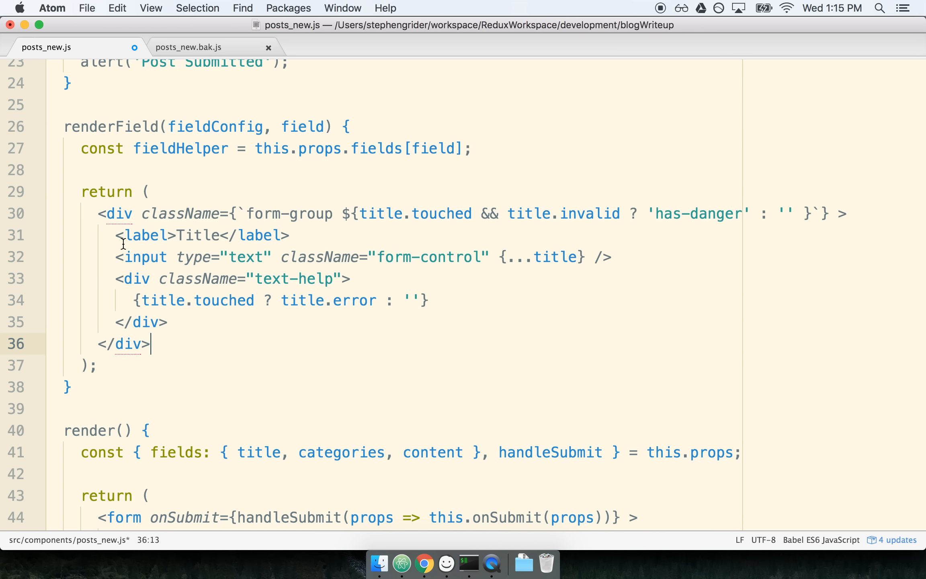
# Replace the title references in renderField's form-group JSX (touched, invalid, props, error) with fieldHelper
pyautogui.scroll(-3)
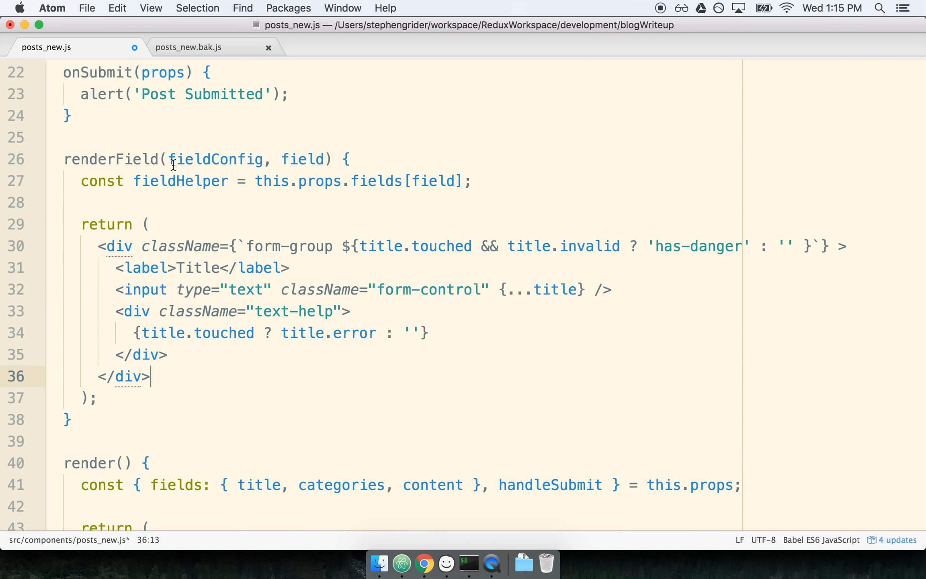
pyautogui.doubleClick(216, 160)
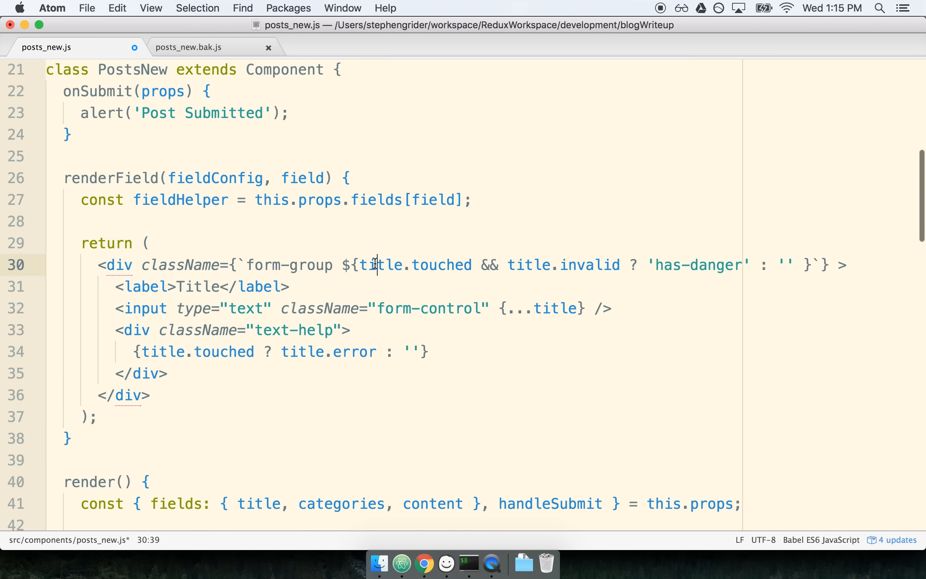
pyautogui.doubleClick(380, 265)
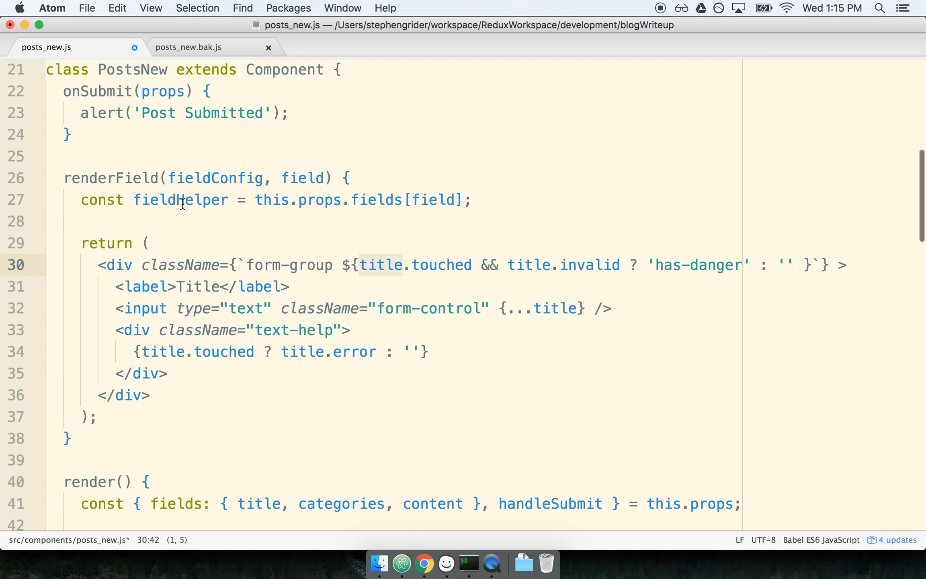
pyautogui.write('fieldHelper')
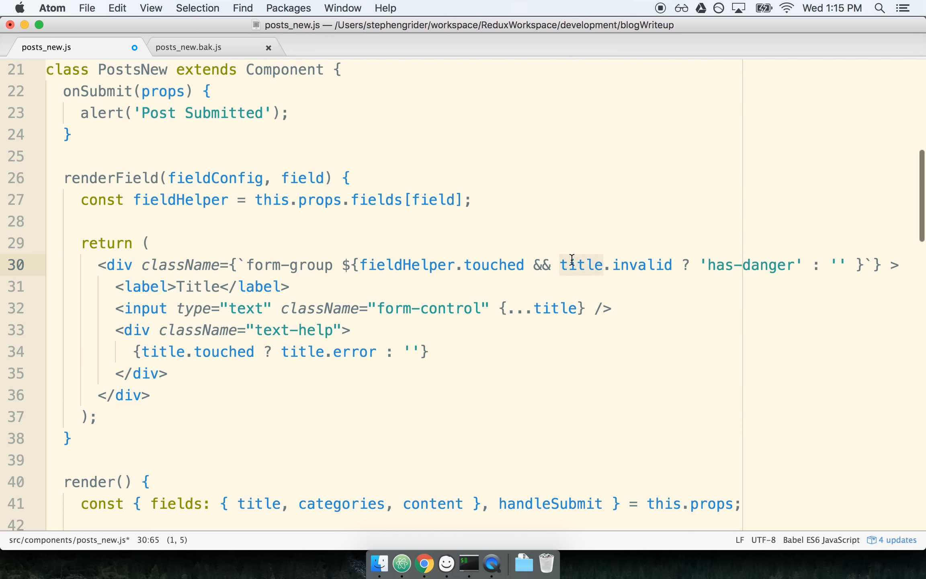
pyautogui.write('fieldHelper')
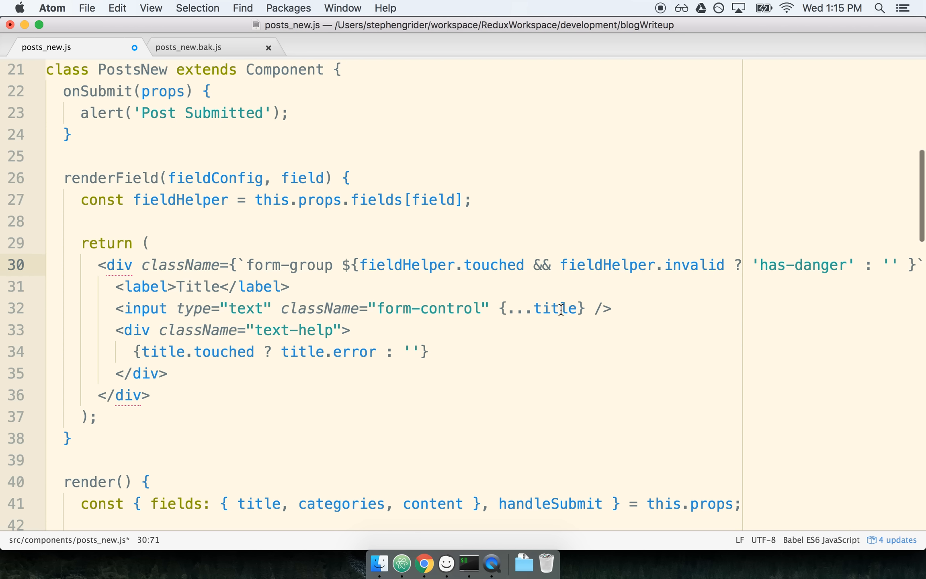
pyautogui.write('fieldHelper')
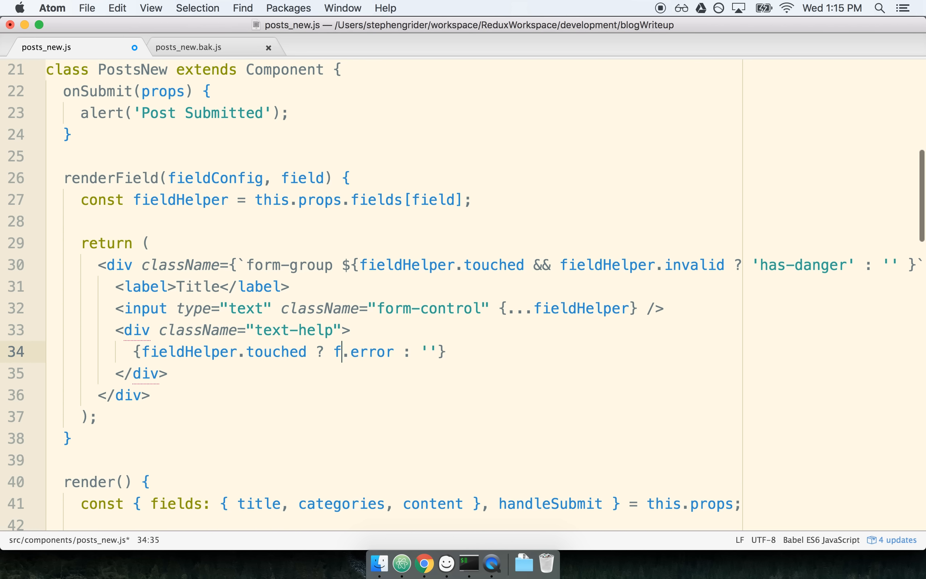
pyautogui.write('ieldHelper')
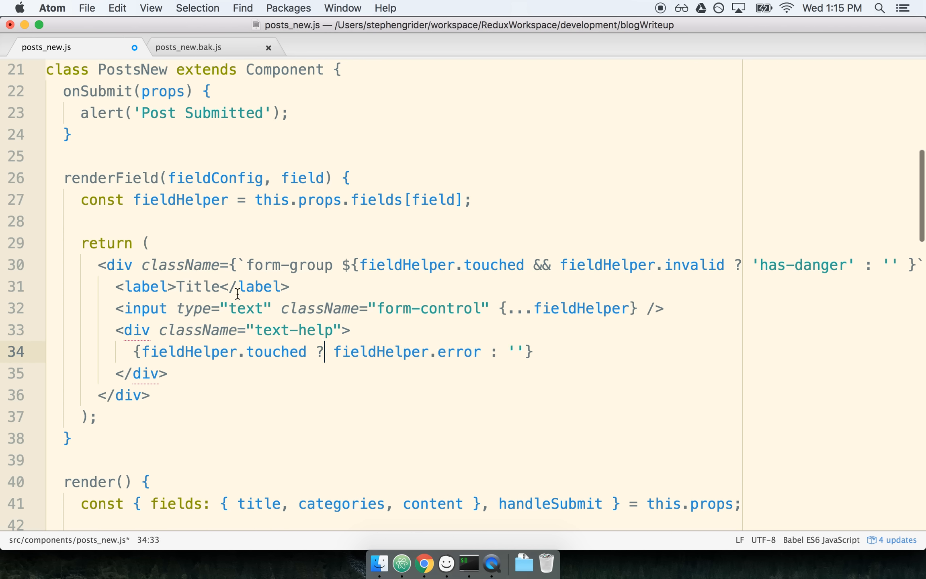
pyautogui.doubleClick(201, 286)
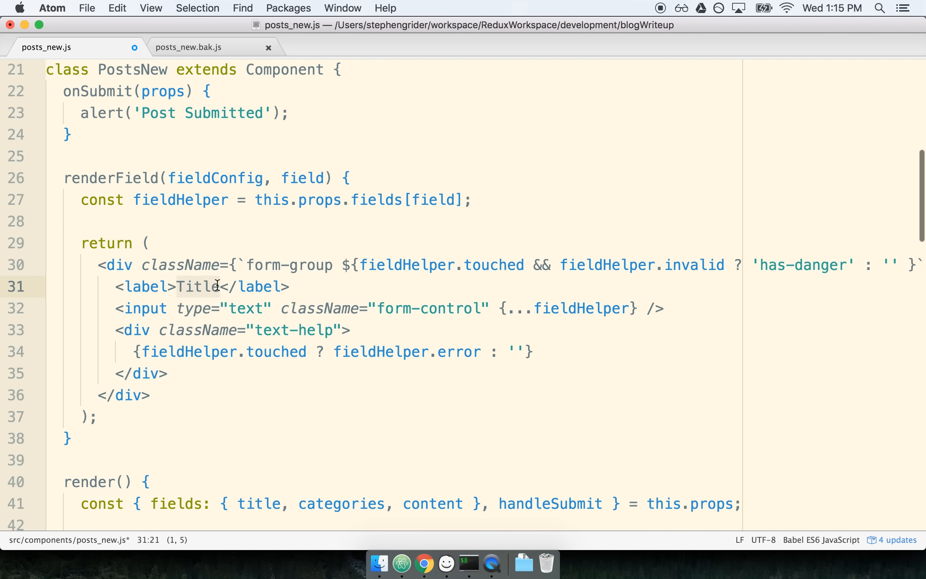
pyautogui.moveTo(219, 289)
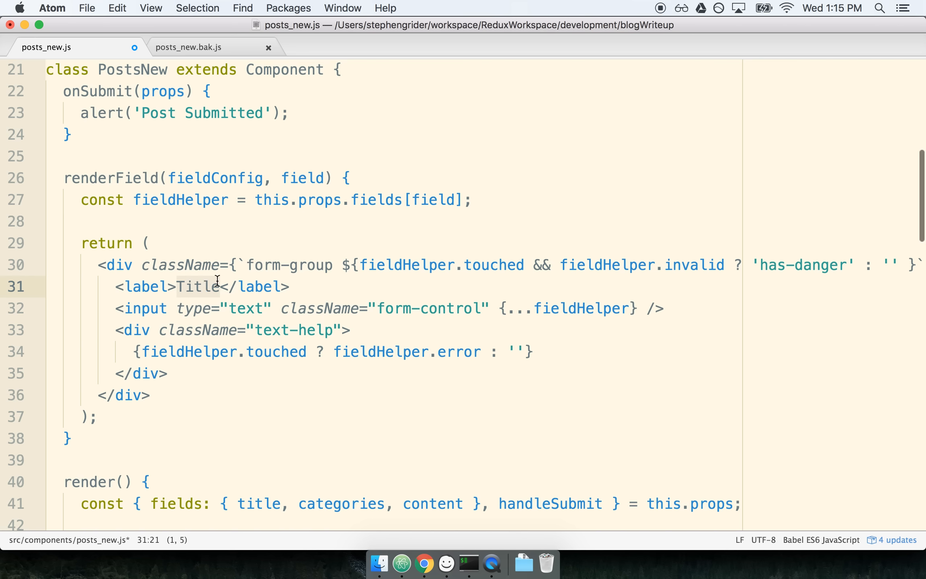
pyautogui.moveTo(197, 286)
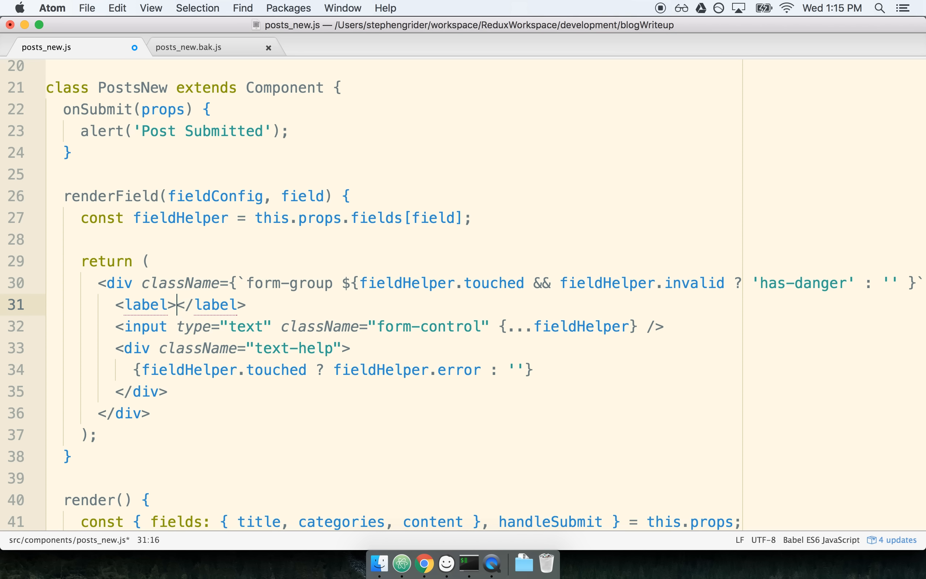
# Make the label read {fieldConfig.label} and the input tag fieldConfig.type, then save posts_new.js
pyautogui.write('{fieldConf')
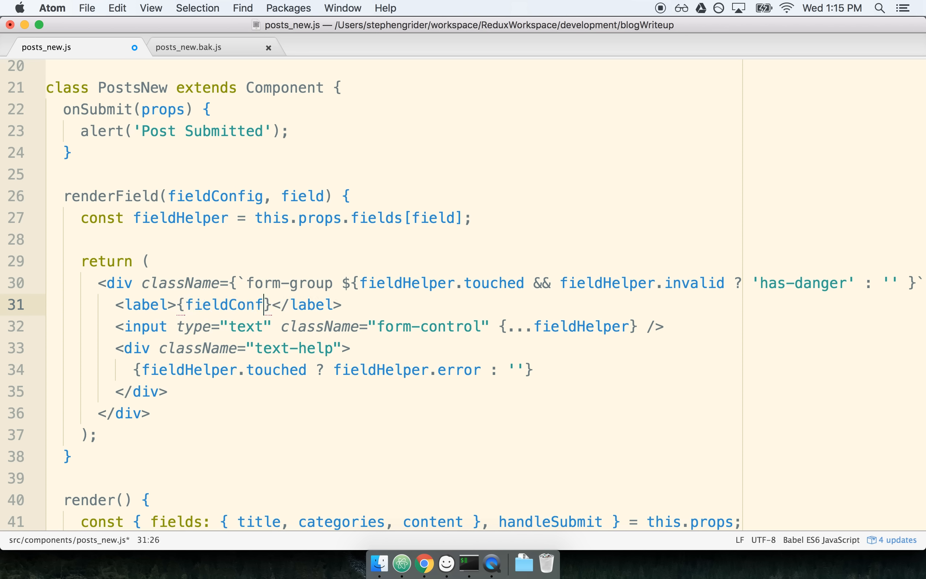
pyautogui.write('ig.label')
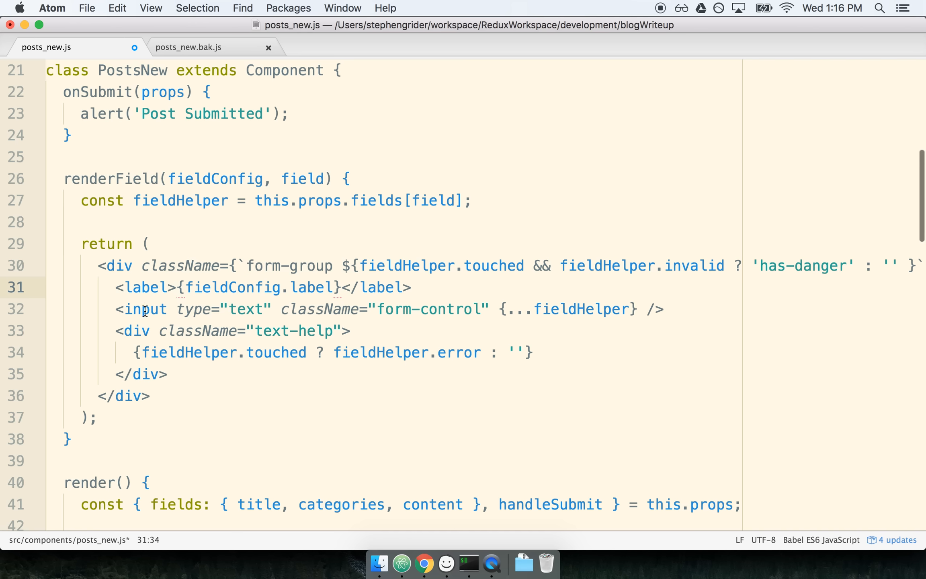
pyautogui.doubleClick(146, 309)
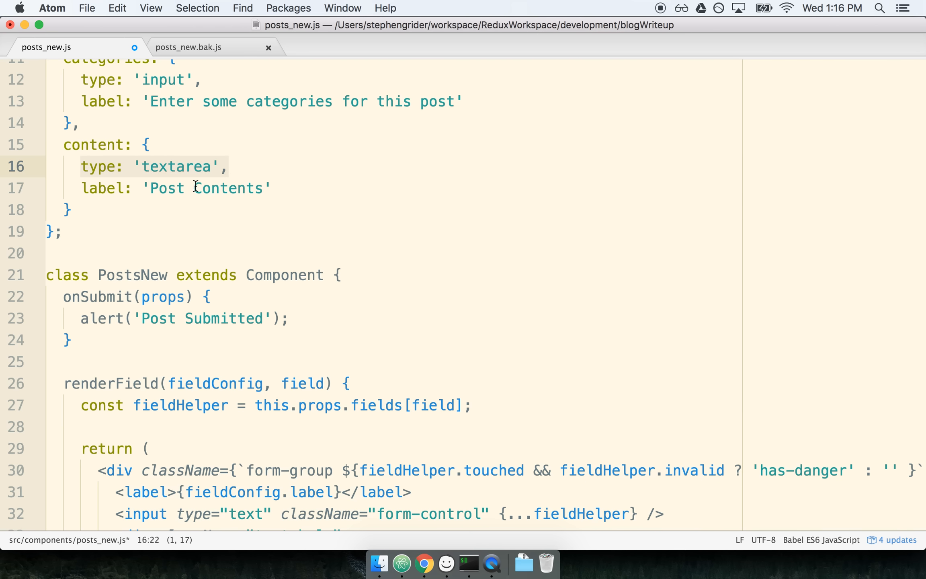
pyautogui.scroll(-3)
pyautogui.write('f')
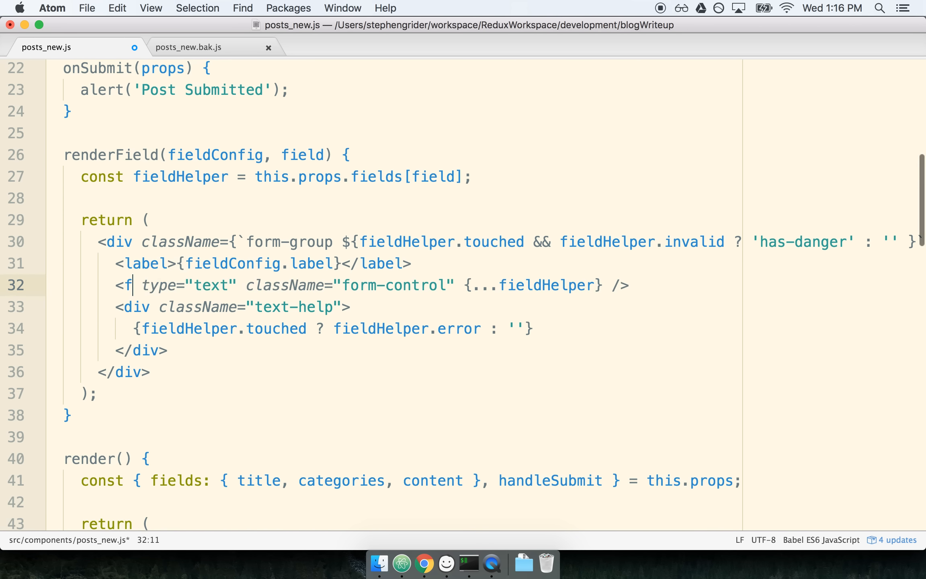
pyautogui.write('ieldConfig.type')
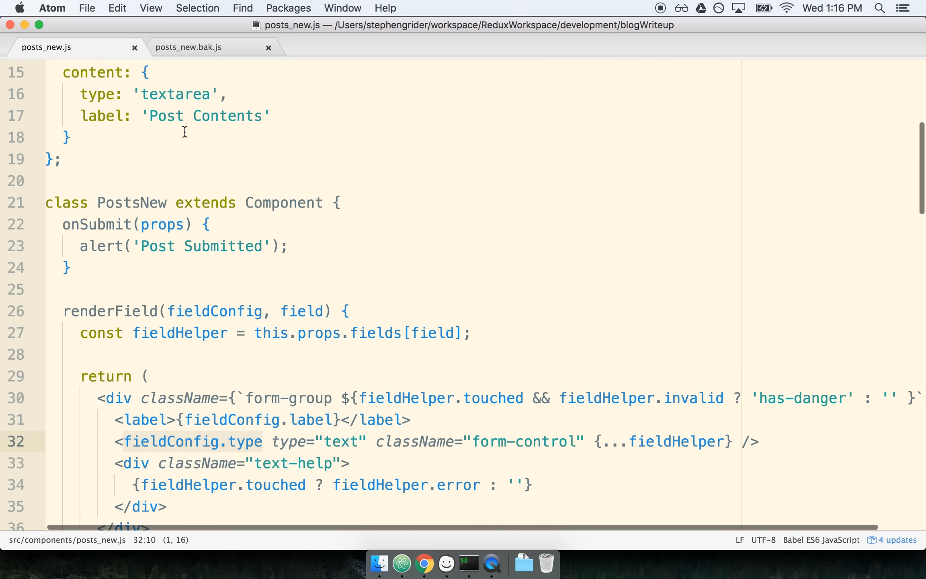
pyautogui.scroll(-3)
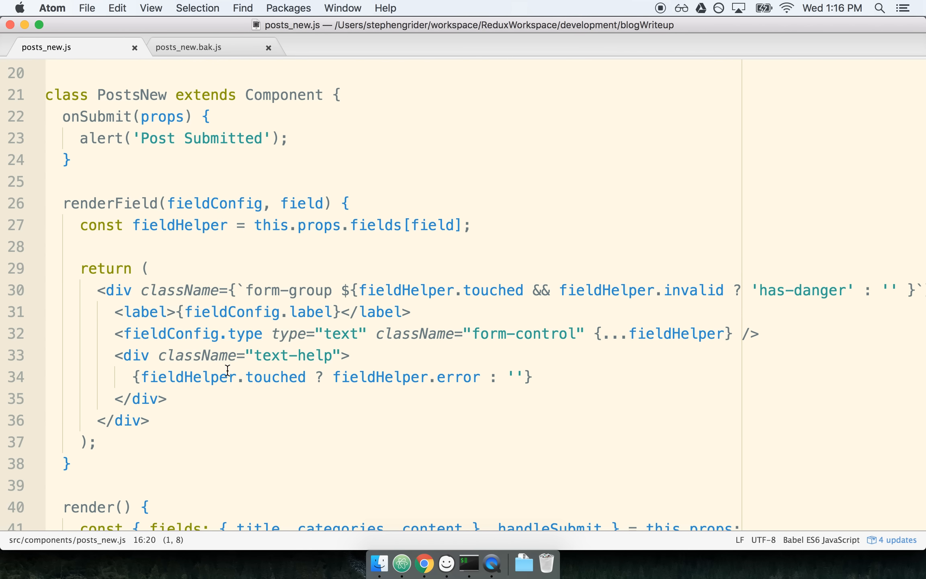
pyautogui.doubleClick(171, 334)
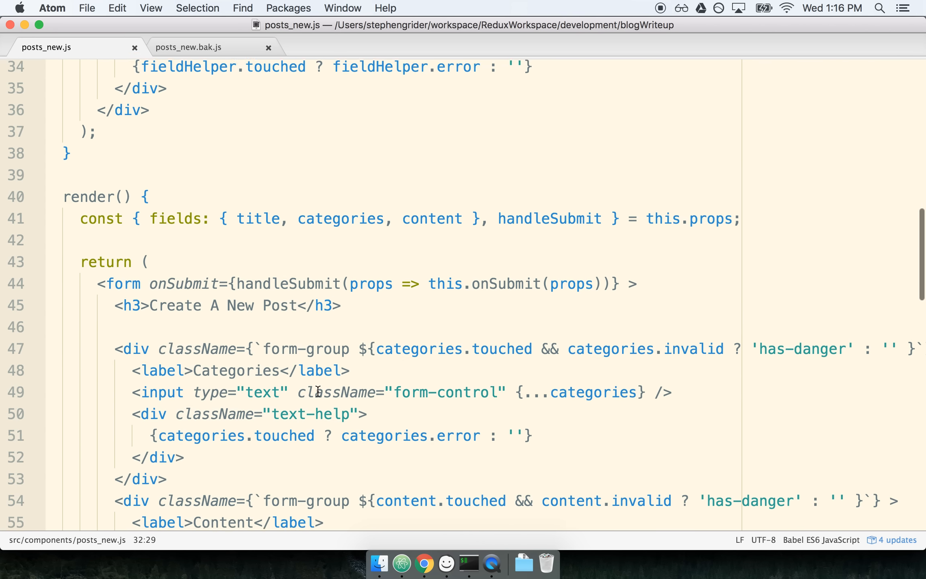
# Replace render's form groups with {_.map(FIELDS, this.renderField.bind(this))} after the heading
pyautogui.scroll(-3)
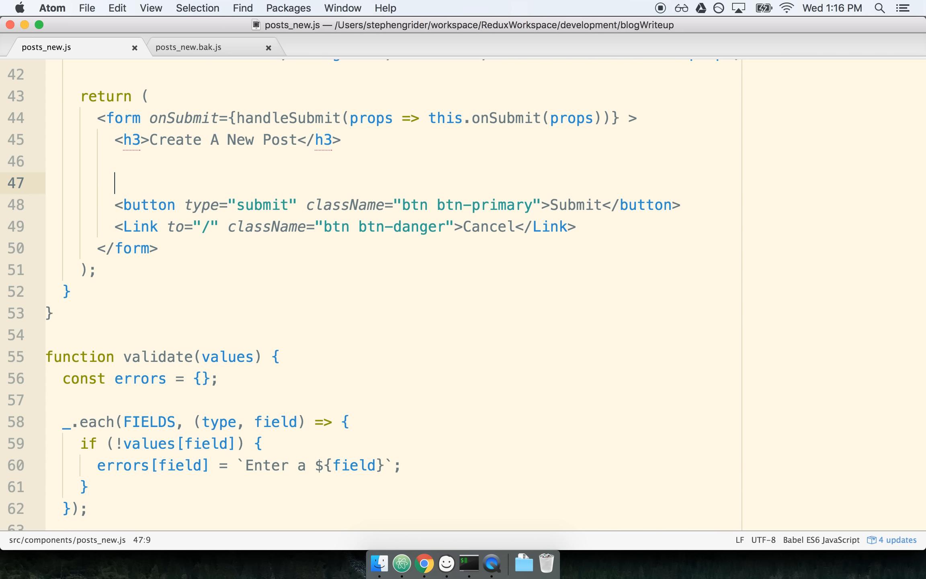
pyautogui.press('Backspace')
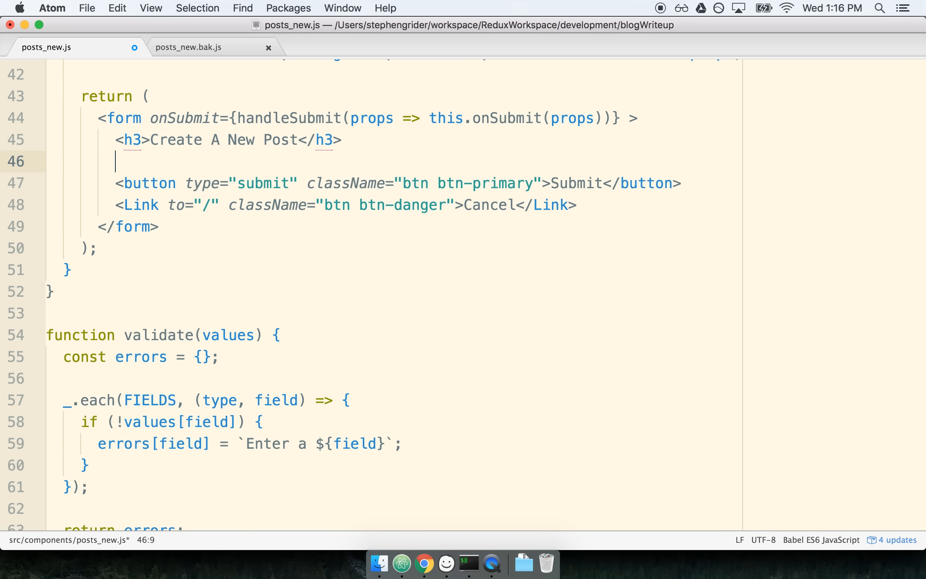
pyautogui.write('{}')
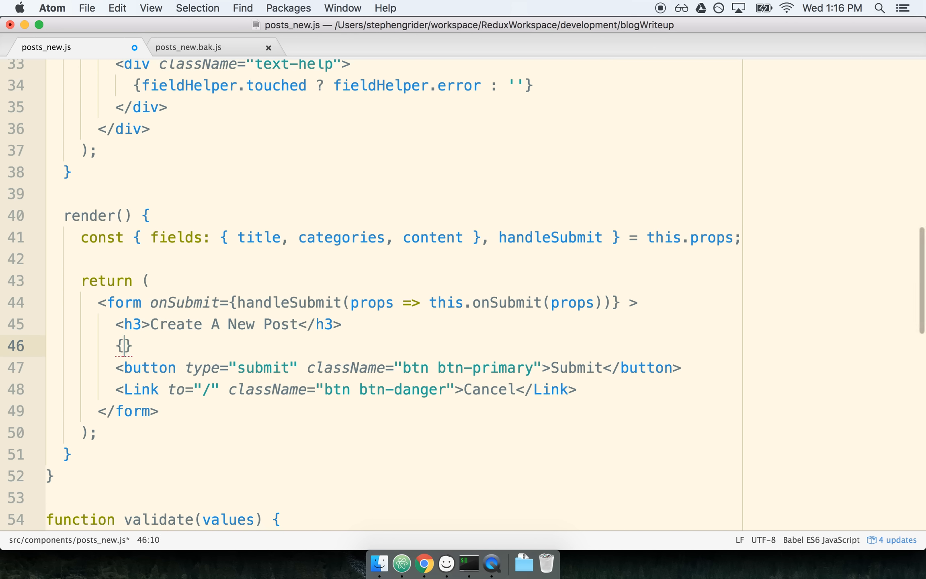
pyautogui.write('_.ma')
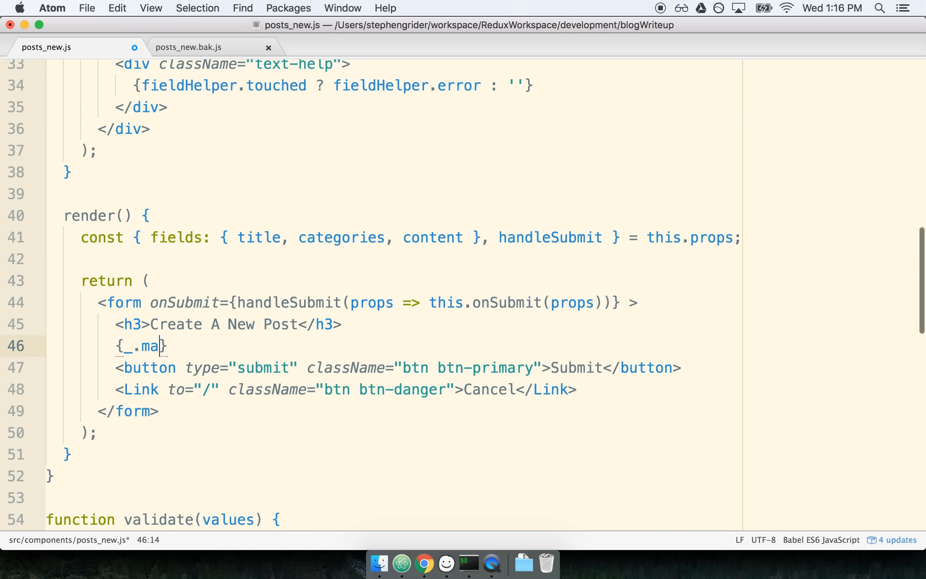
pyautogui.write('p(FIELDS,')
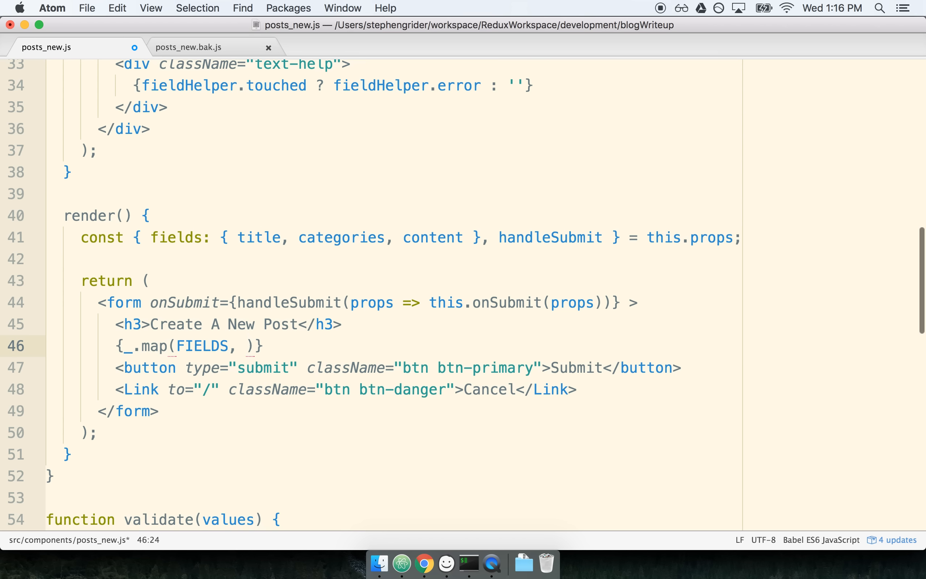
pyautogui.write('this.render')
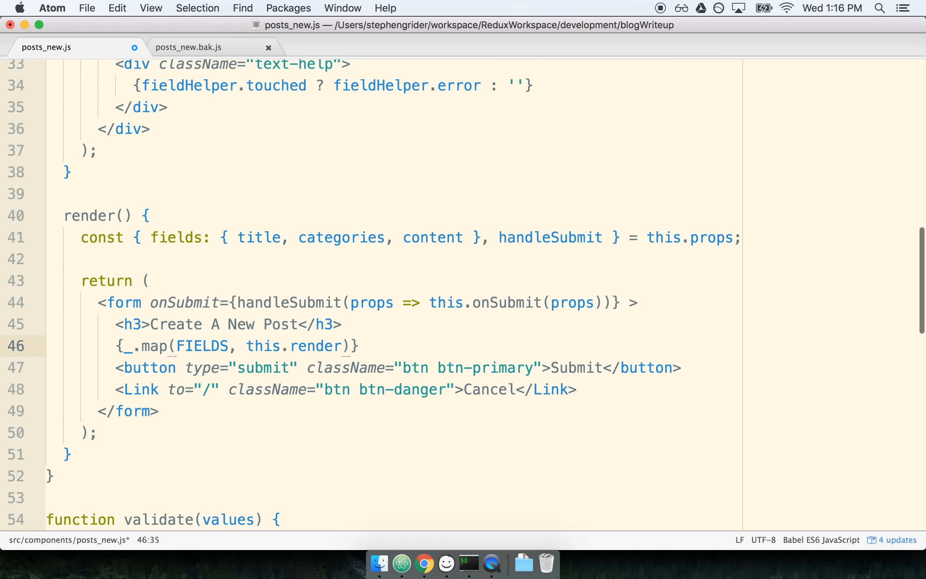
pyautogui.write('Field.bind(this)')
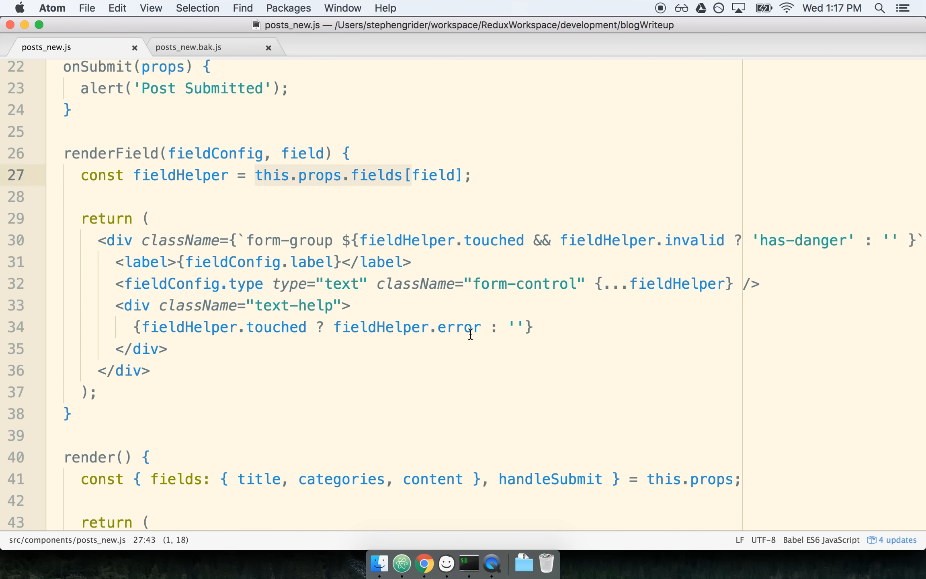
pyautogui.scroll(-3)
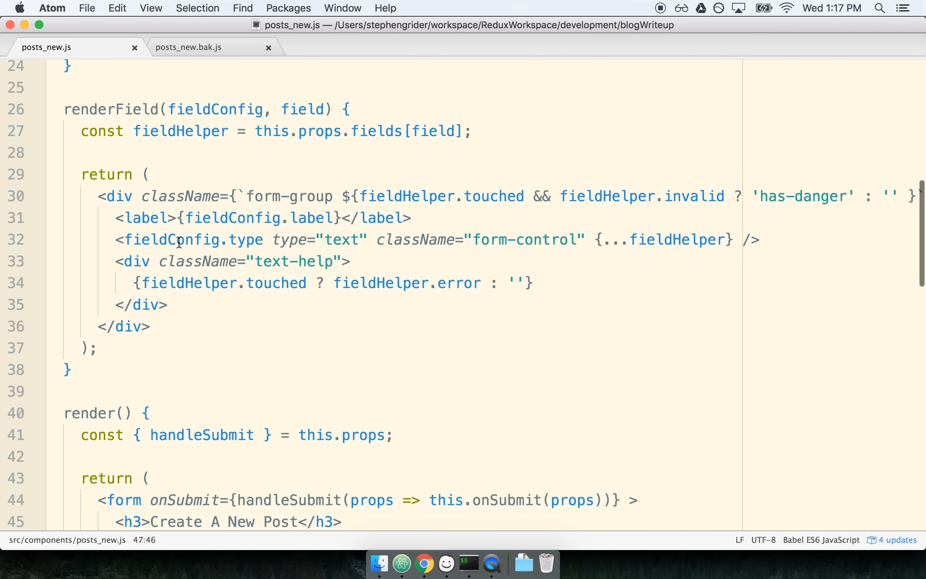
pyautogui.moveTo(338, 218)
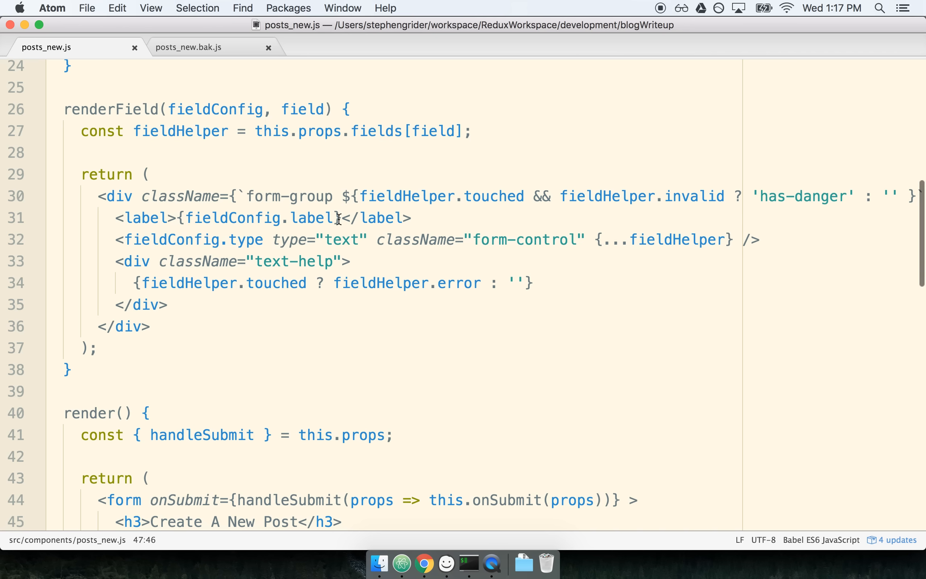
pyautogui.moveTo(572, 270)
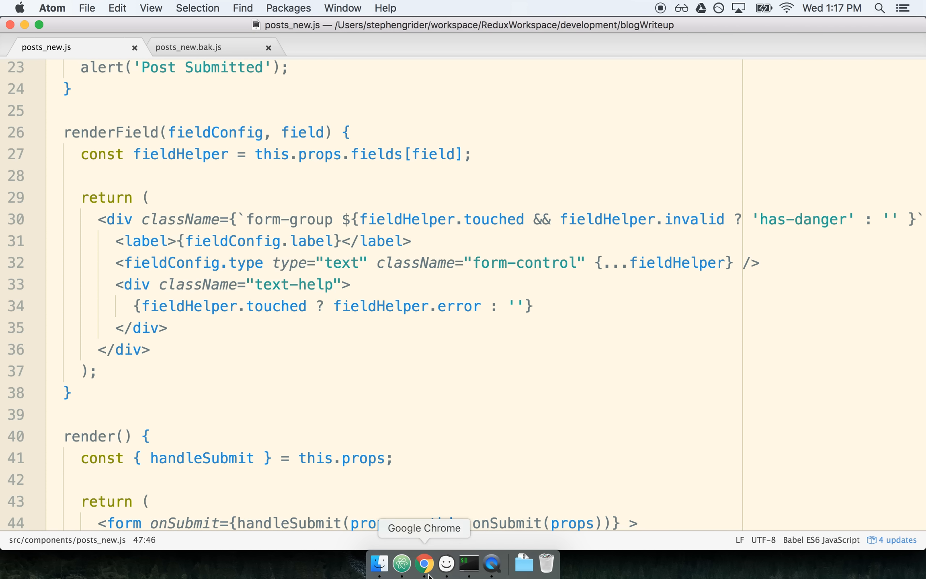
# In Chrome, submit the generated form empty to confirm Enter a title appears
pyautogui.click(424, 565)
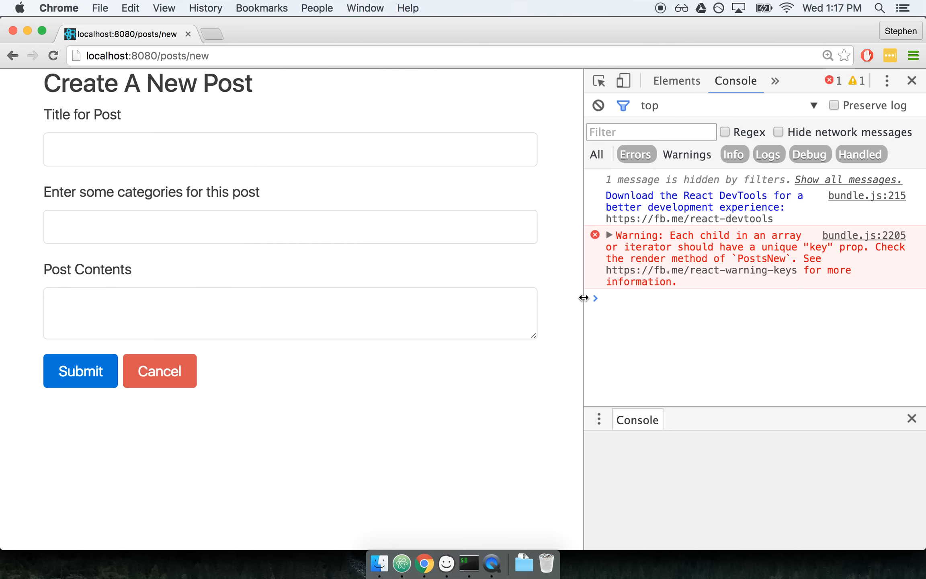
pyautogui.moveTo(583, 297); pyautogui.dragTo(637, 309)
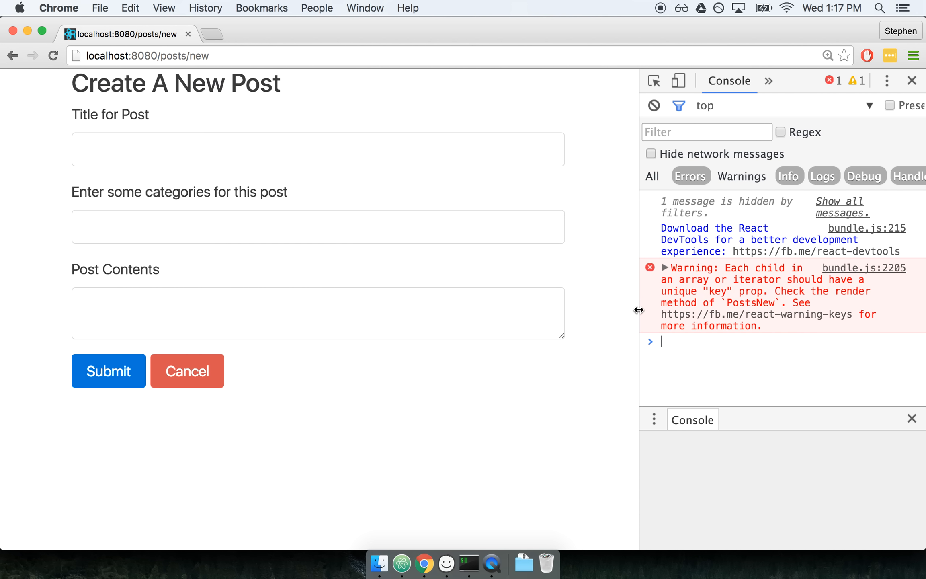
pyautogui.moveTo(499, 286)
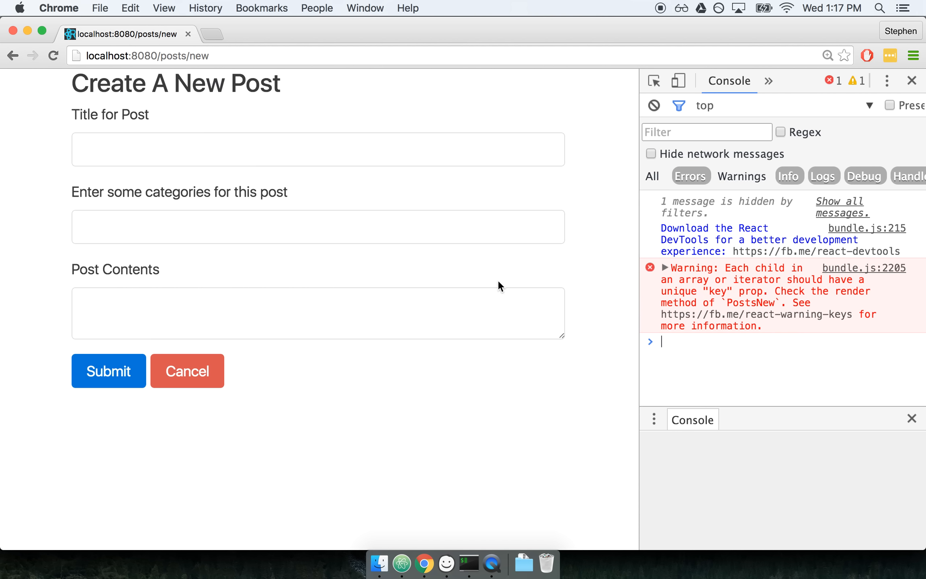
pyautogui.moveTo(464, 384)
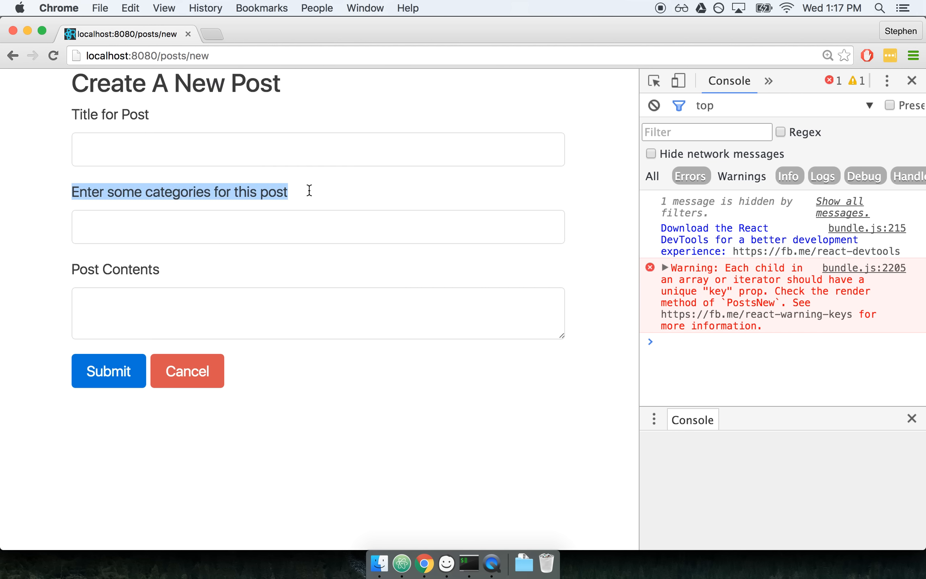
pyautogui.click(318, 149)
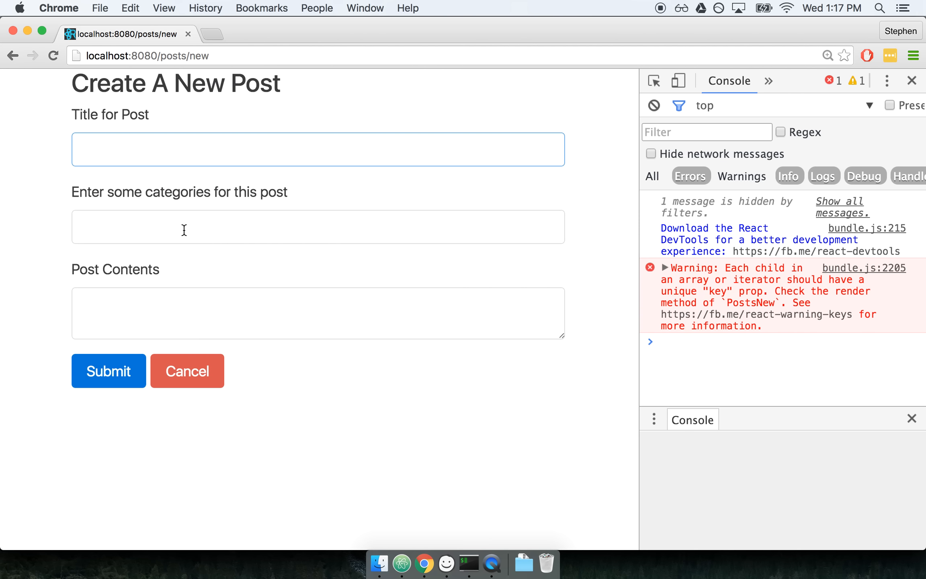
pyautogui.click(108, 370)
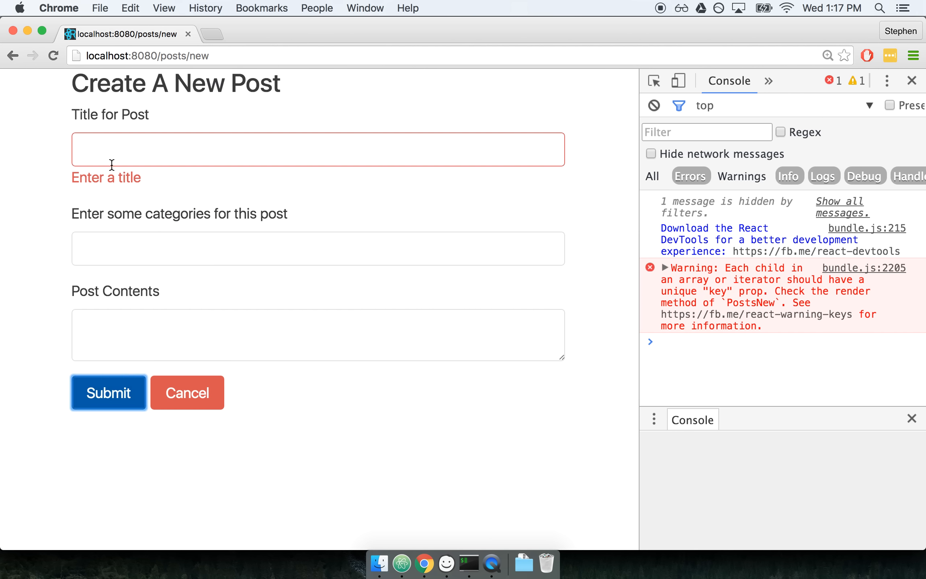
# Fill Title, Categories and Contents, submit, and dismiss the Post Submitted alert
pyautogui.click(318, 149)
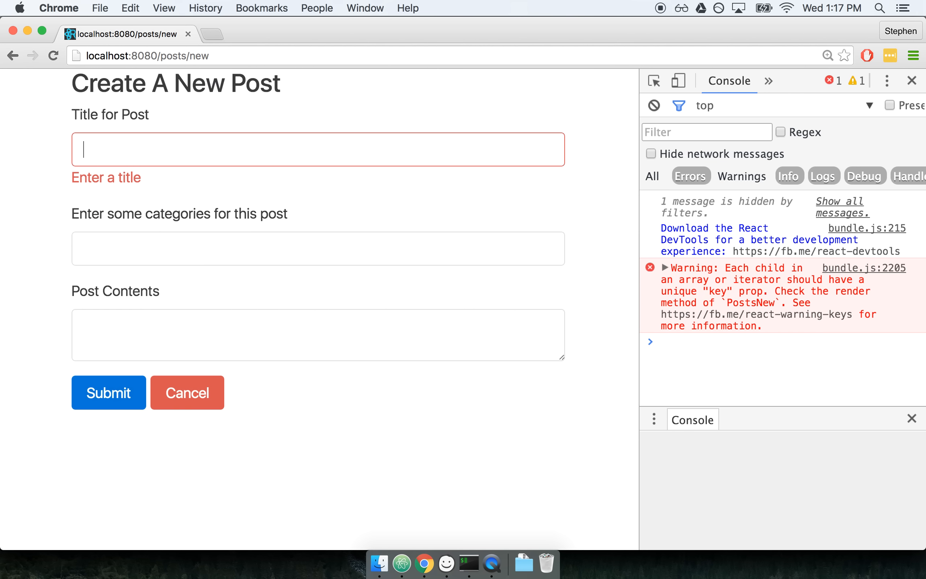
pyautogui.write('Post Title')
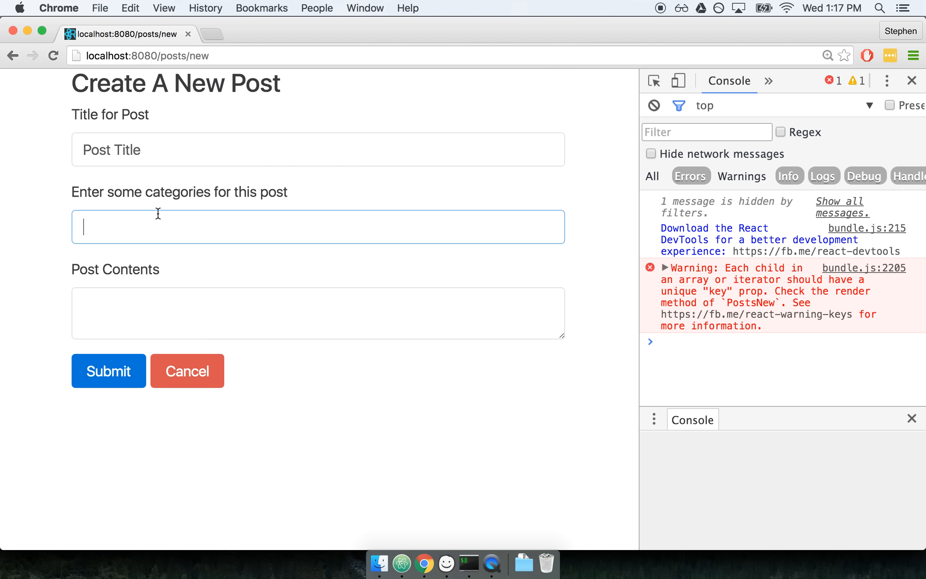
pyautogui.write('New Po')
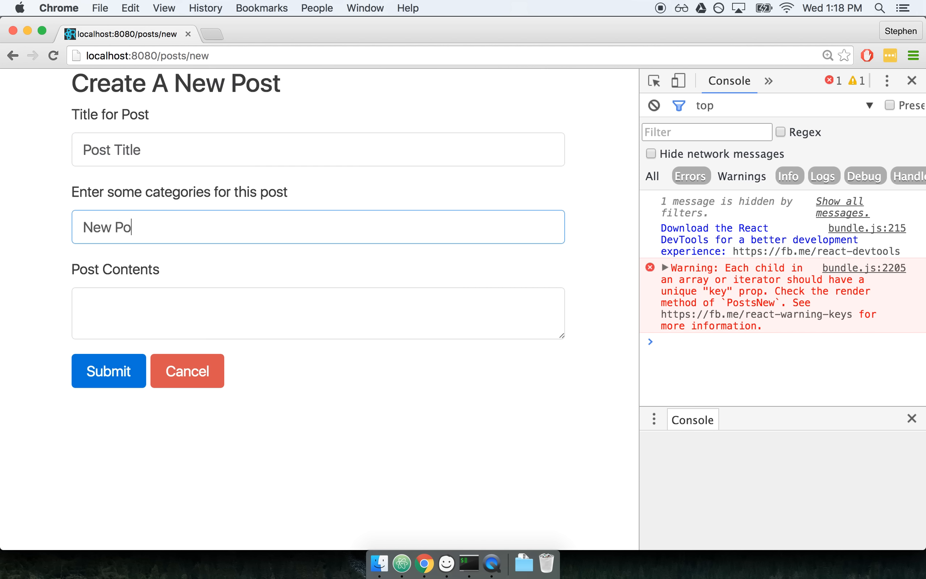
pyautogui.write('Some post con')
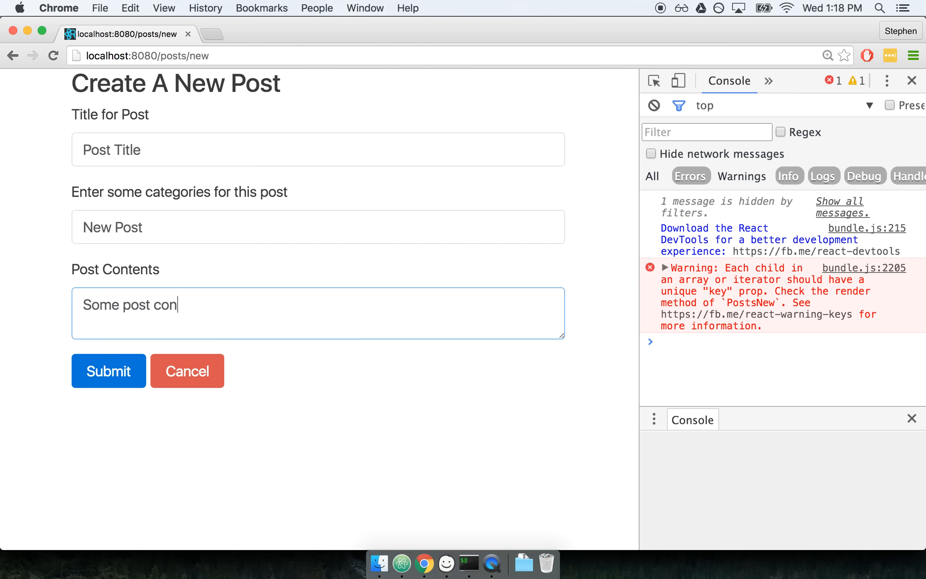
pyautogui.click(108, 371)
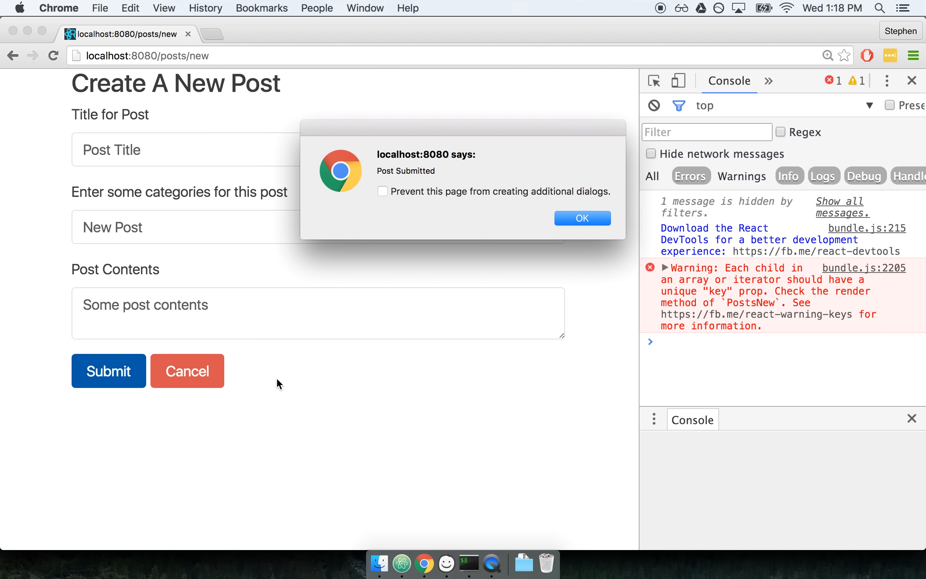
pyautogui.click(582, 218)
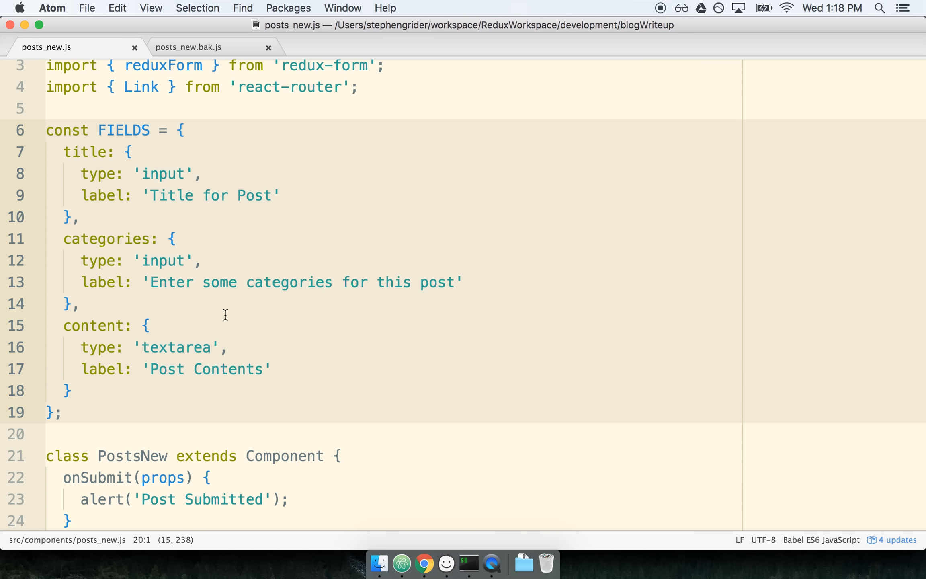
pyautogui.click(150, 347)
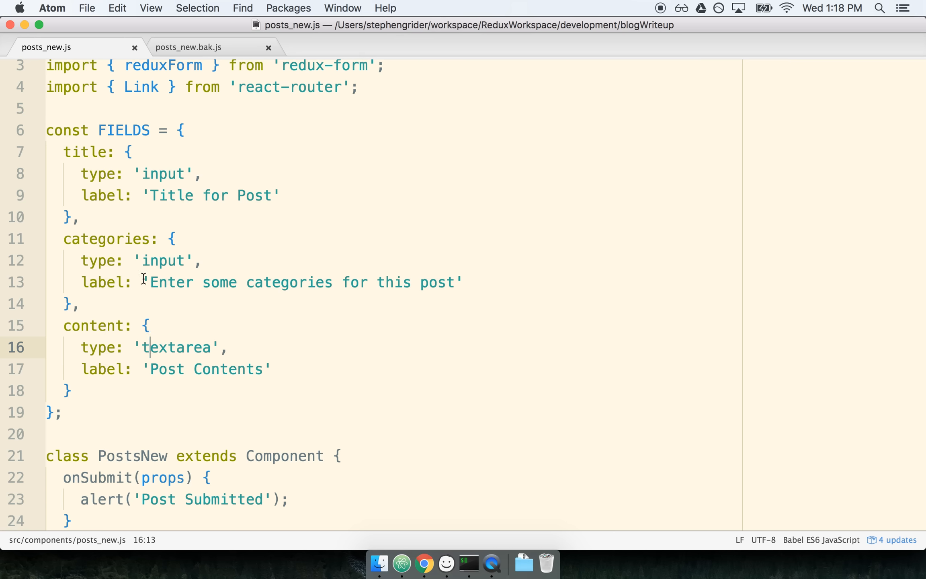
pyautogui.click(172, 239)
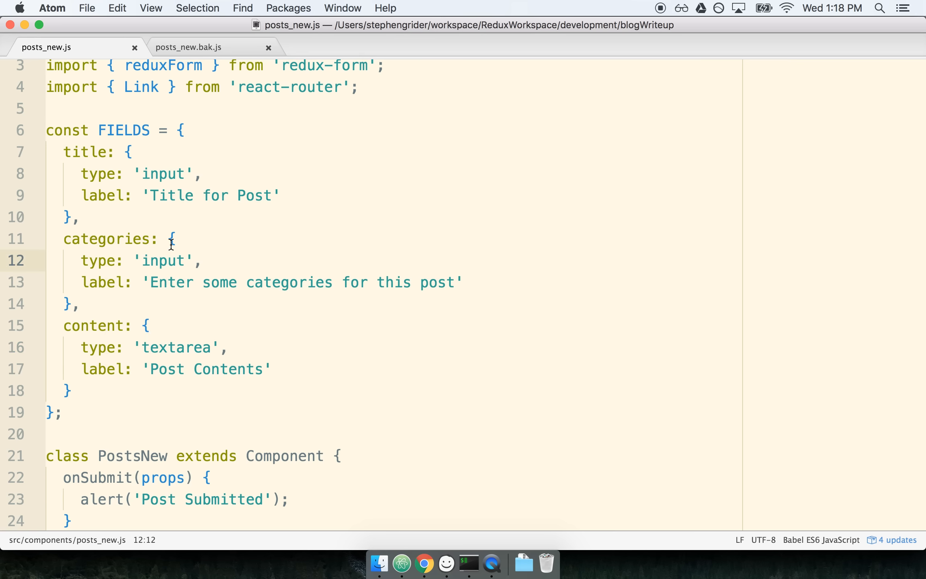
pyautogui.click(95, 304)
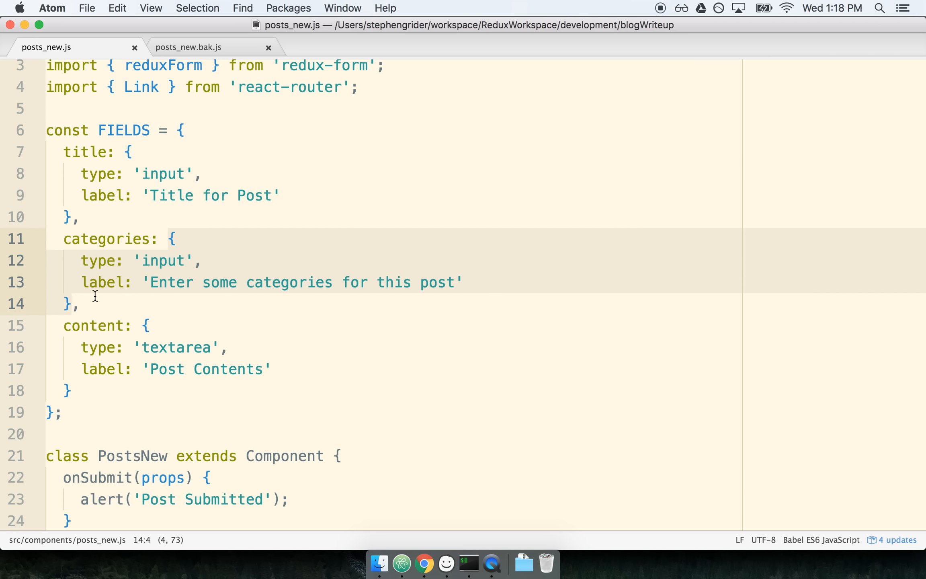
pyautogui.moveTo(107, 260)
pyautogui.write('validat')
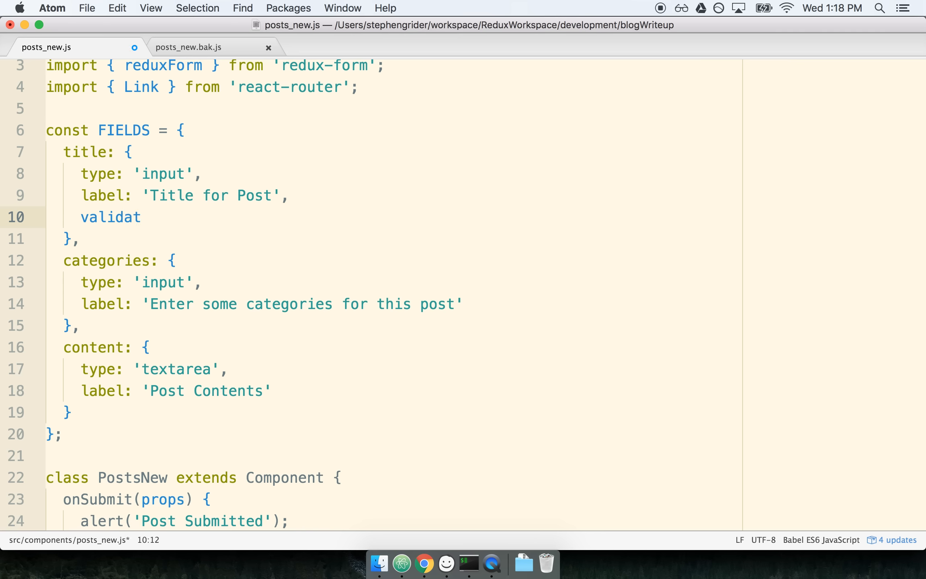
pyautogui.write('e: () =>')
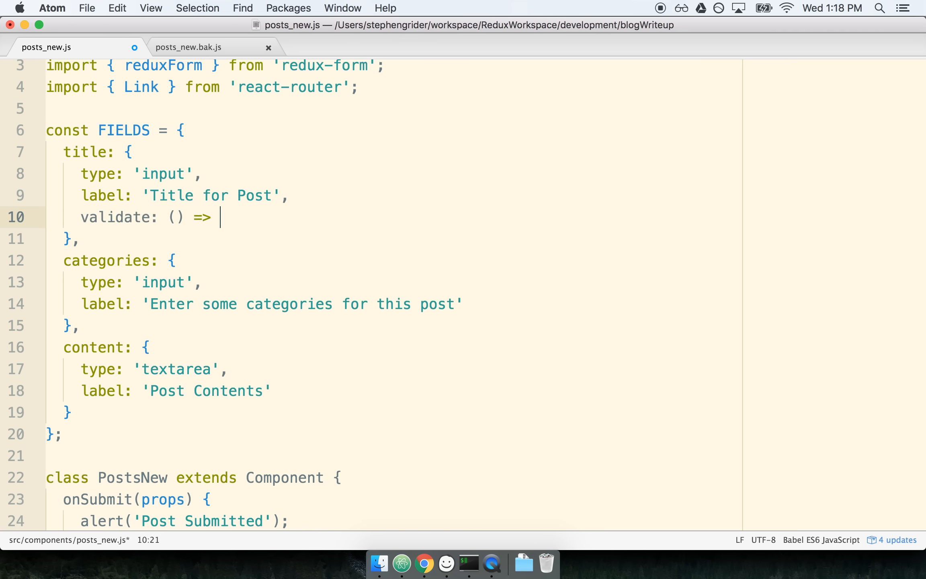
pyautogui.write('{ }')
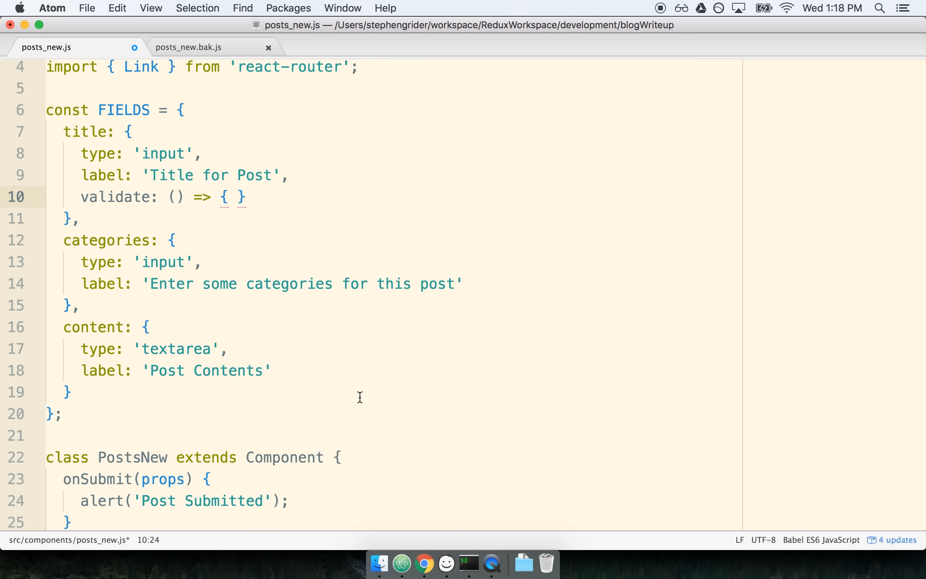
pyautogui.scroll(-3)
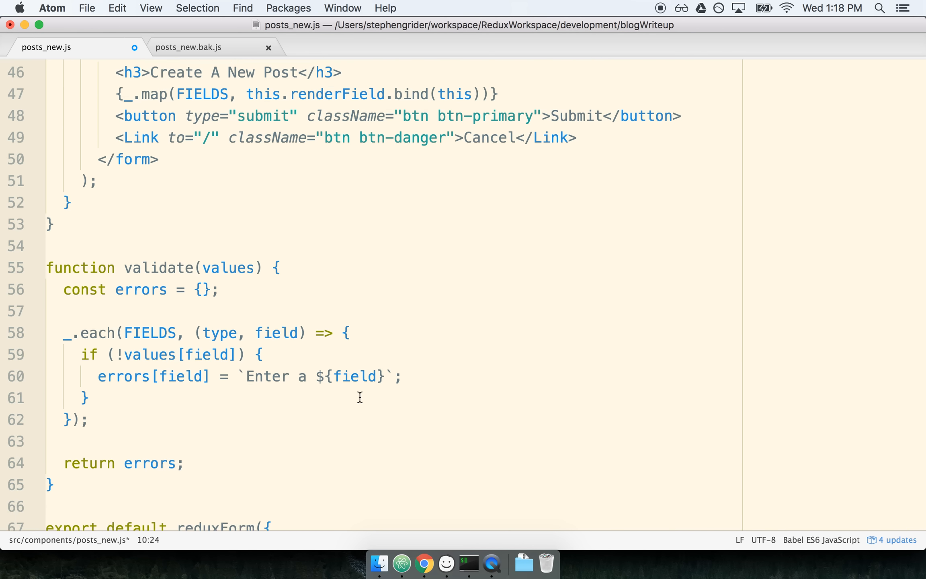
pyautogui.scroll(-3)
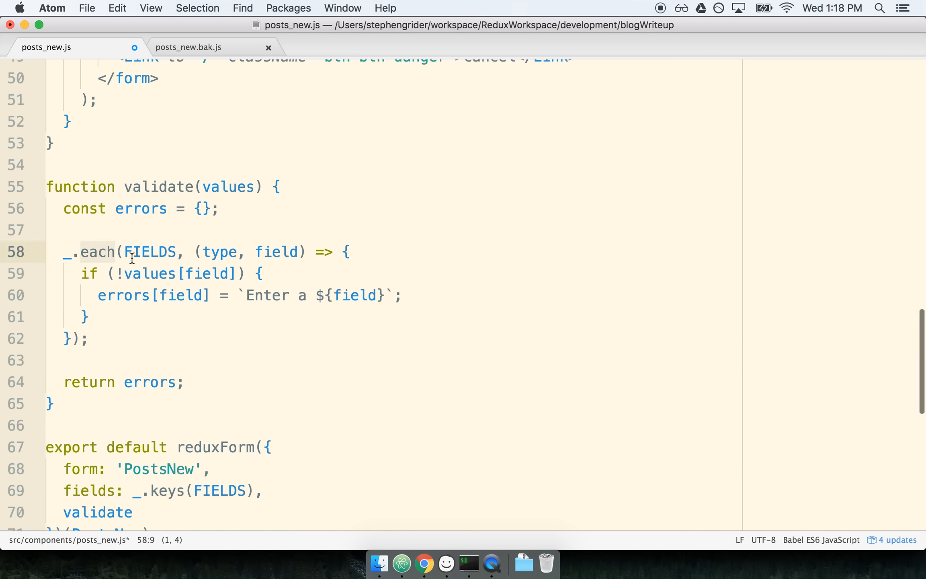
pyautogui.click(86, 317)
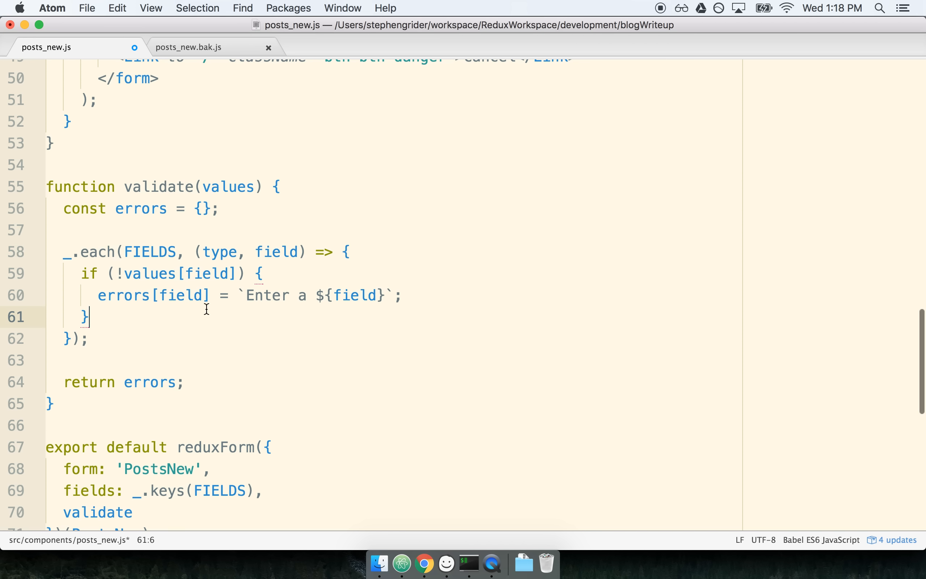
pyautogui.scroll(3)
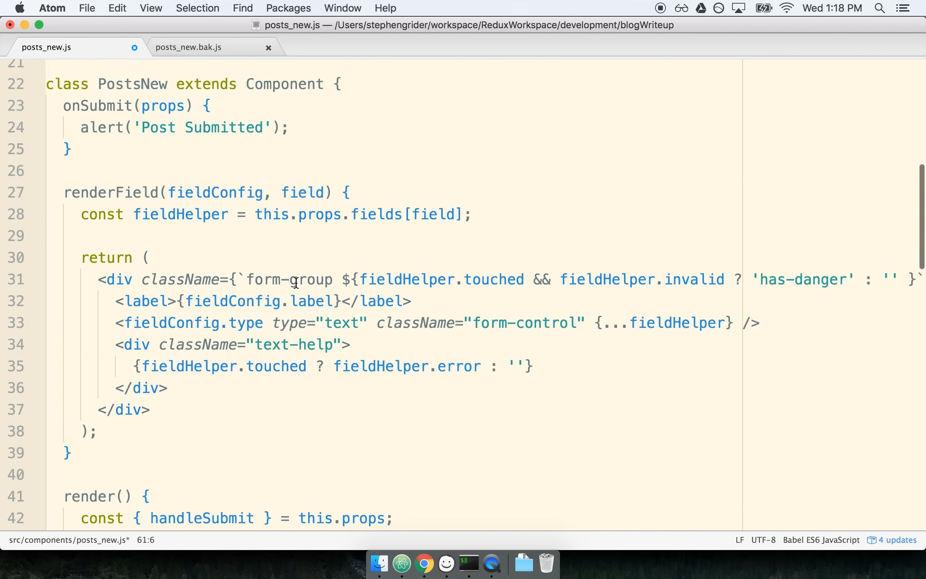
pyautogui.scroll(3)
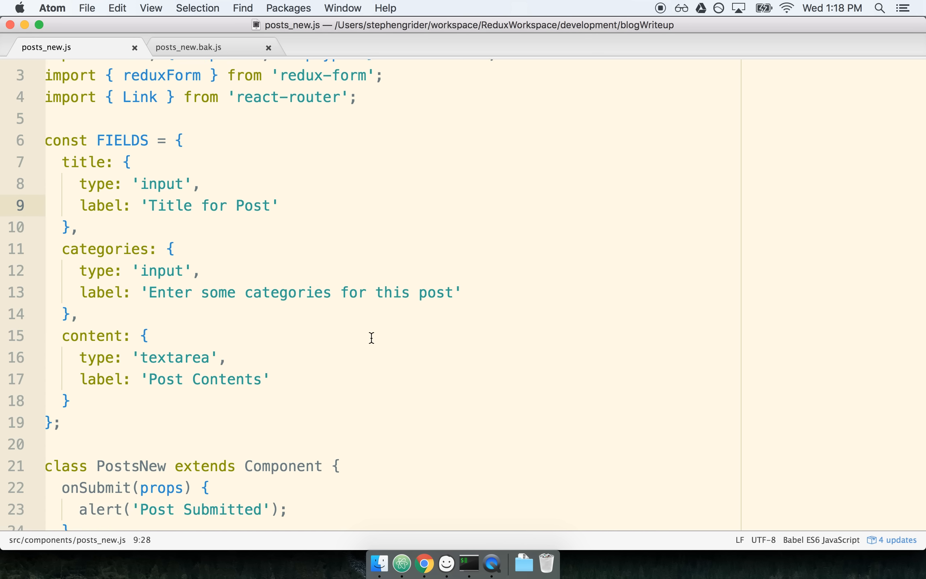
pyautogui.scroll(3)
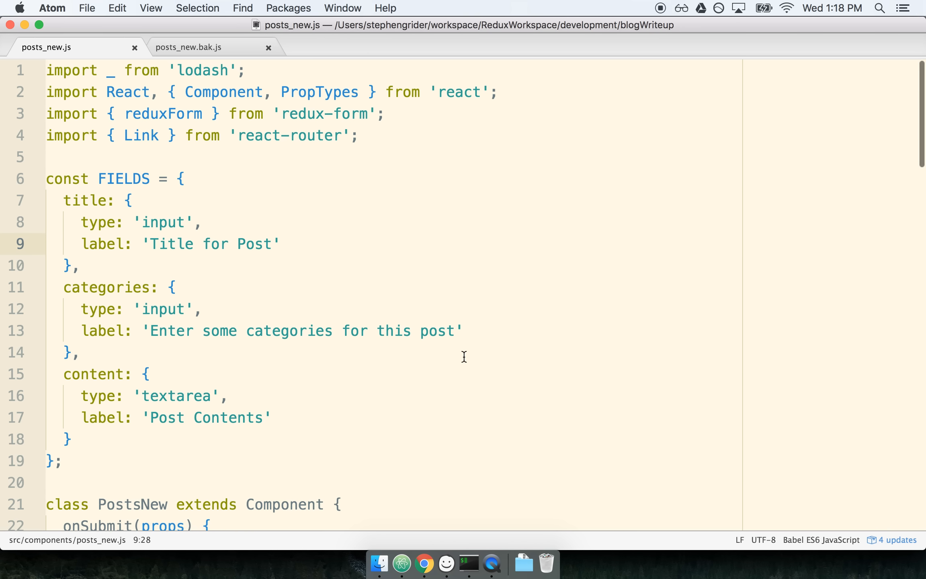
pyautogui.click(281, 244)
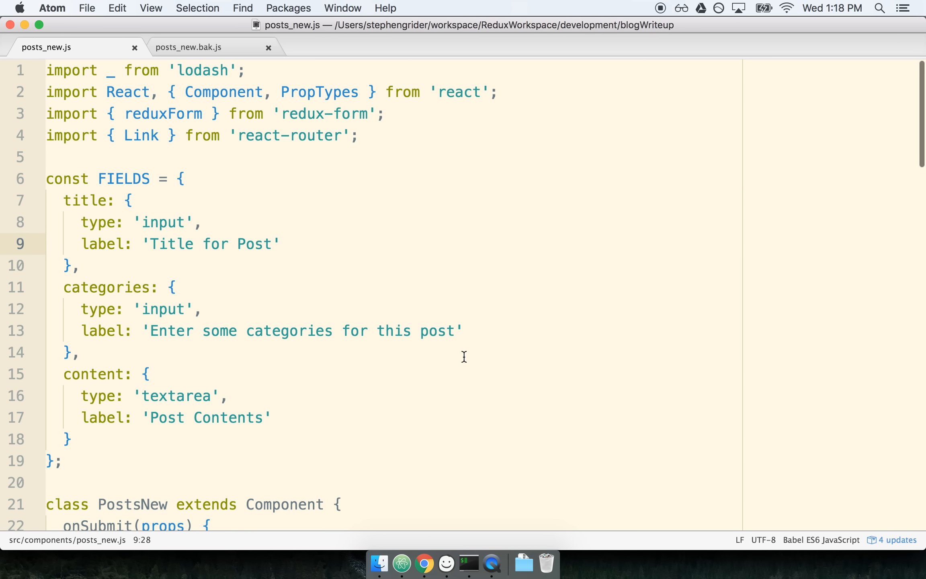
pyautogui.click(280, 244)
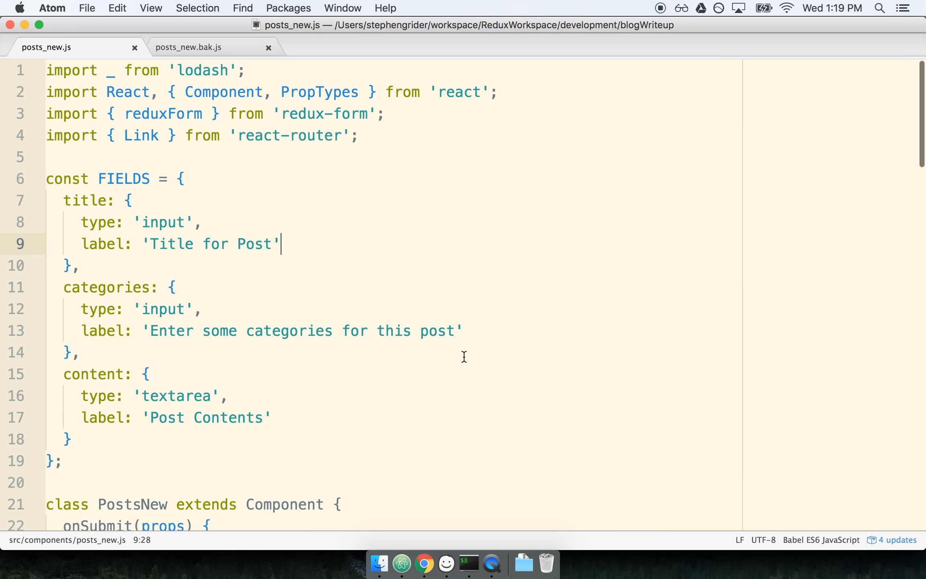